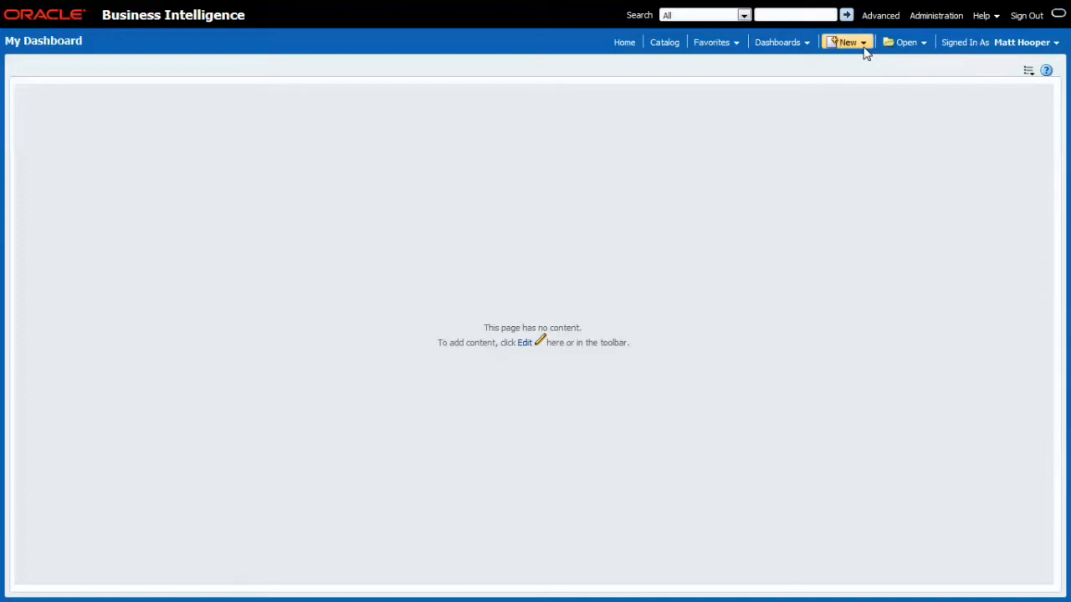
pyautogui.moveTo(864, 84)
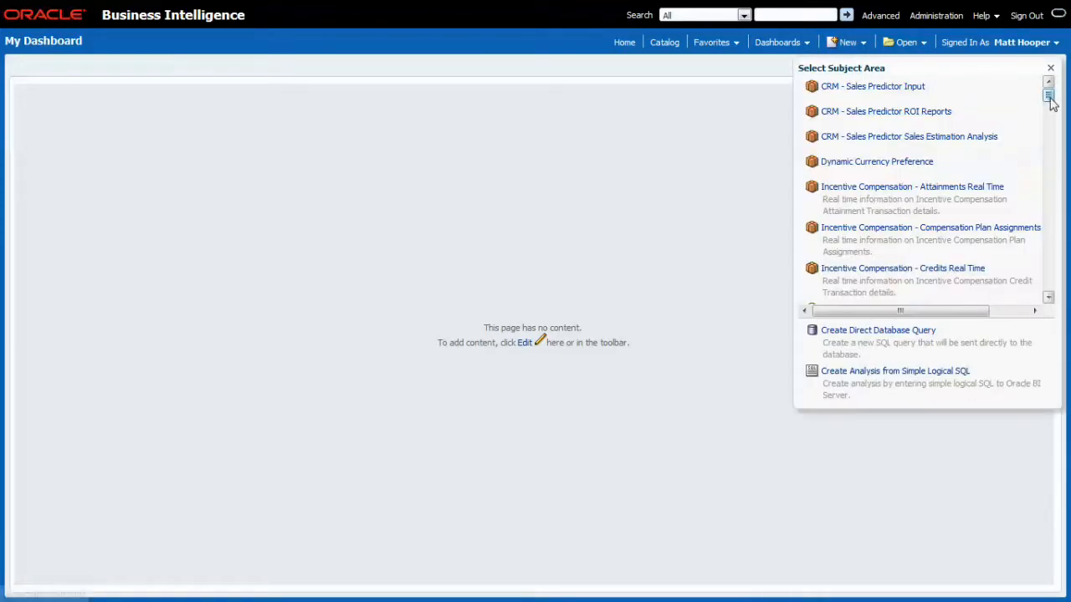
# Choose Sales - CRM Customer Overview as the subject area for the new analysis.
pyautogui.scroll(-3)
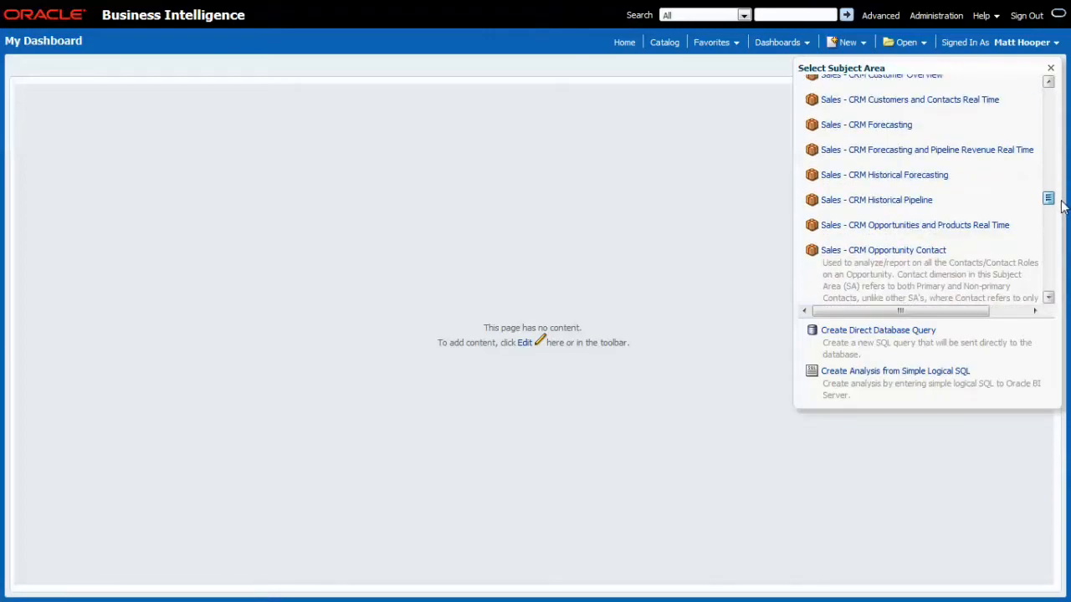
pyautogui.scroll(3)
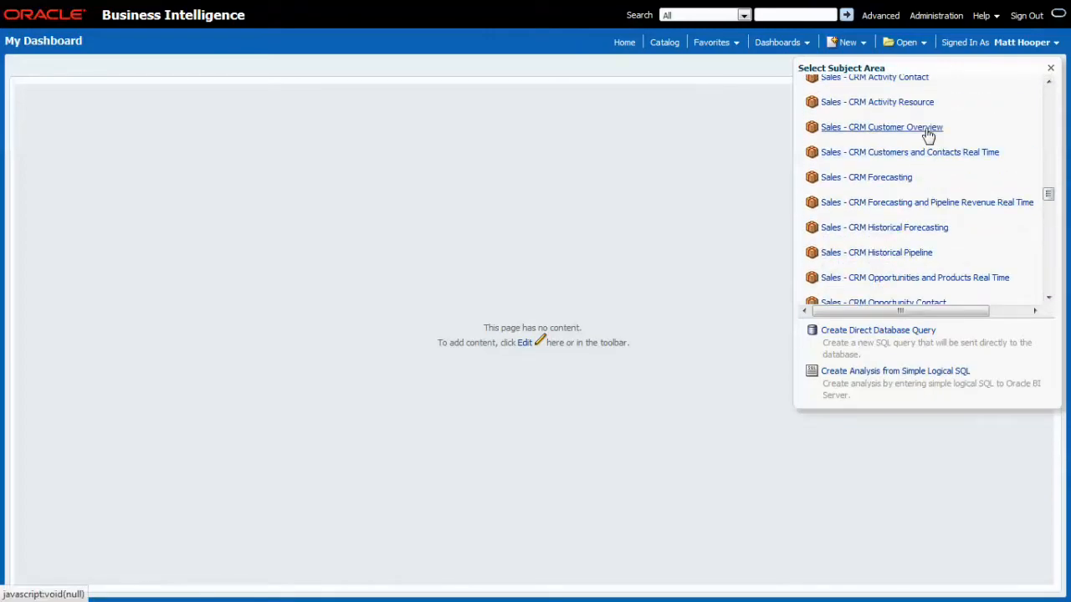
pyautogui.click(881, 128)
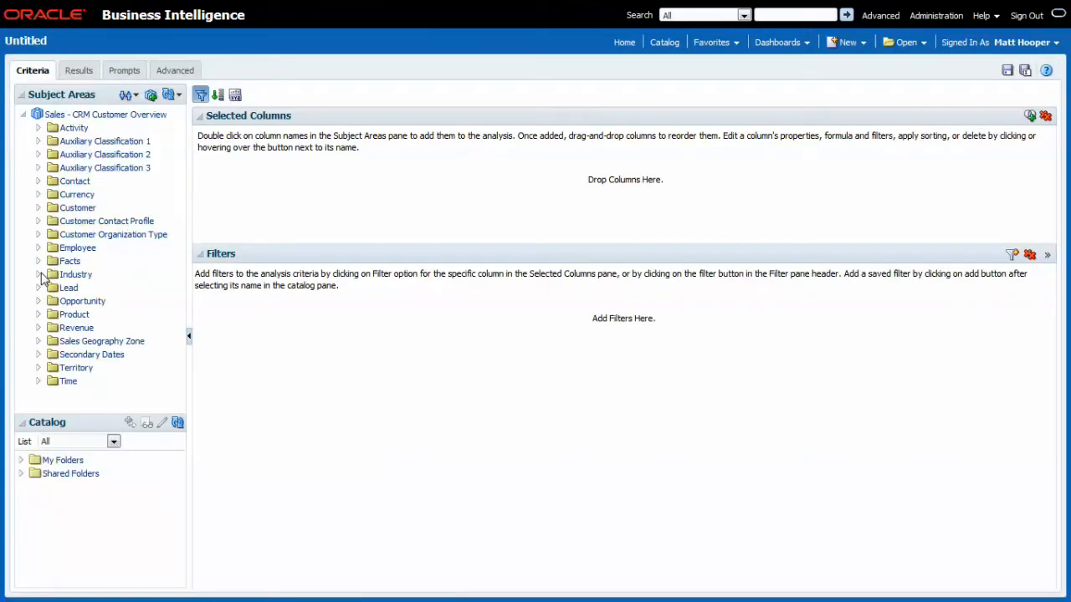
# Add Industry Name and Pipeline Facts' Open Opportunity Revenue as the selected columns.
pyautogui.click(38, 275)
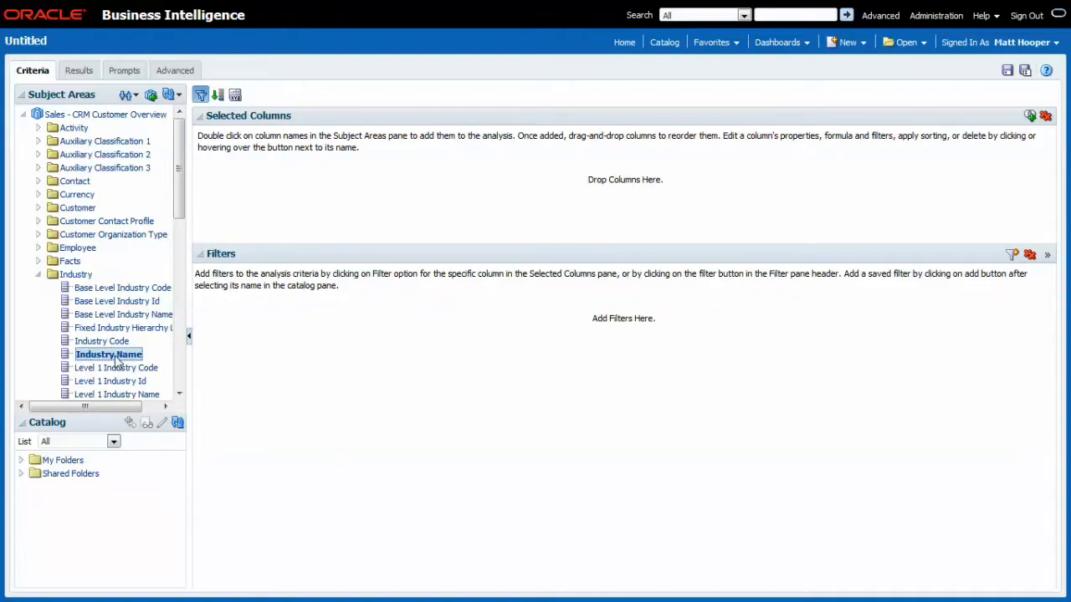
pyautogui.doubleClick(107, 355)
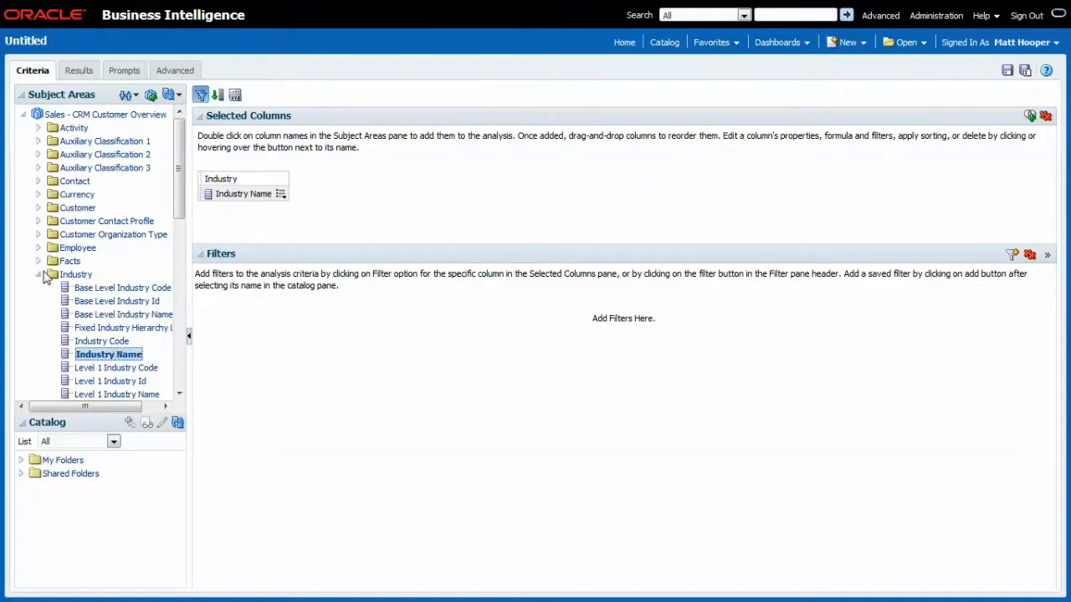
pyautogui.click(39, 275)
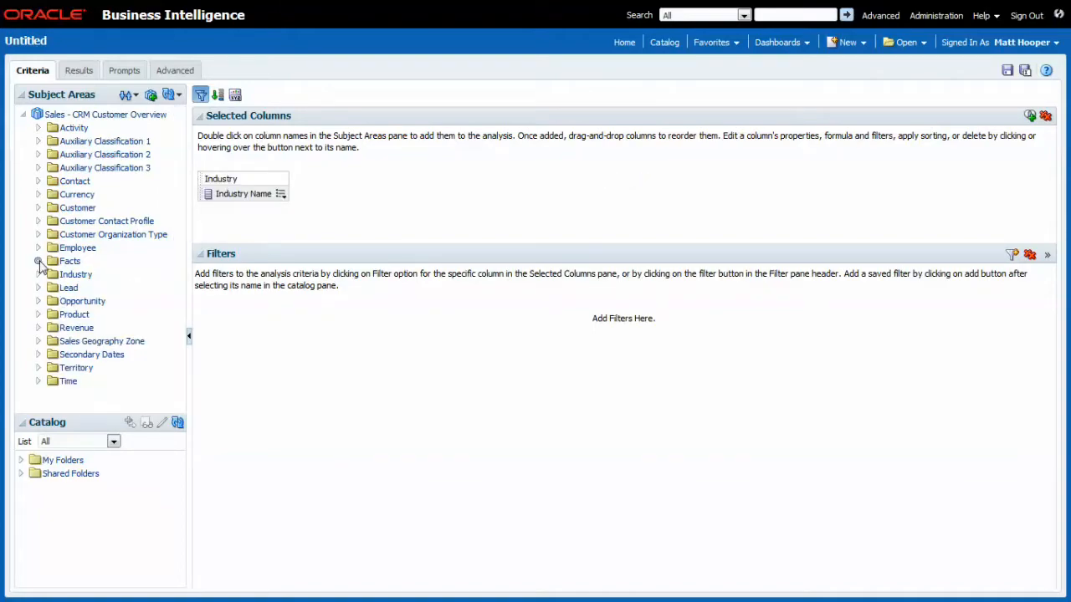
pyautogui.click(39, 261)
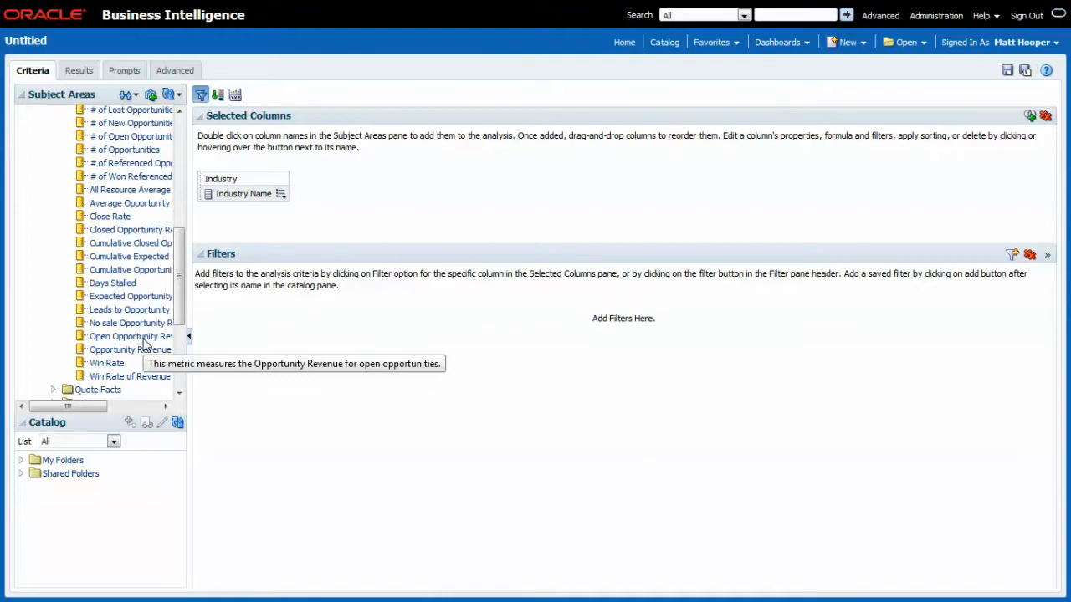
pyautogui.doubleClick(130, 335)
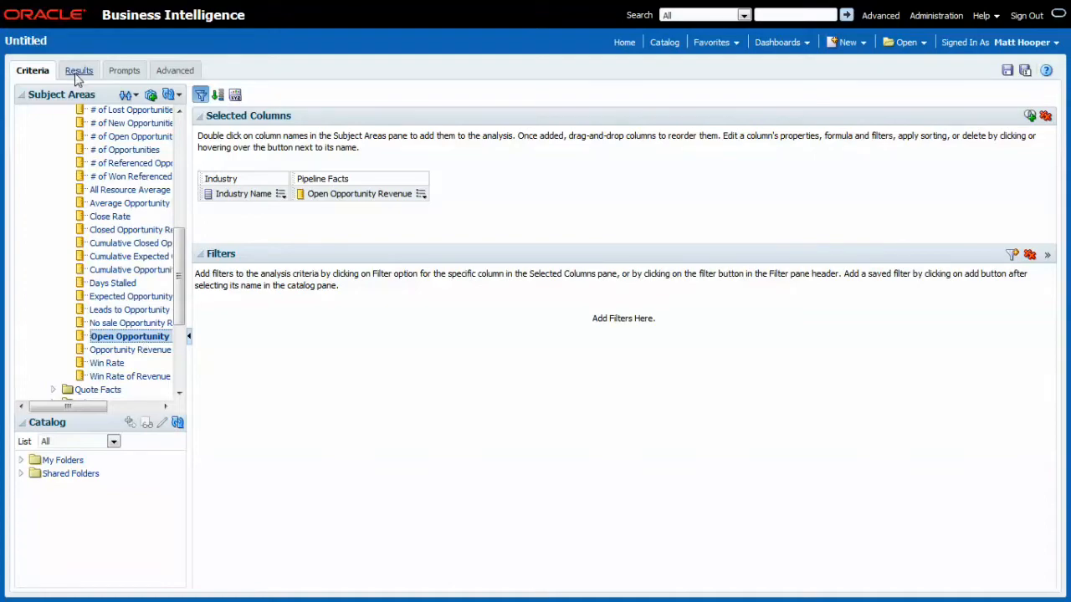
# Show the results table of Open Opportunity Revenue by Industry Name.
pyautogui.click(78, 70)
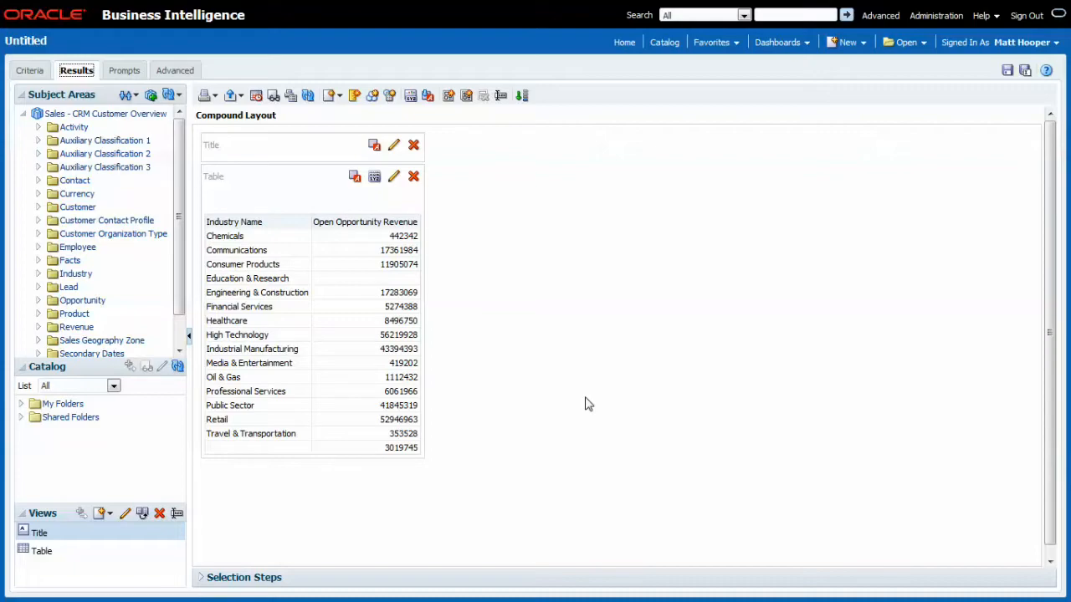
pyautogui.moveTo(612, 388)
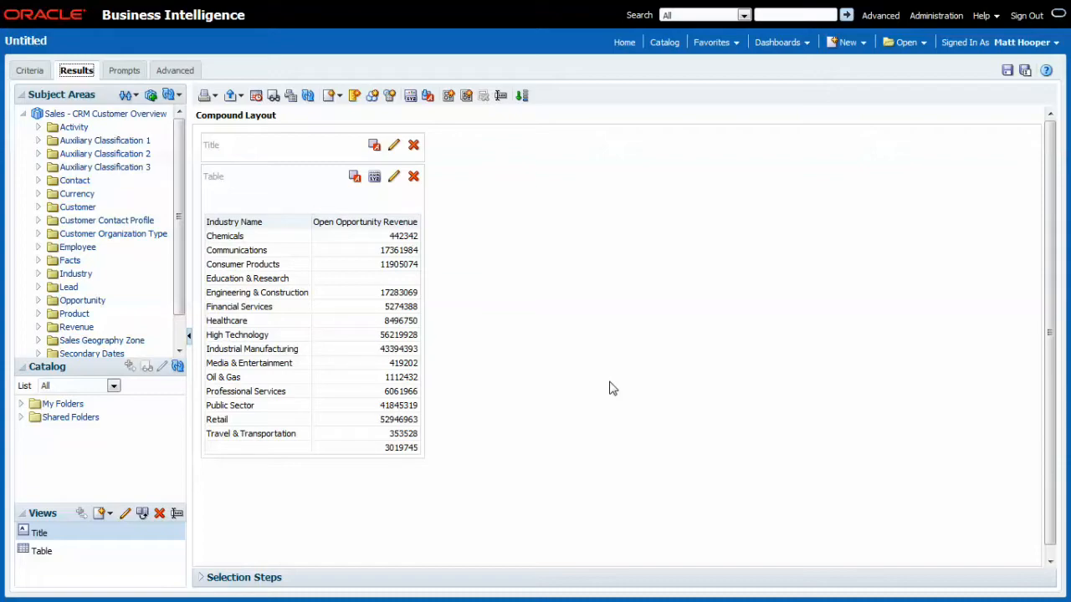
pyautogui.moveTo(318, 512)
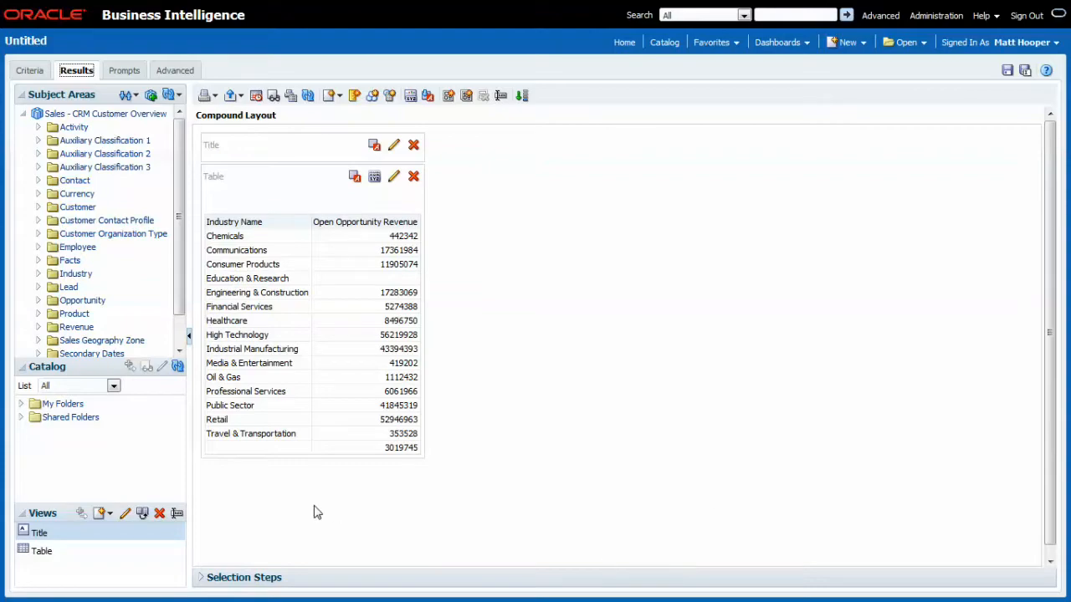
pyautogui.moveTo(233, 478)
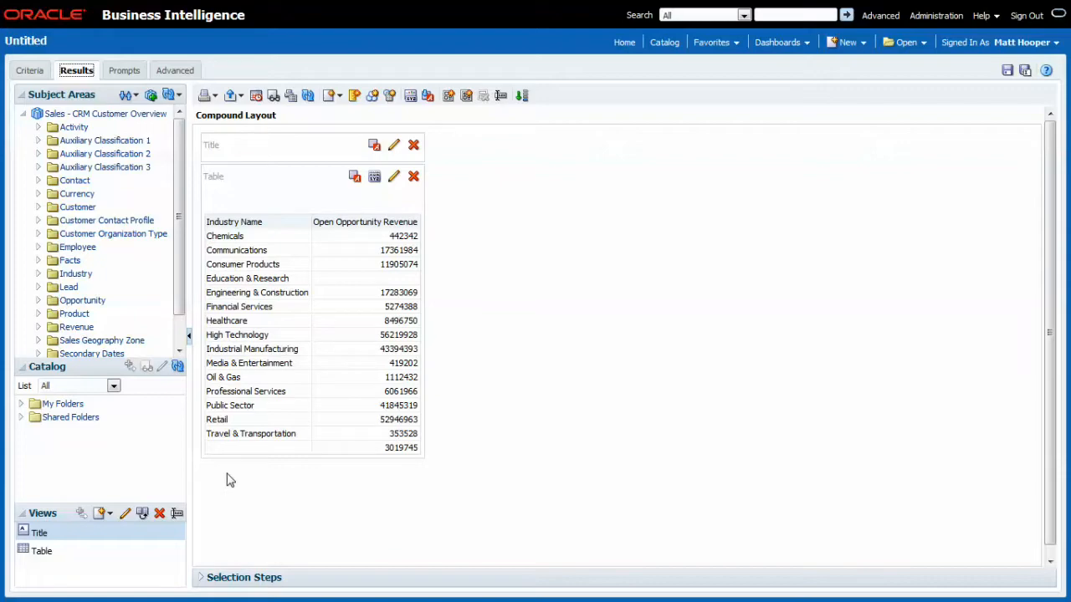
pyautogui.moveTo(70, 141)
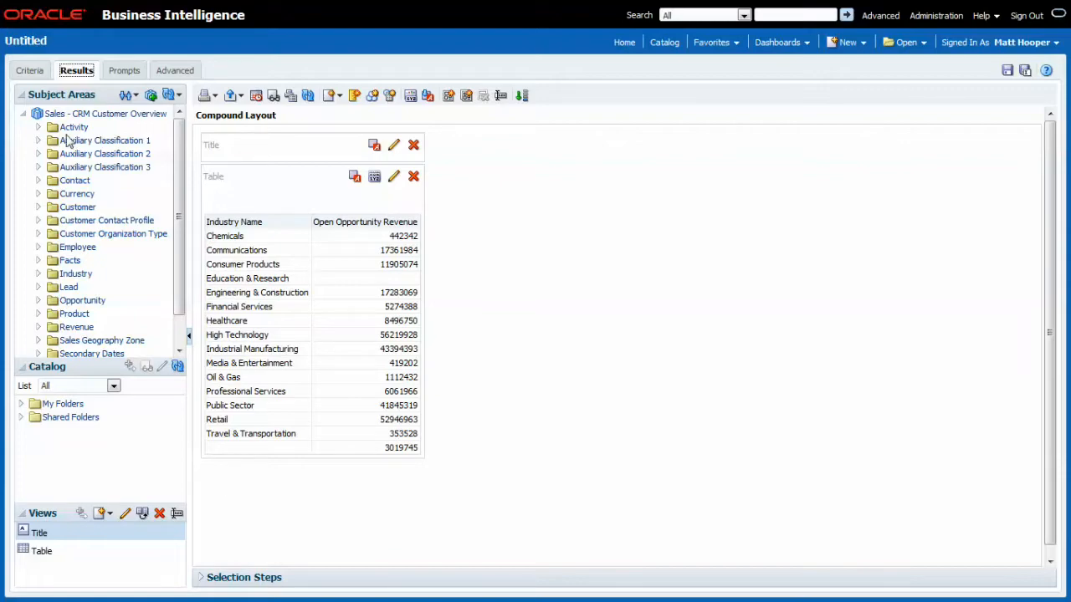
# Filter Industry Name to 'is not null' and view the results without the blank row.
pyautogui.click(32, 70)
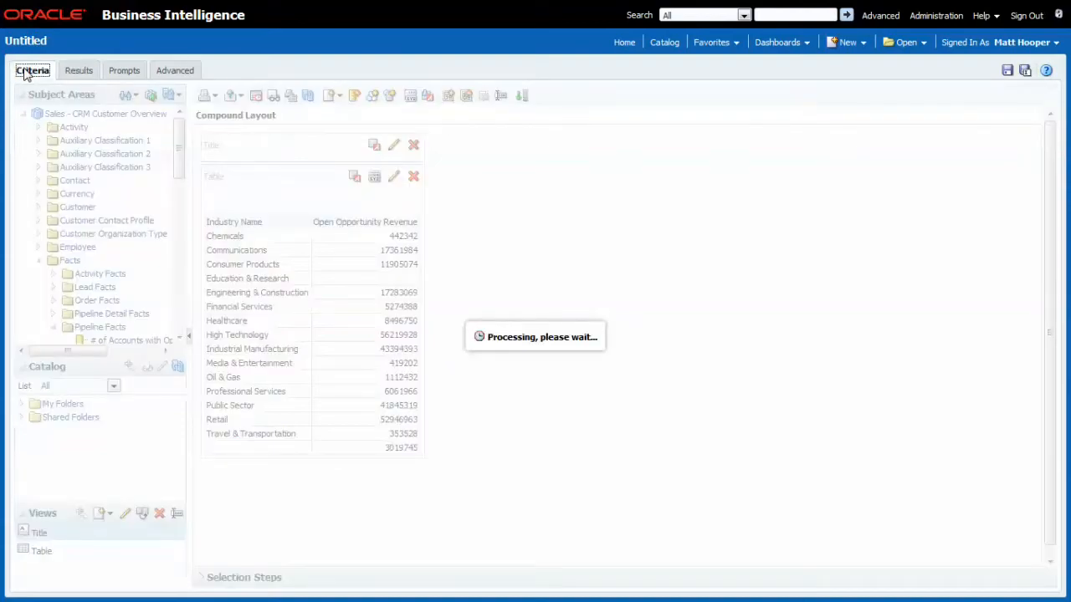
pyautogui.click(31, 71)
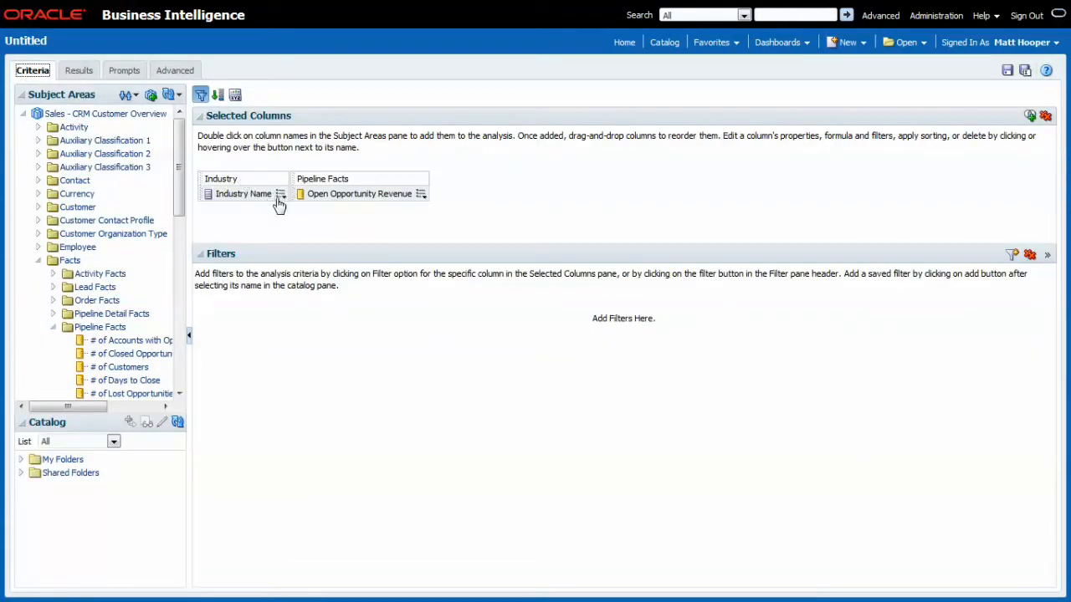
pyautogui.click(281, 194)
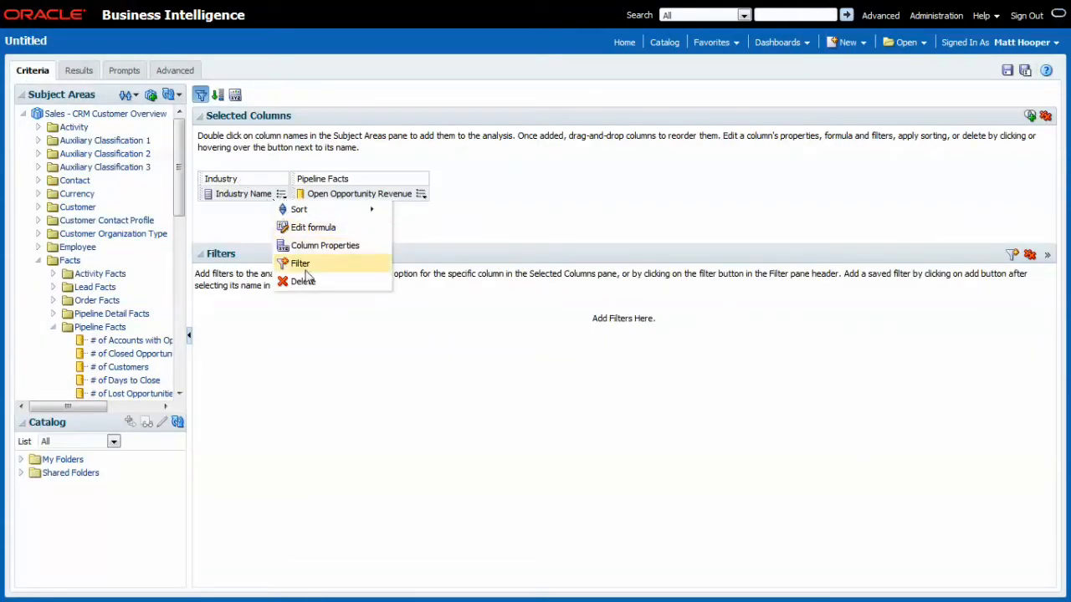
pyautogui.moveTo(326, 267)
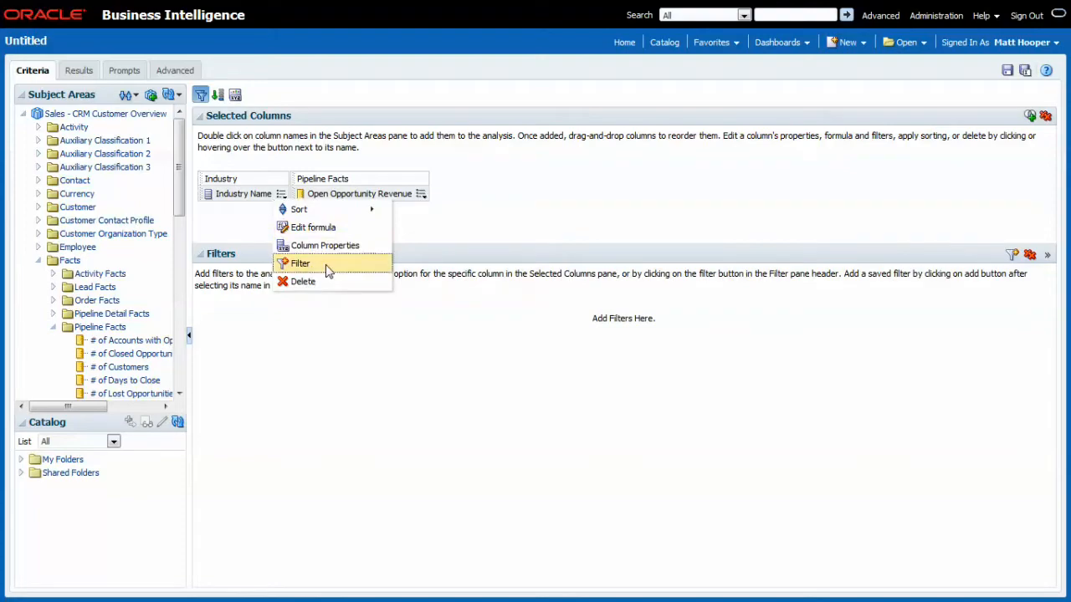
pyautogui.click(301, 263)
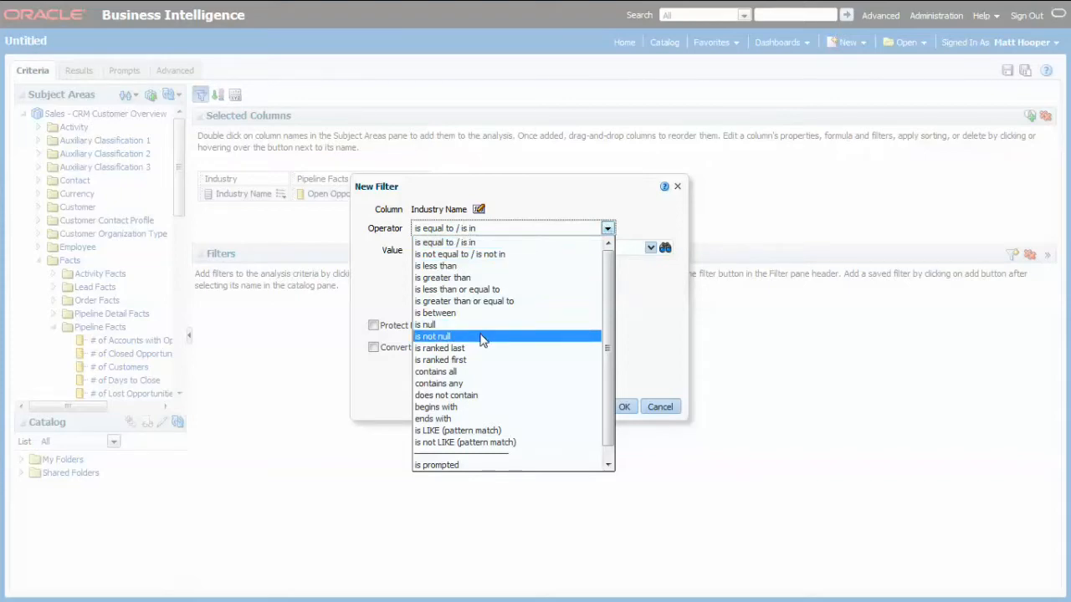
pyautogui.click(432, 336)
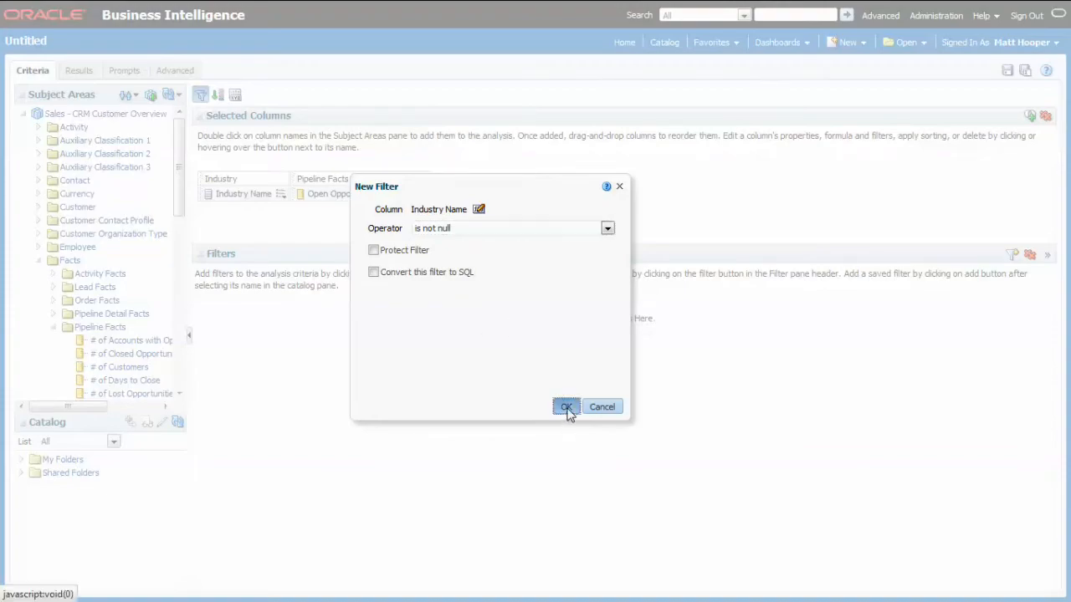
pyautogui.click(565, 407)
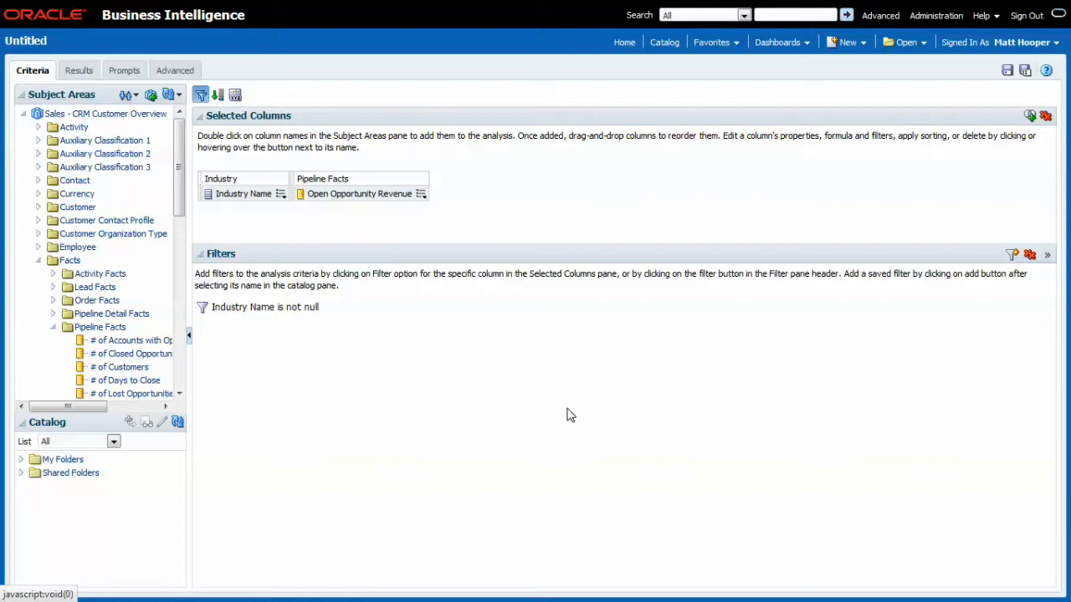
pyautogui.click(77, 71)
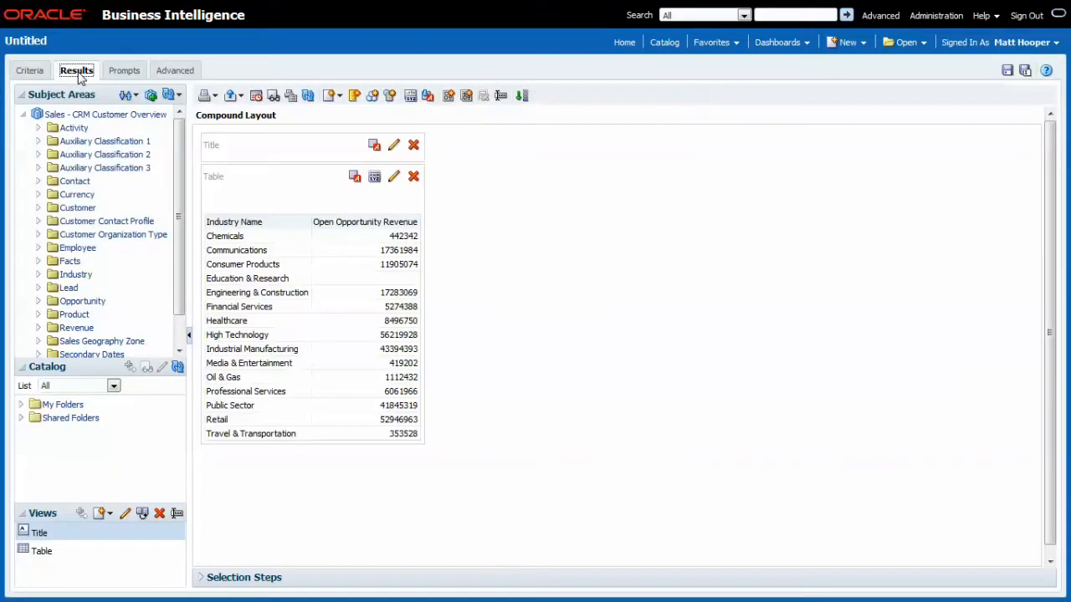
pyautogui.moveTo(770, 402)
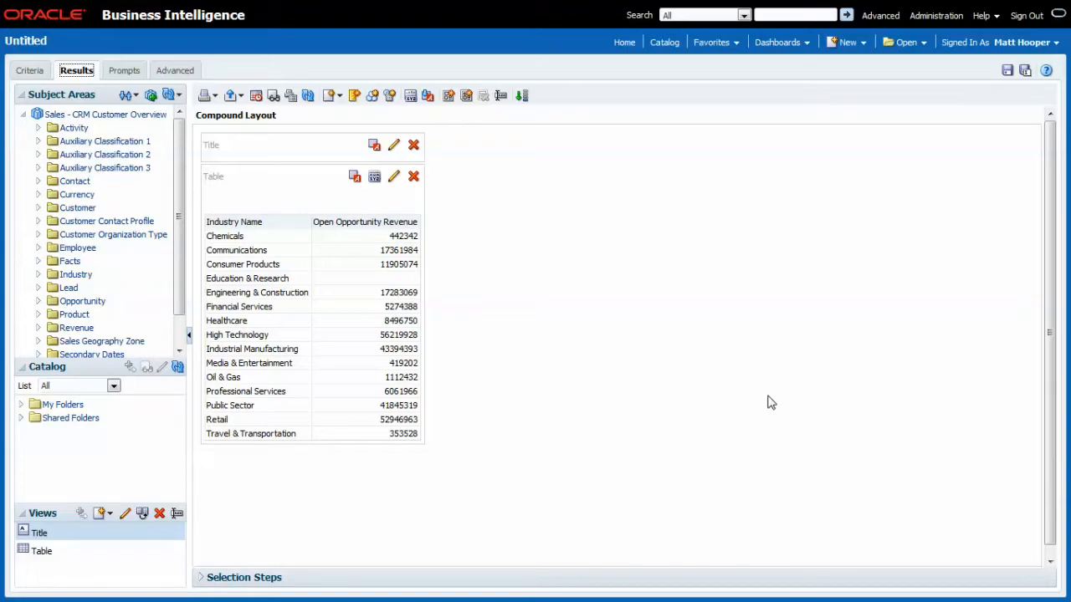
pyautogui.moveTo(653, 258)
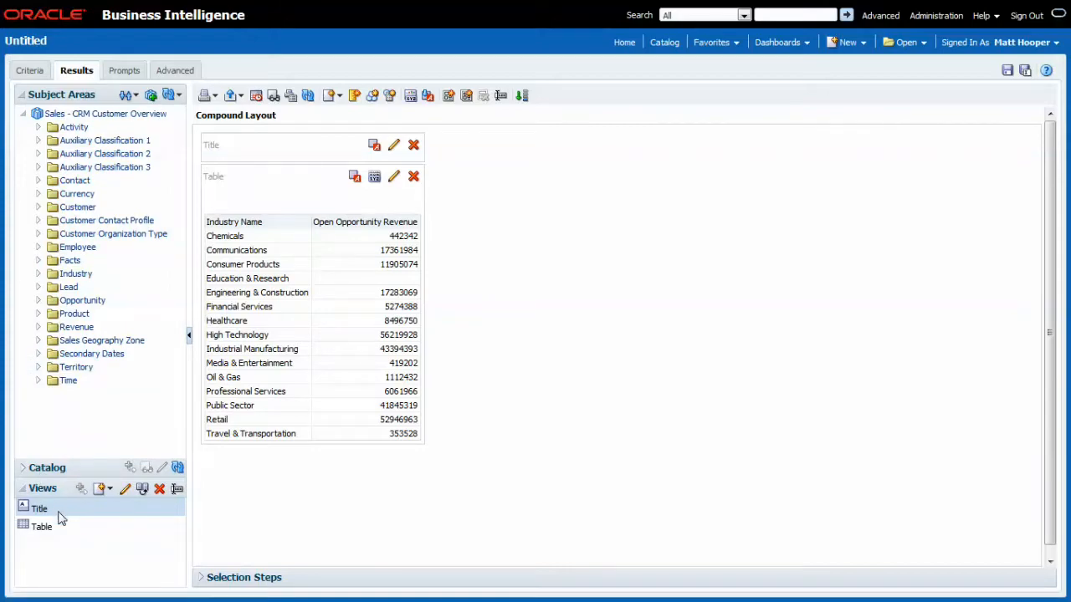
pyautogui.moveTo(54, 535)
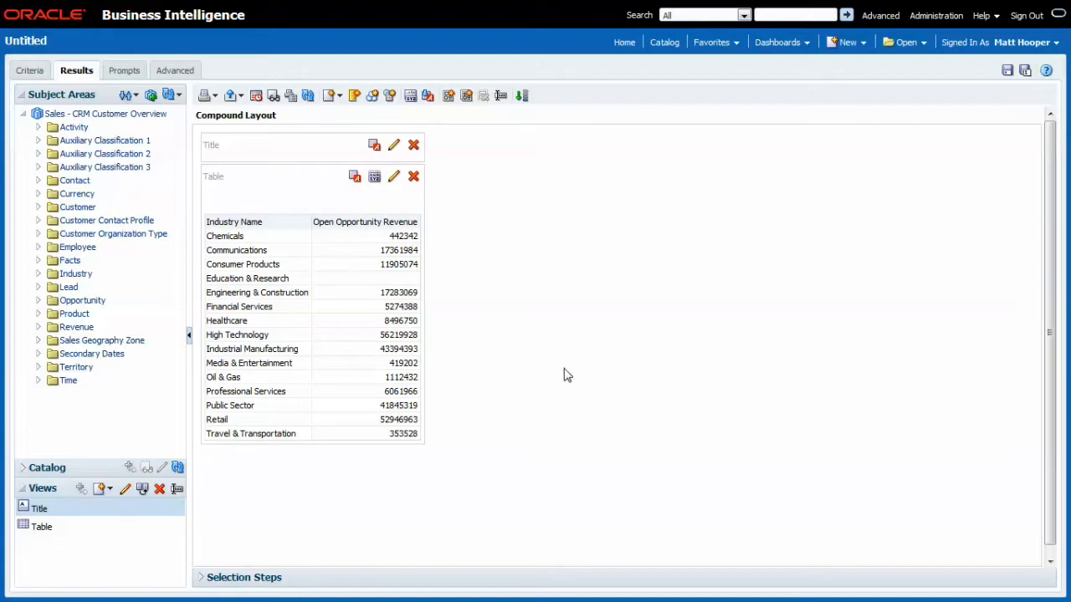
pyautogui.moveTo(702, 316)
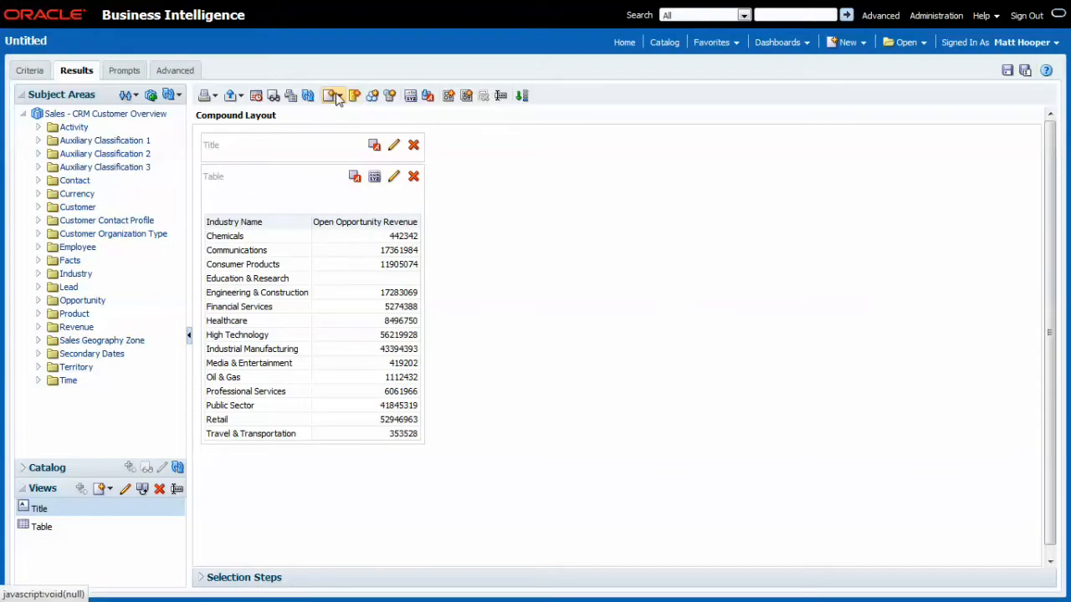
# Add a vertical bar graph view of the results beneath the table and review it.
pyautogui.click(331, 95)
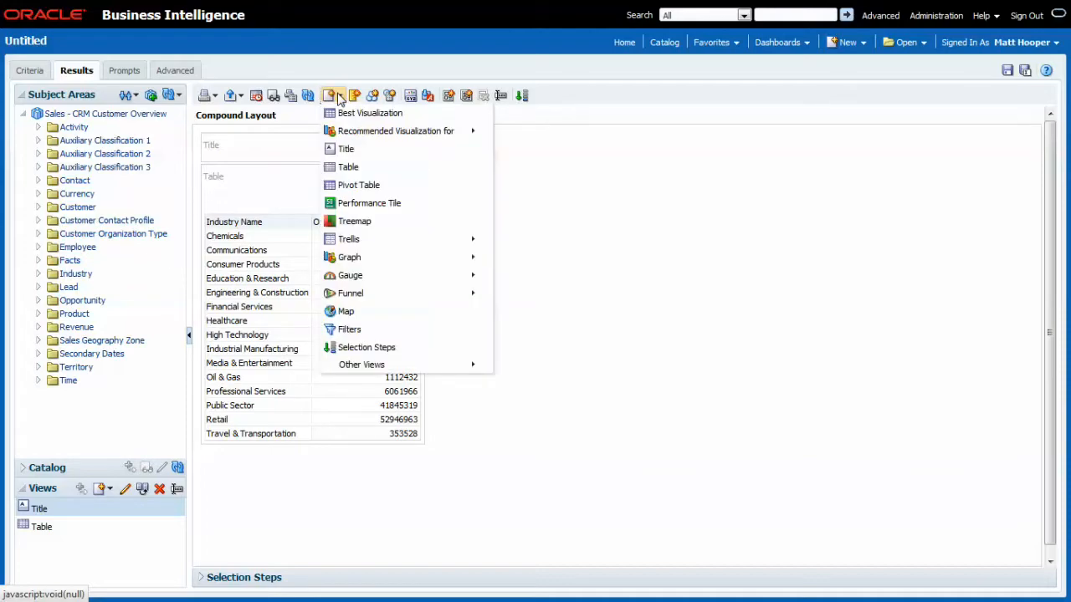
pyautogui.moveTo(348, 258)
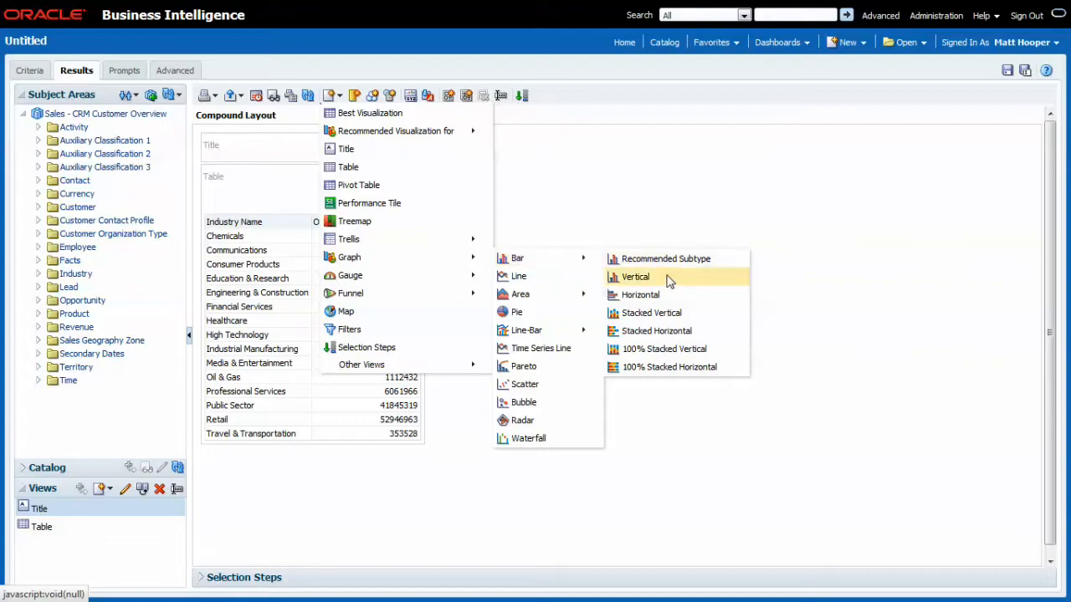
pyautogui.click(636, 277)
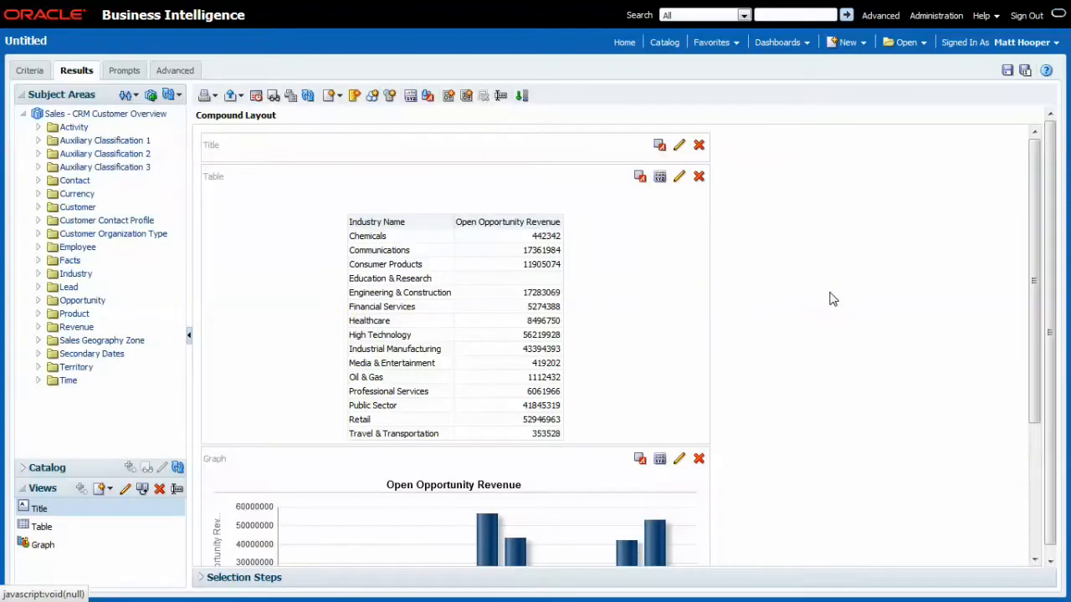
pyautogui.moveTo(1034, 221)
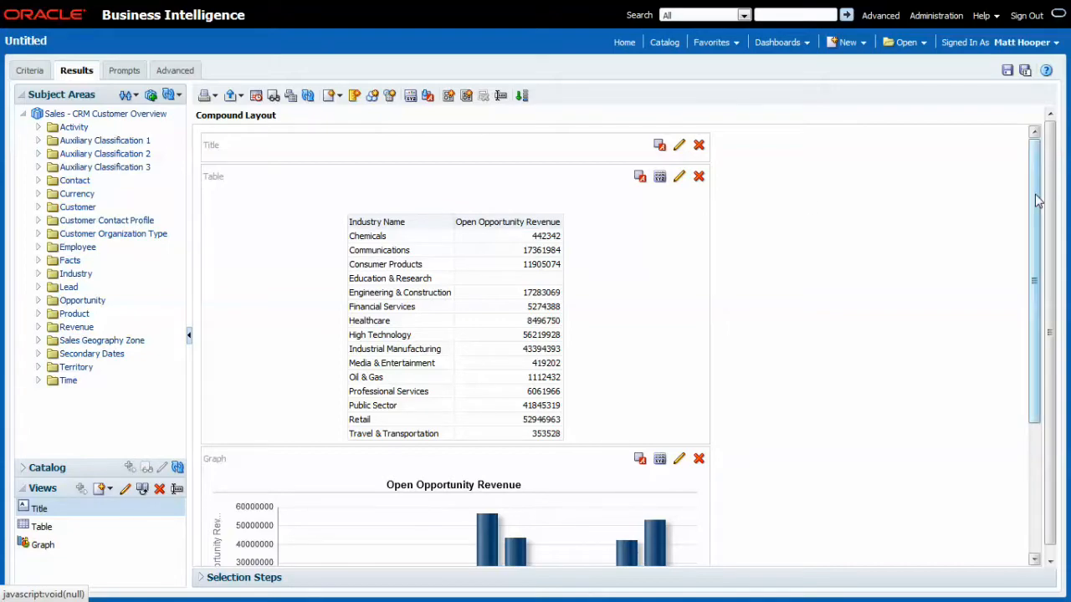
pyautogui.scroll(-3)
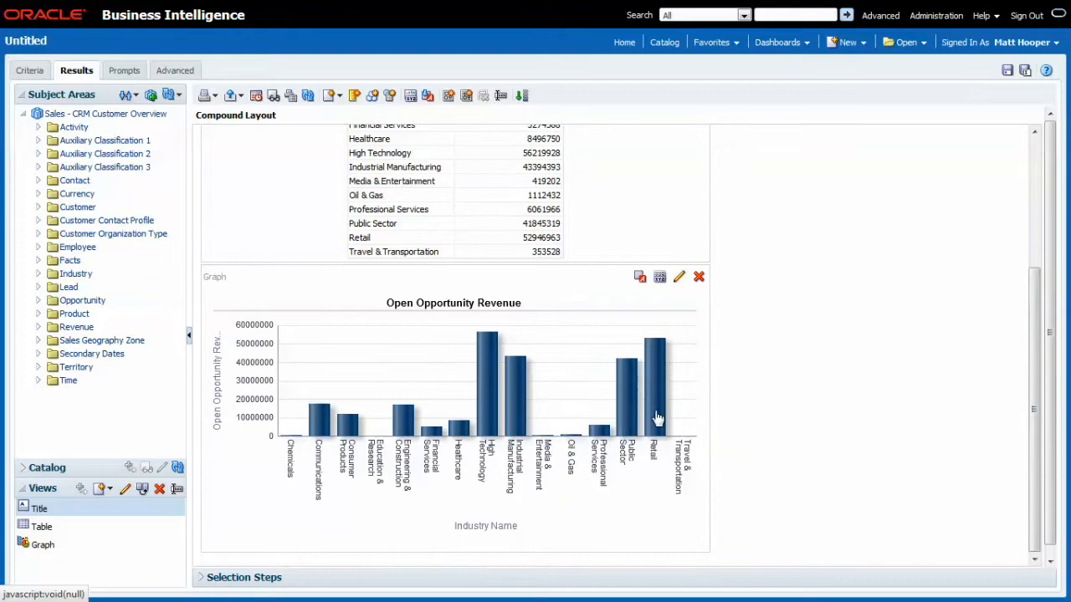
pyautogui.moveTo(626, 410)
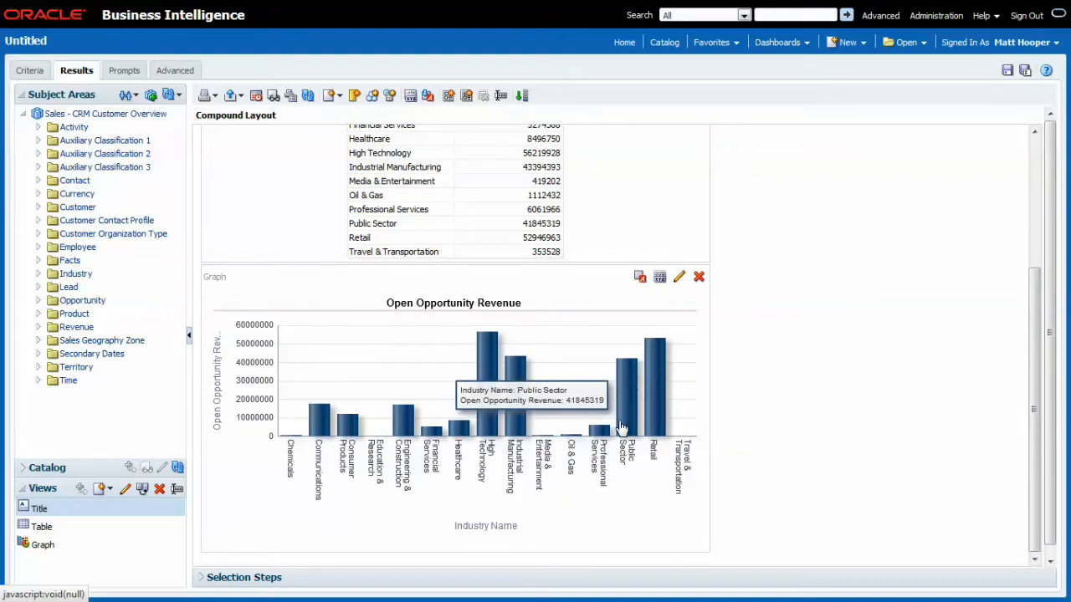
pyautogui.moveTo(823, 429)
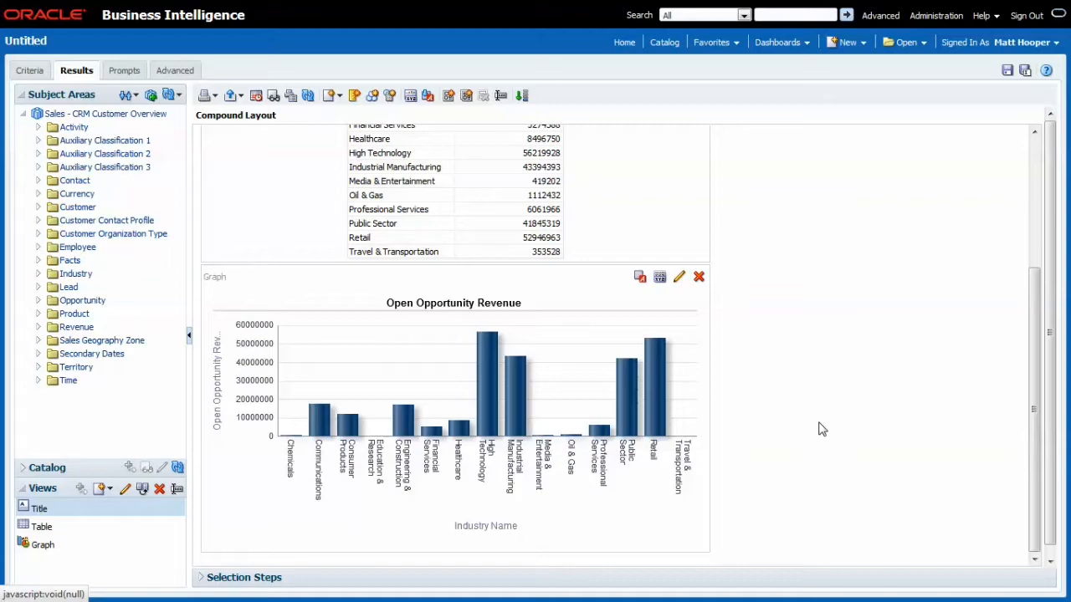
pyautogui.moveTo(201, 538)
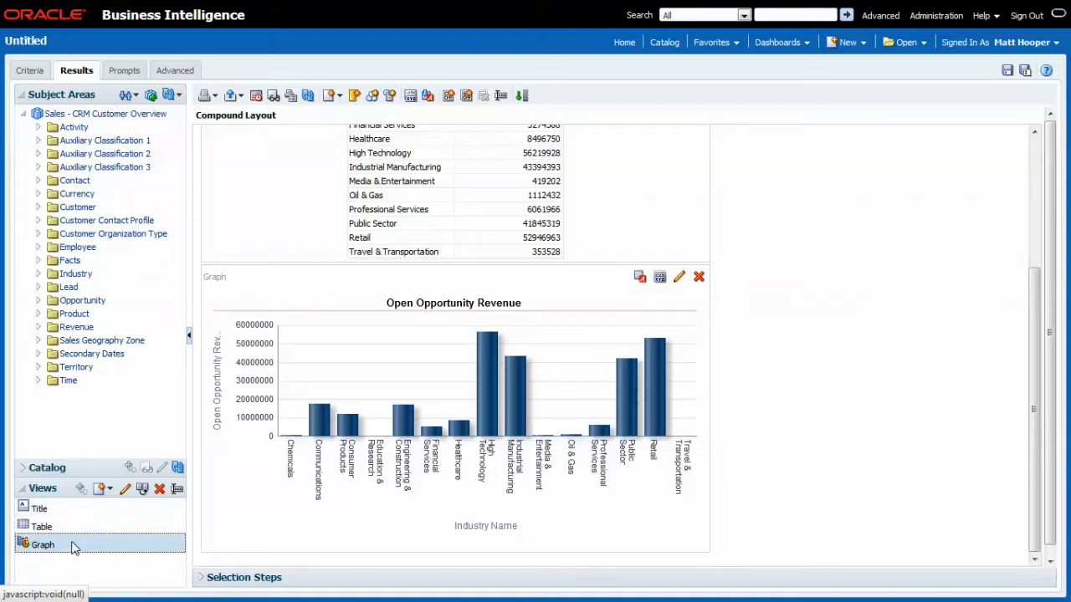
pyautogui.moveTo(177, 489)
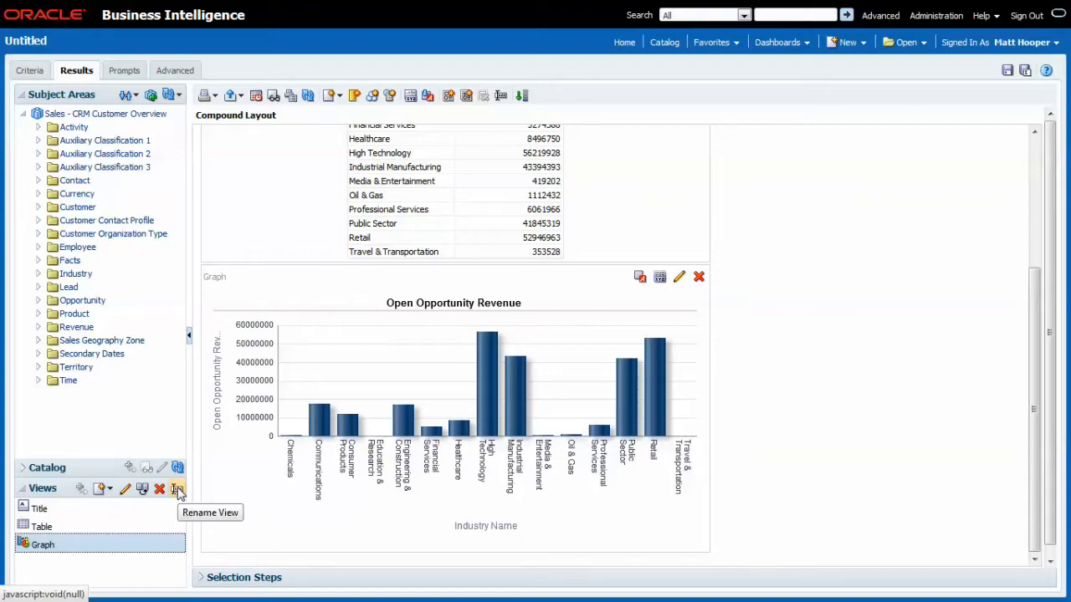
# Rename the Graph view to 'Vertical Bar Chart'.
pyautogui.click(177, 488)
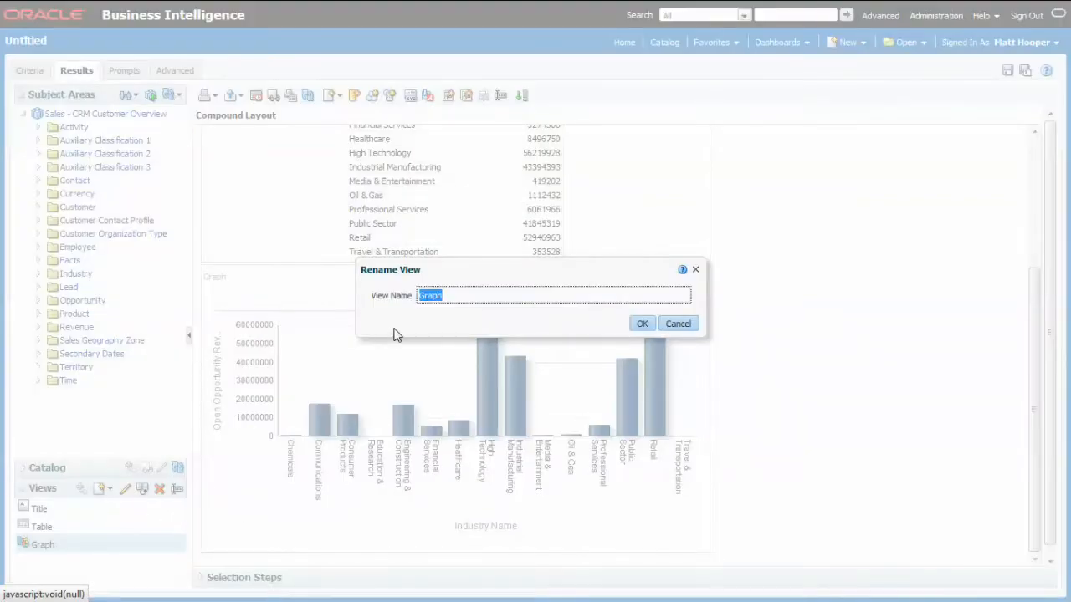
pyautogui.write('Vertical')
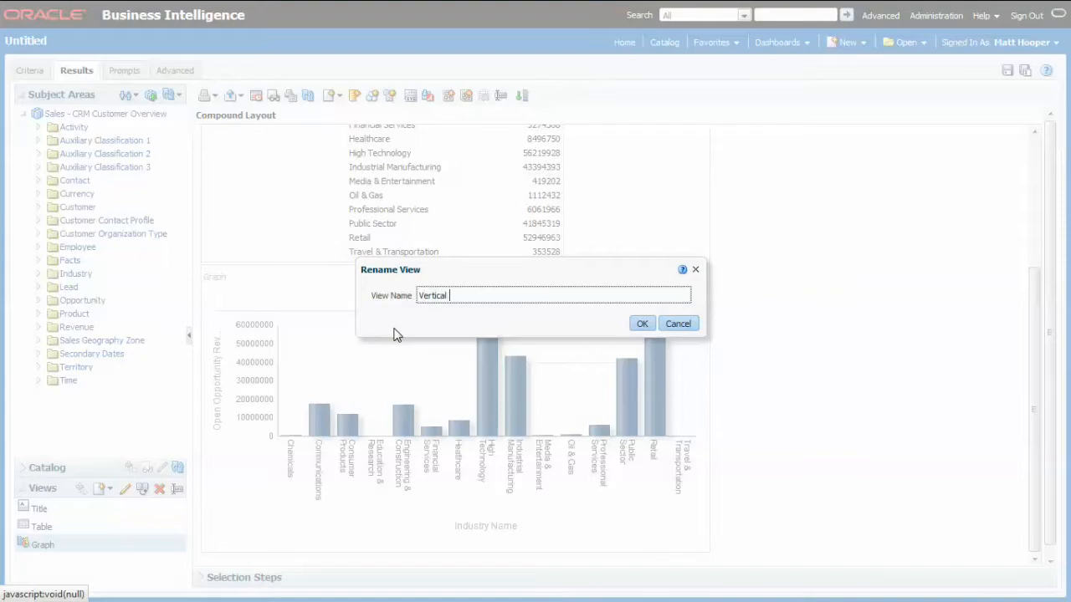
pyautogui.write('Bar Chart')
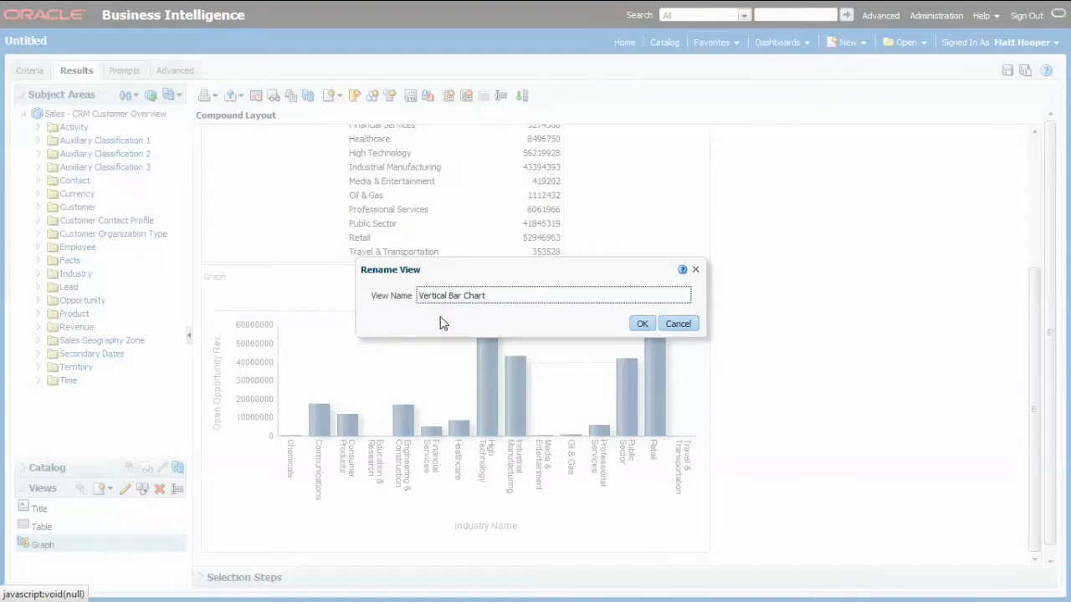
pyautogui.click(642, 325)
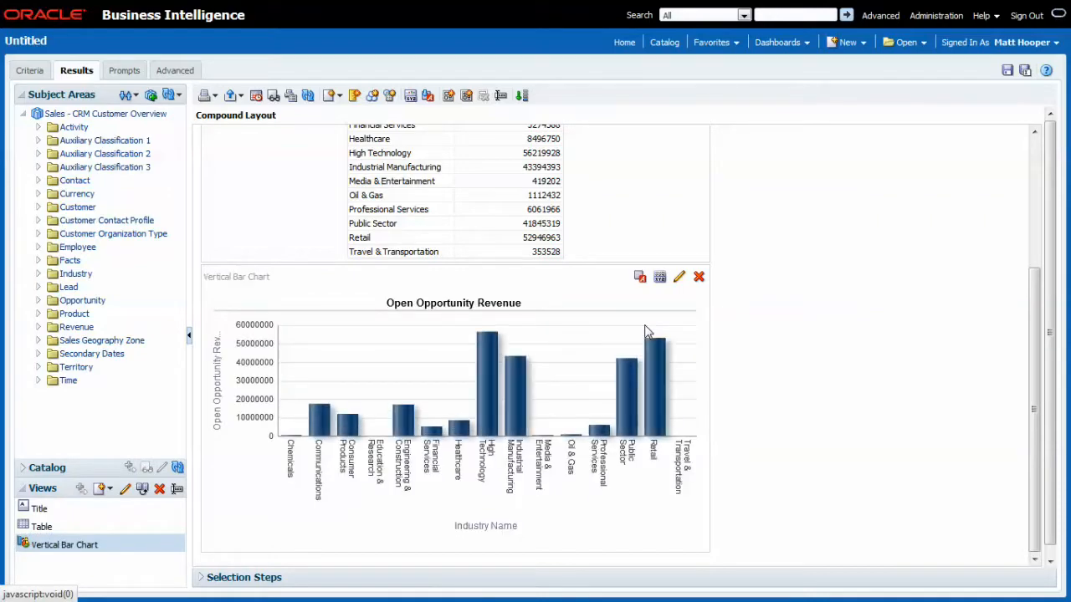
pyautogui.scroll(3)
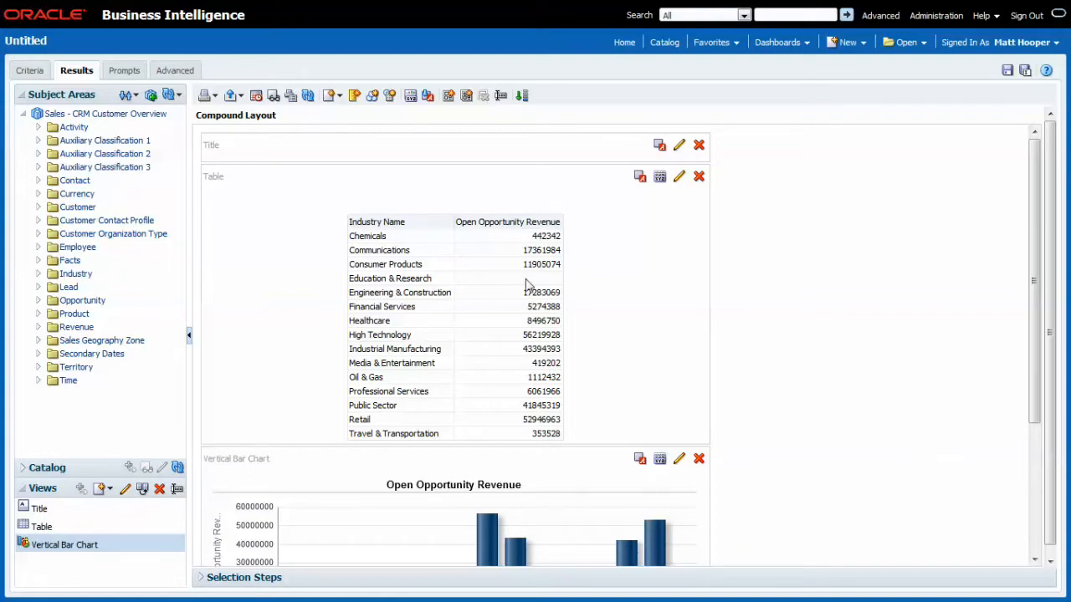
pyautogui.moveTo(275, 96)
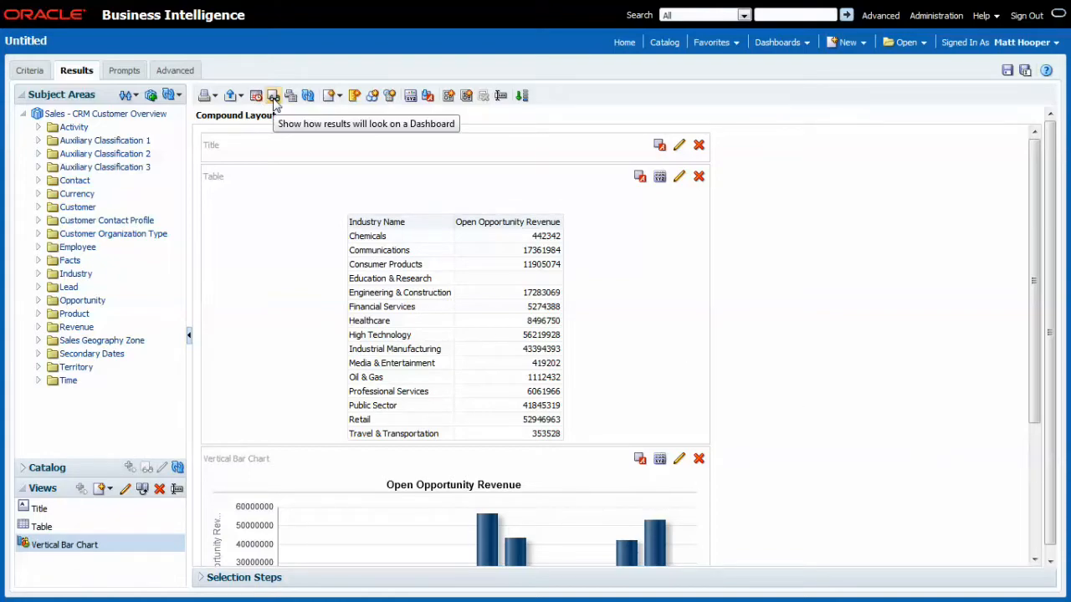
# Preview how the table and bar chart will appear on a dashboard.
pyautogui.click(274, 95)
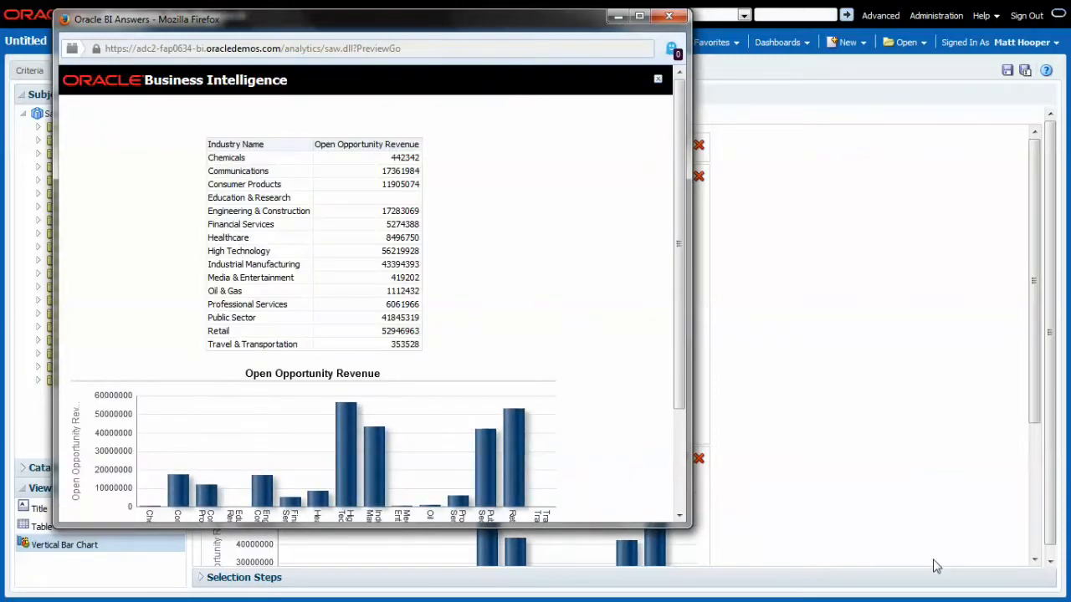
pyautogui.moveTo(572, 430)
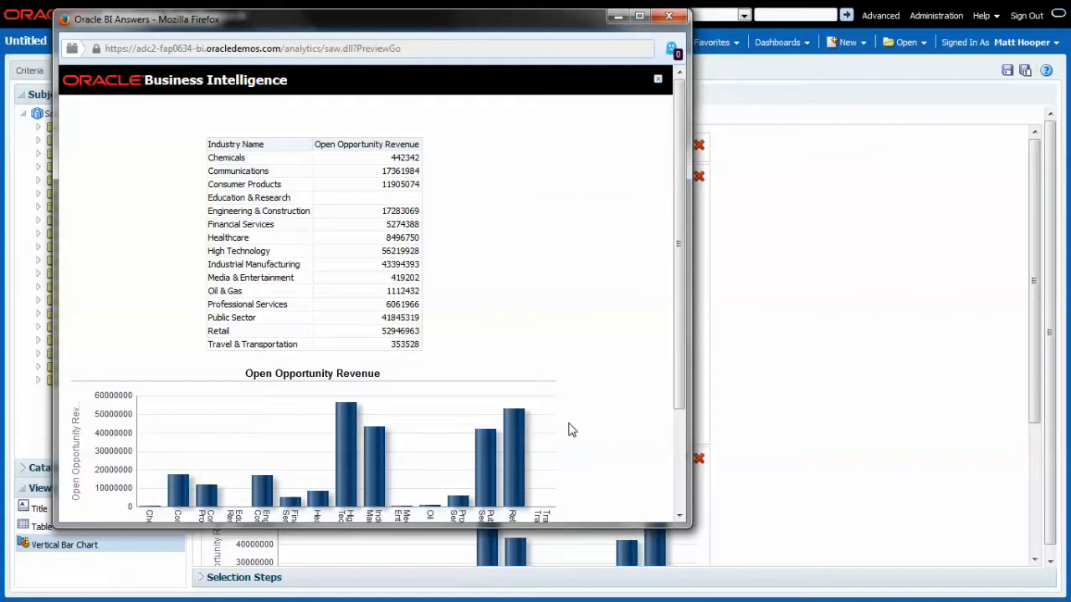
pyautogui.moveTo(669, 262)
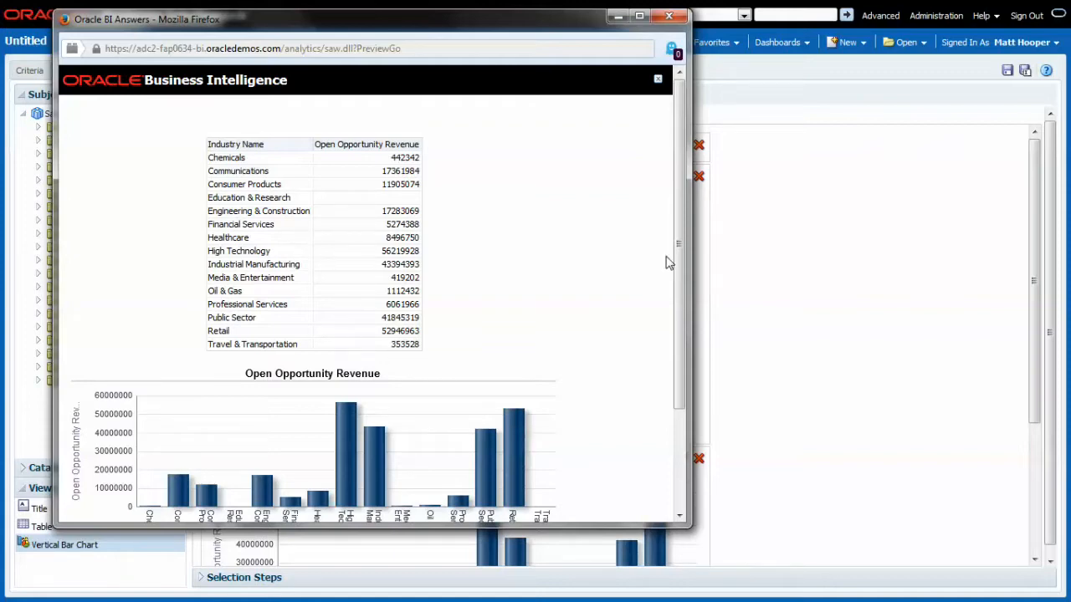
pyautogui.moveTo(653, 238)
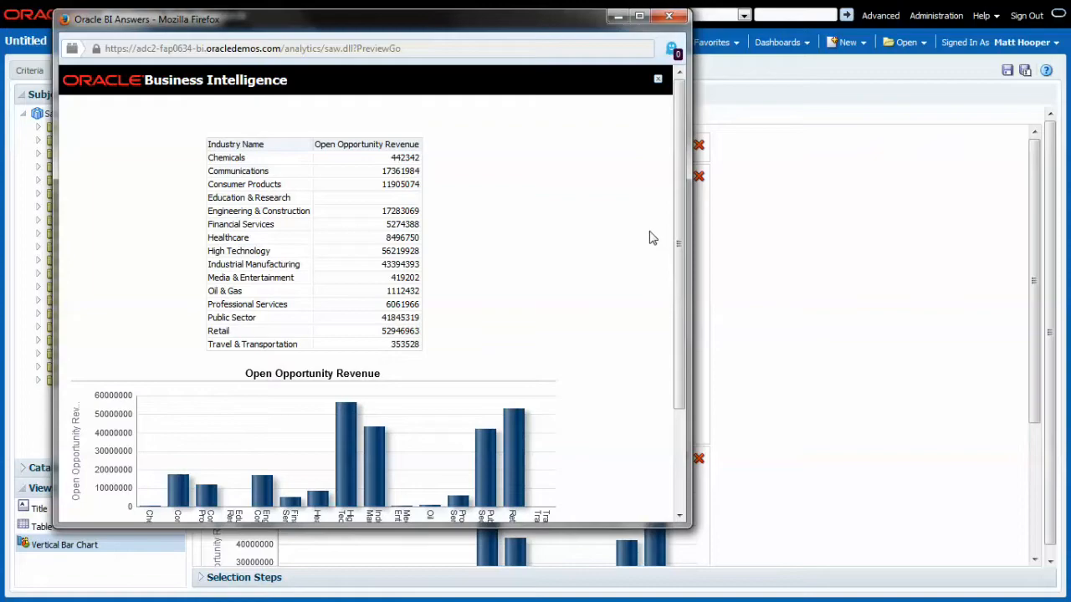
# Scroll through the dashboard preview to check the table and full bar chart.
pyautogui.scroll(-3)
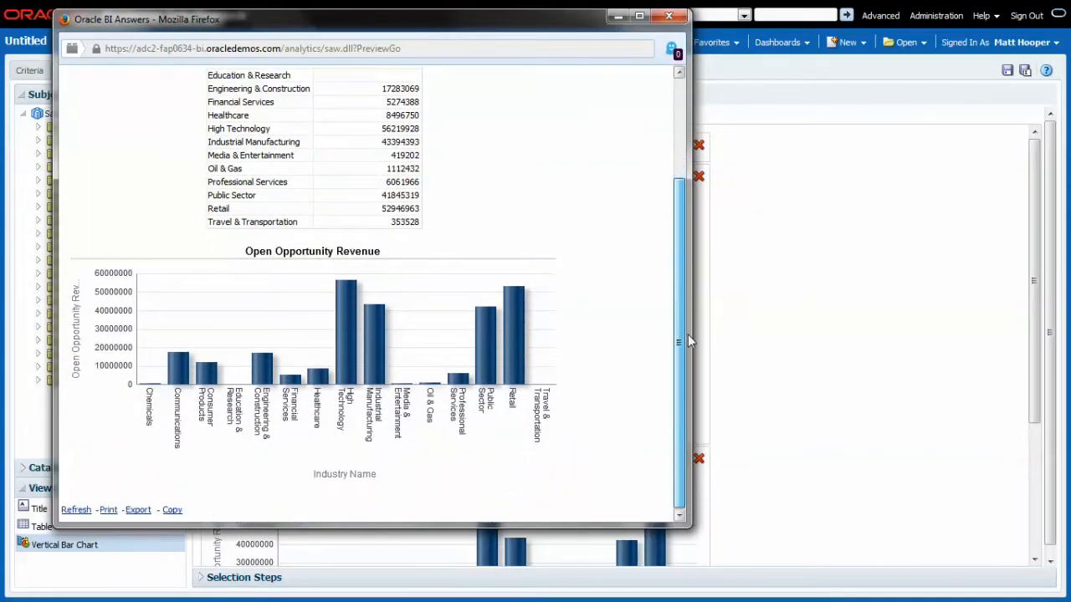
pyautogui.scroll(3)
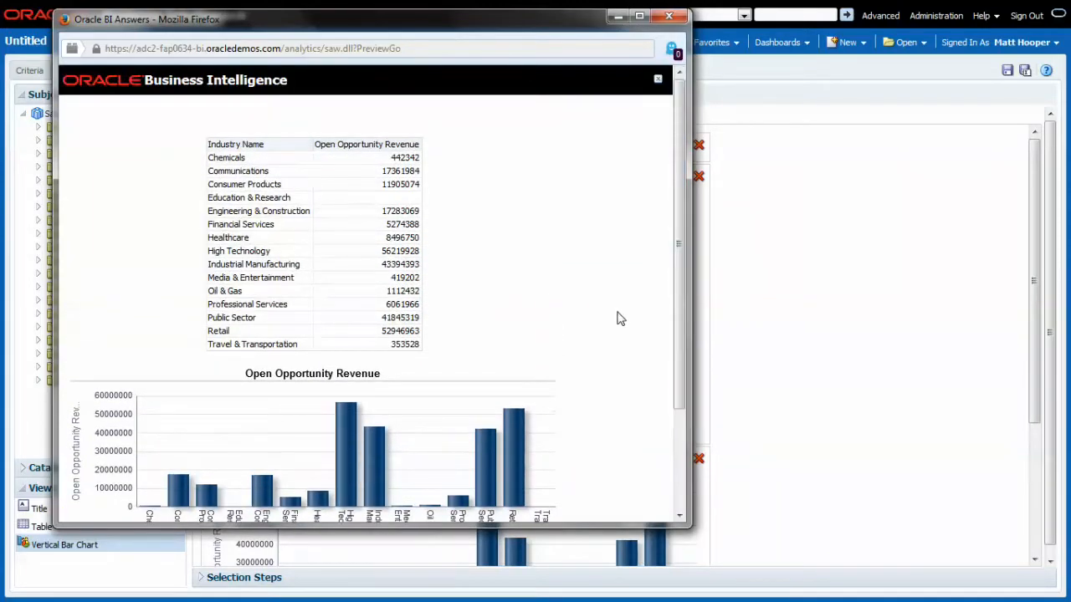
pyautogui.moveTo(632, 315)
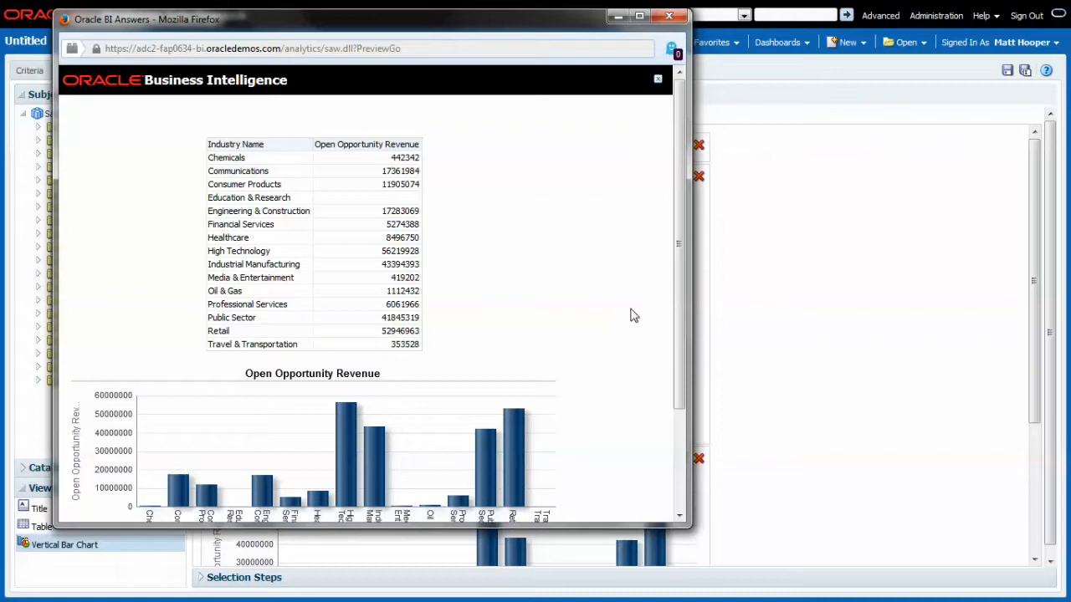
pyautogui.moveTo(639, 307)
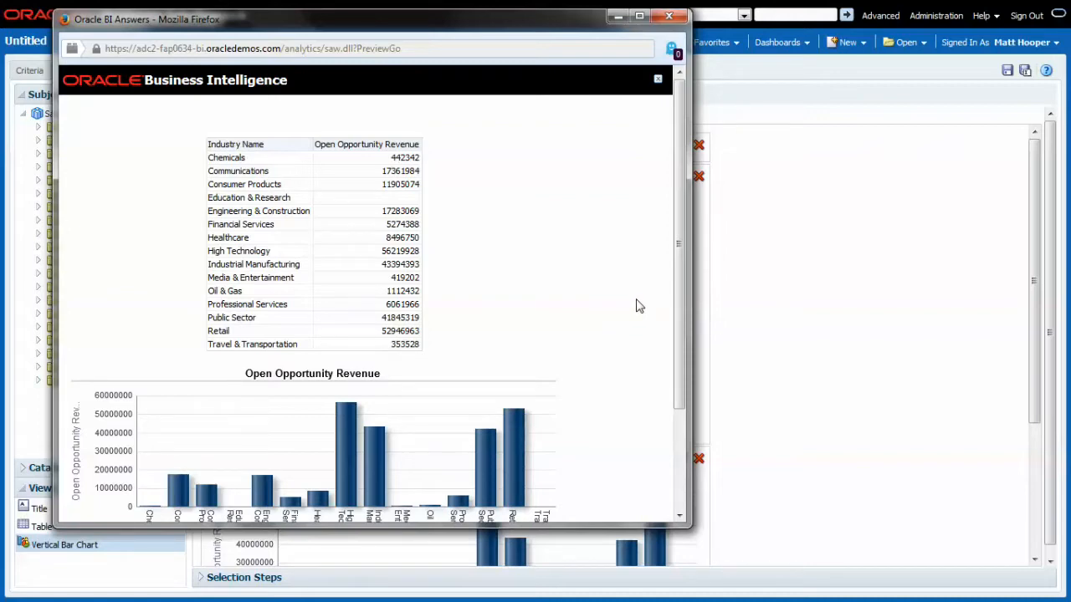
pyautogui.moveTo(584, 434)
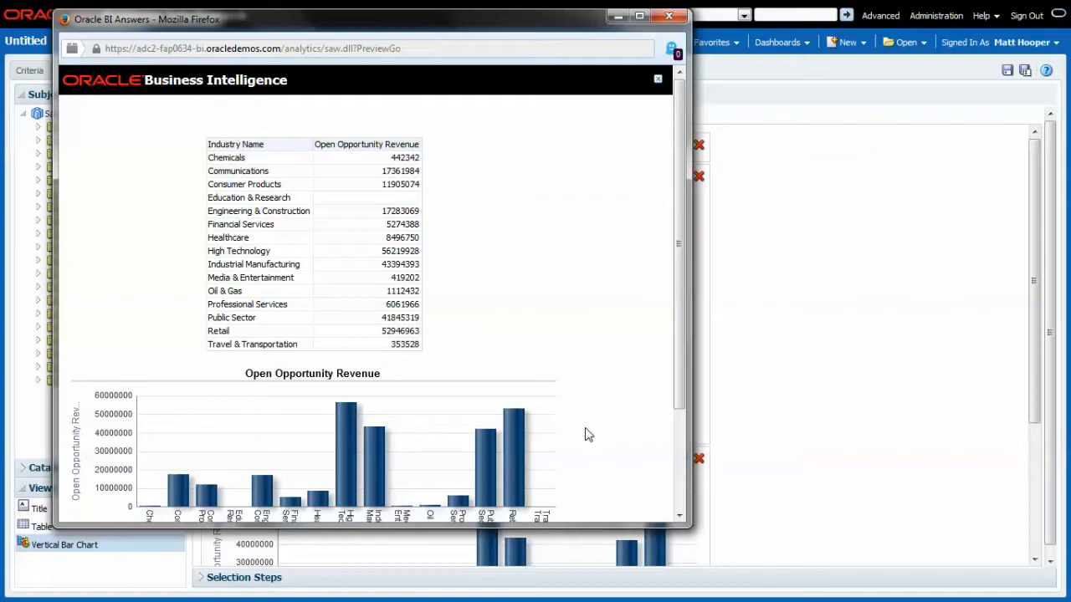
pyautogui.moveTo(656, 20)
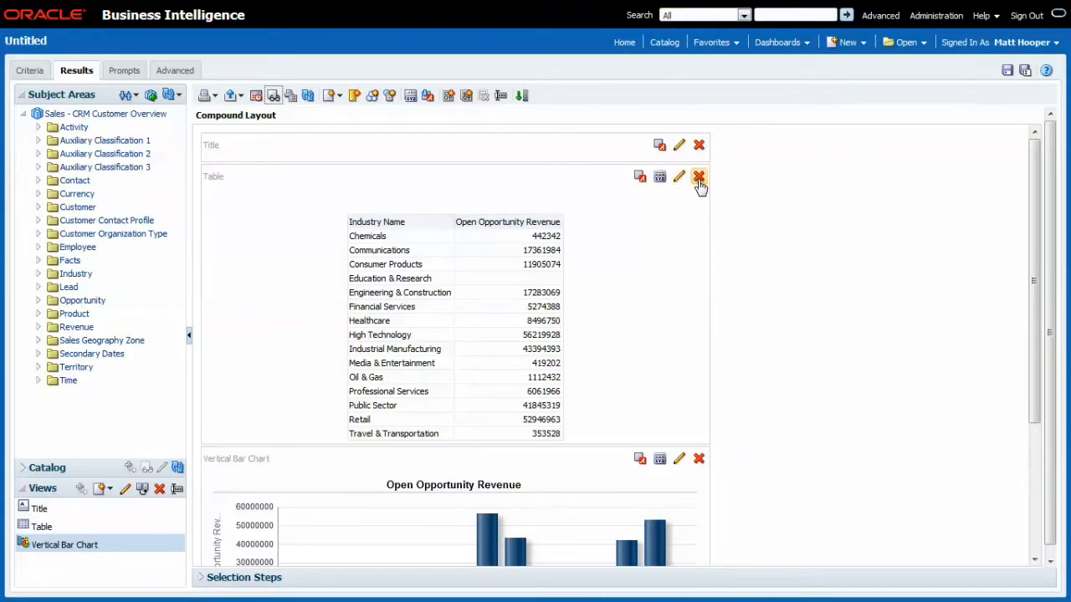
pyautogui.click(700, 177)
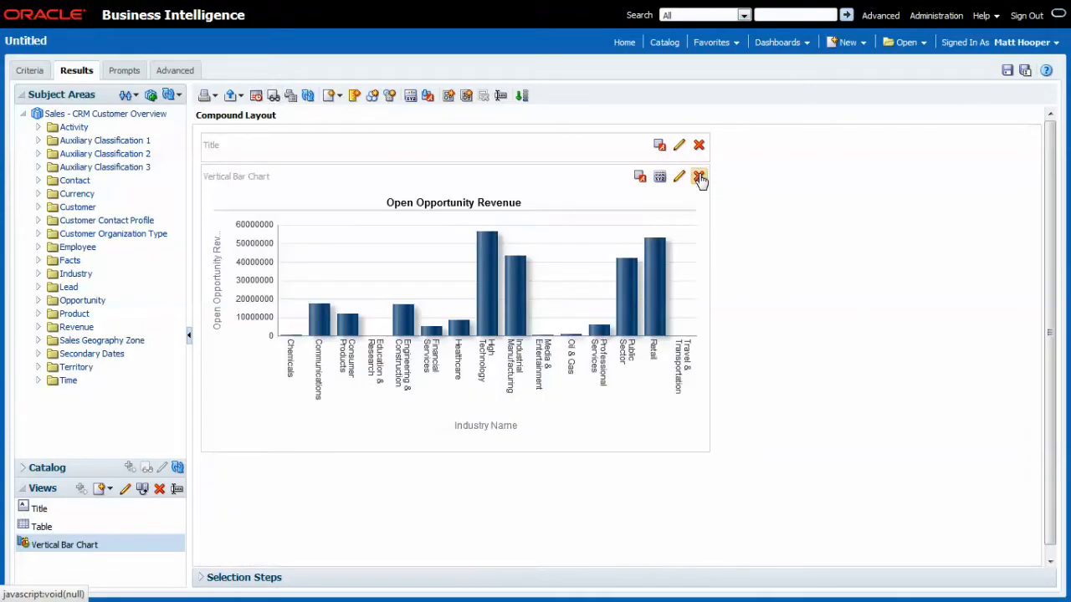
pyautogui.click(700, 177)
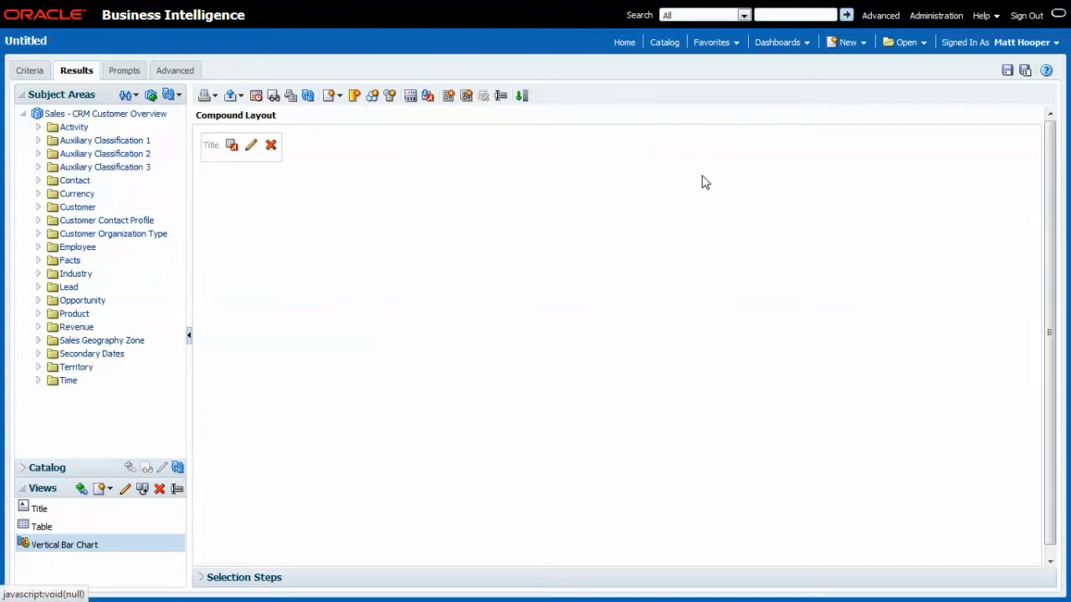
pyautogui.moveTo(747, 176)
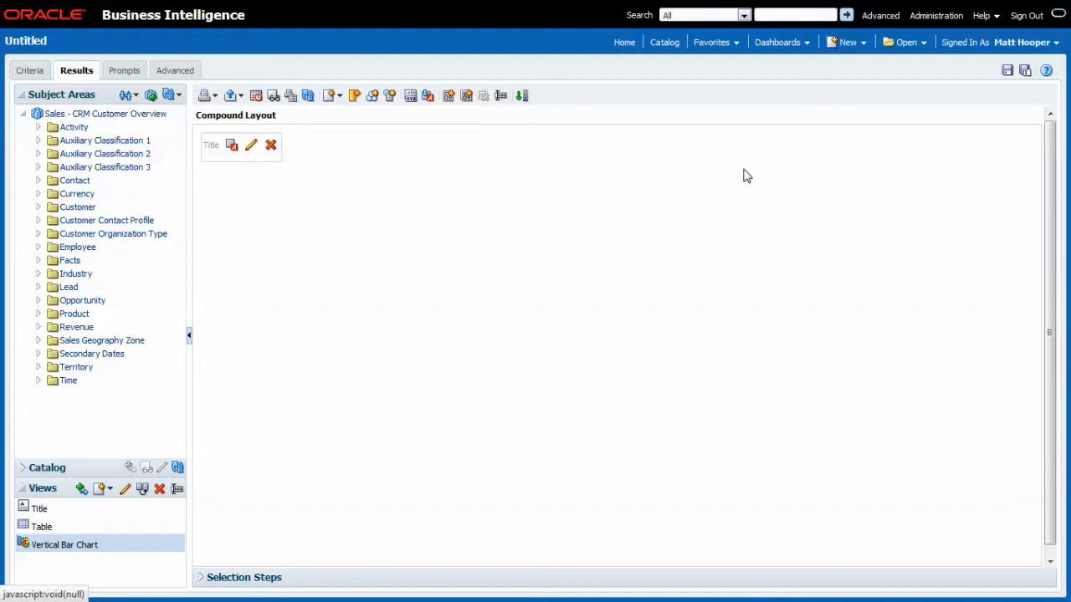
pyautogui.moveTo(738, 198)
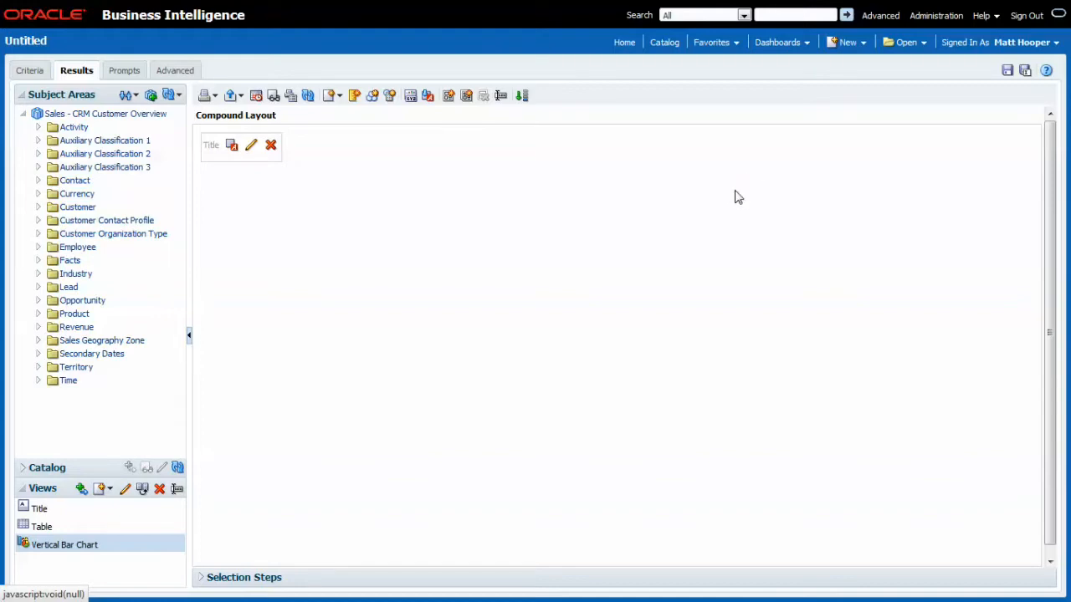
pyautogui.moveTo(693, 264)
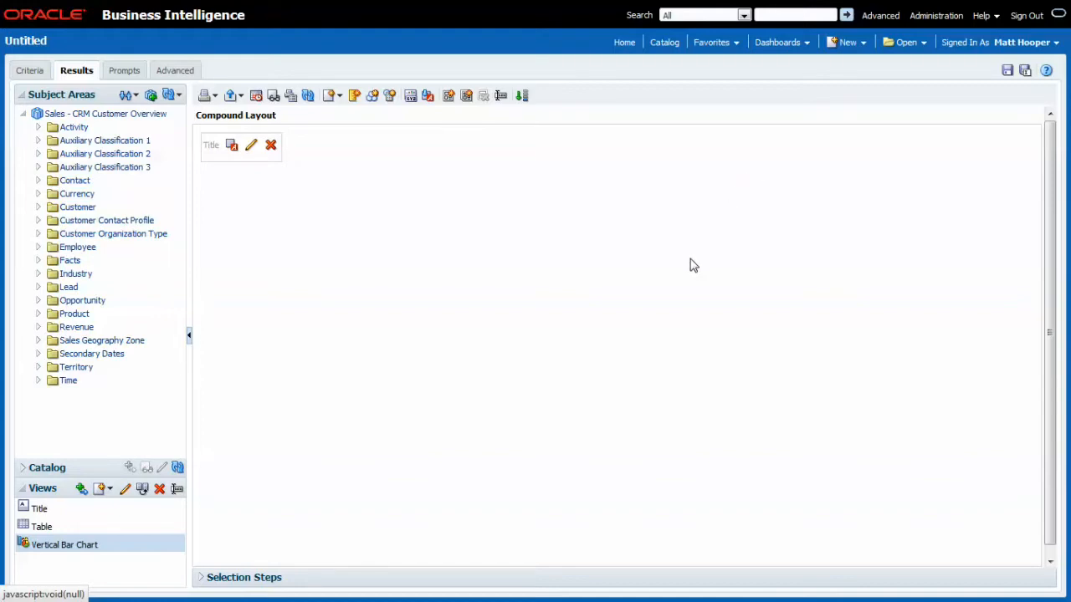
pyautogui.moveTo(137, 530)
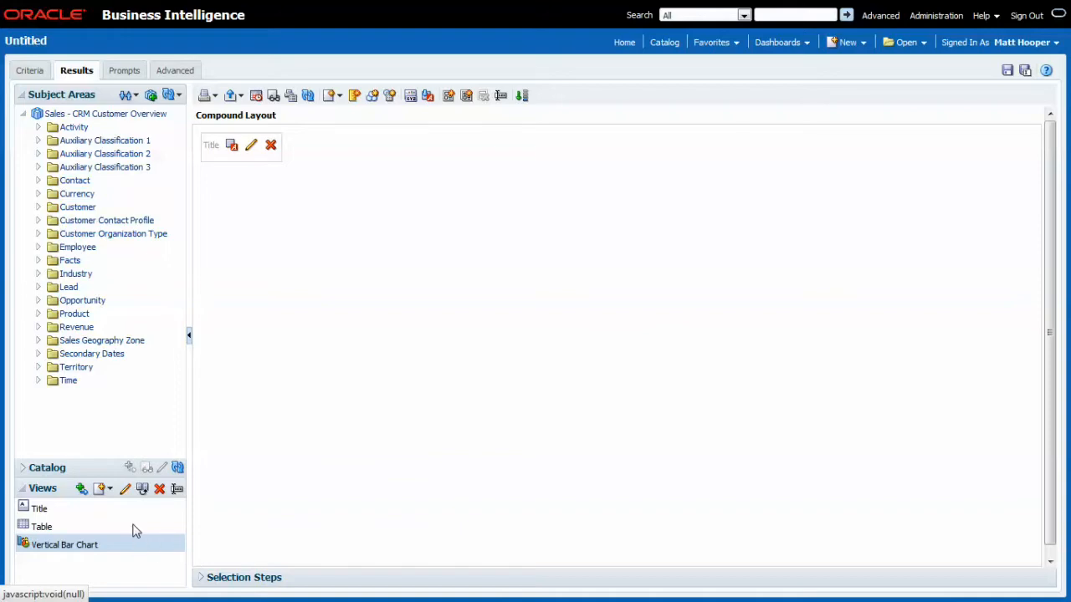
pyautogui.moveTo(131, 552)
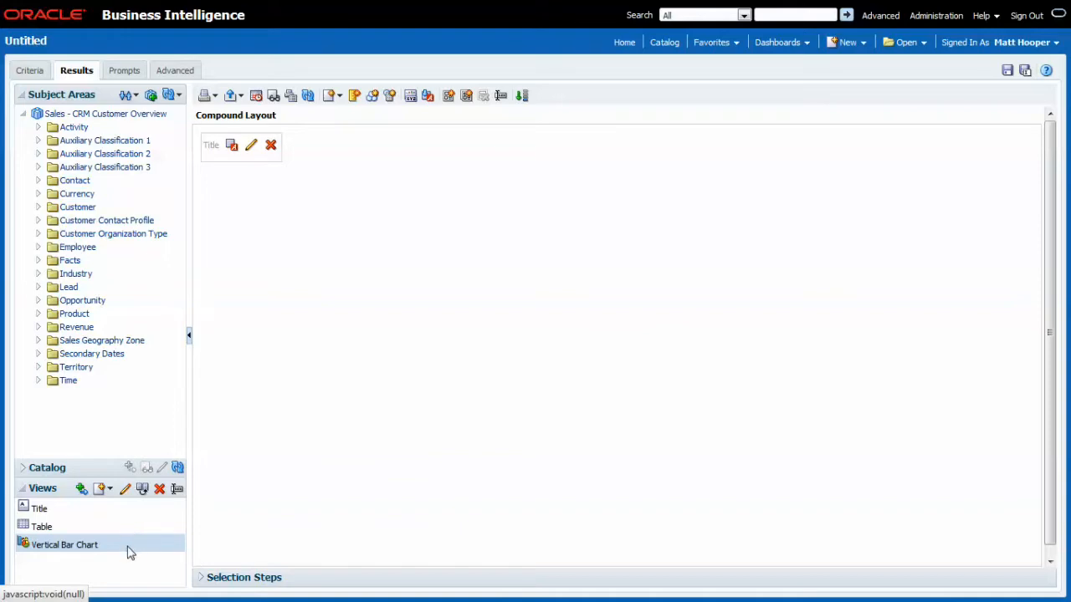
pyautogui.moveTo(672, 278)
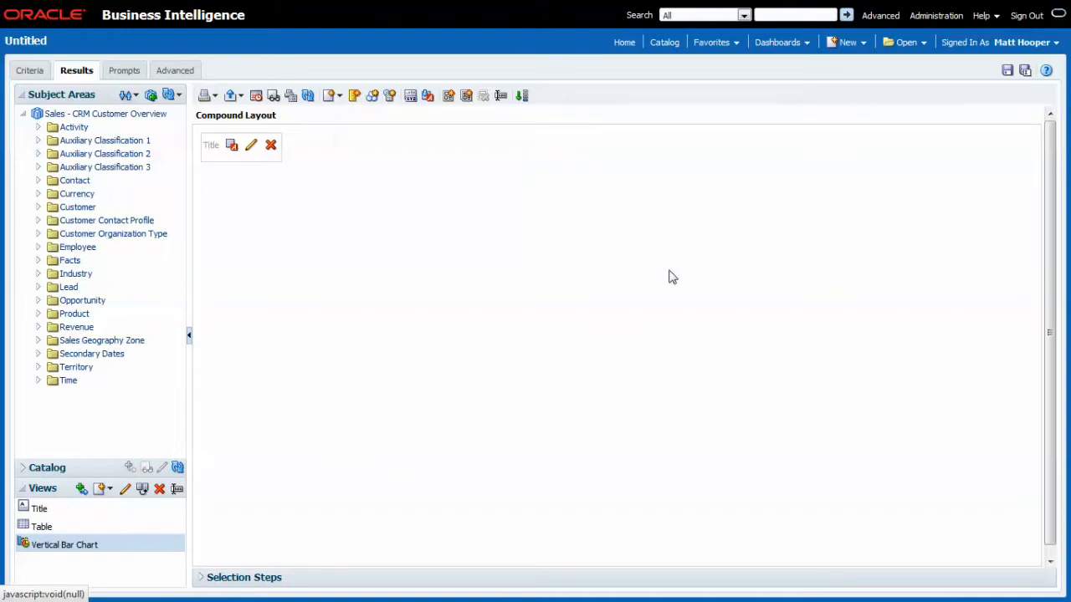
pyautogui.click(331, 94)
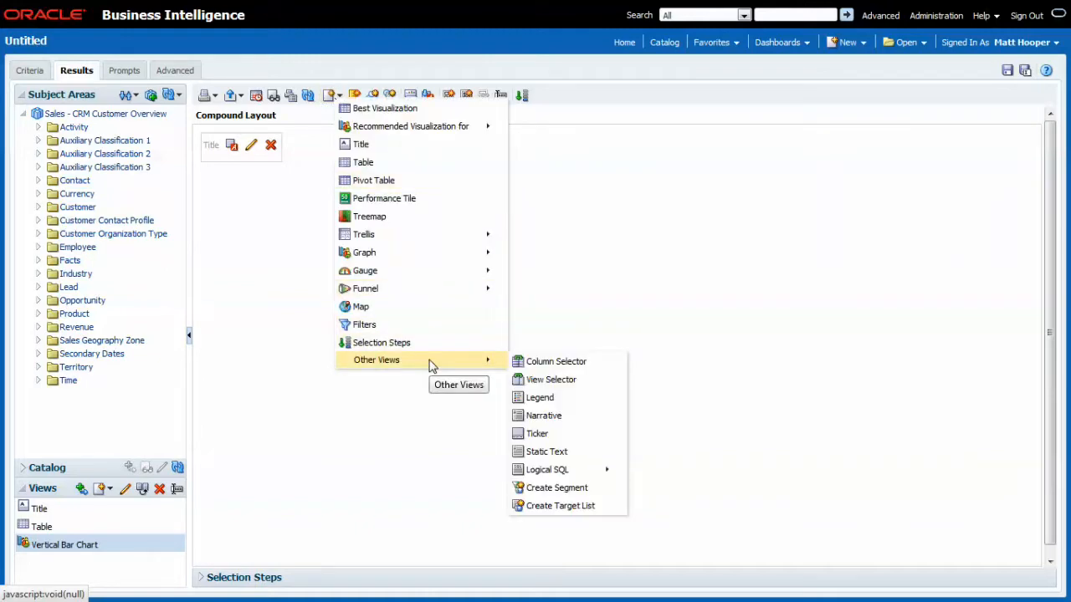
# Add a View Selector view to the compound layout under the title.
pyautogui.click(552, 378)
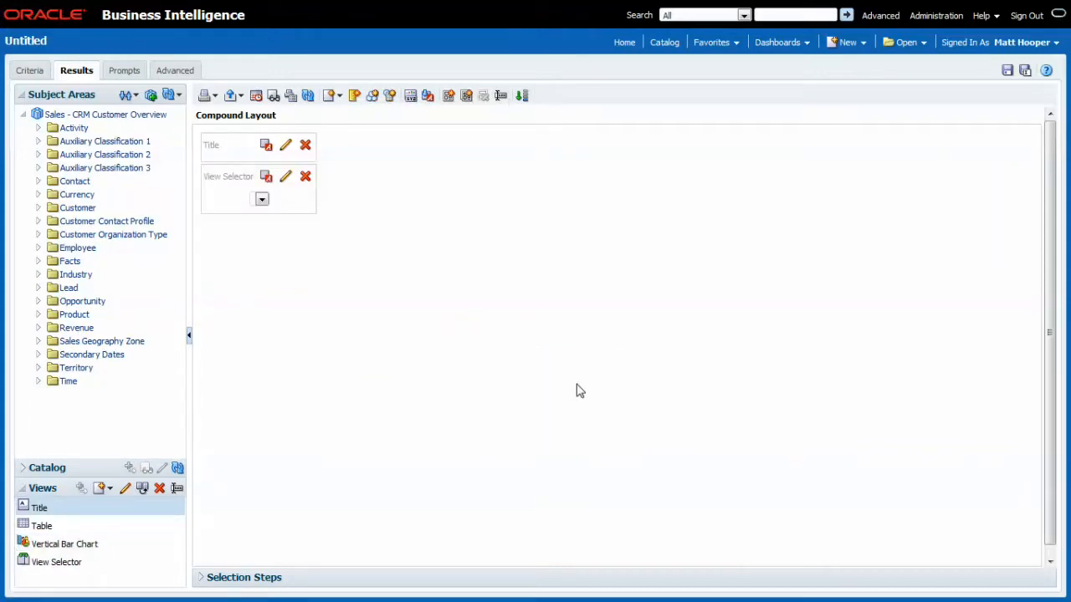
pyautogui.moveTo(435, 175)
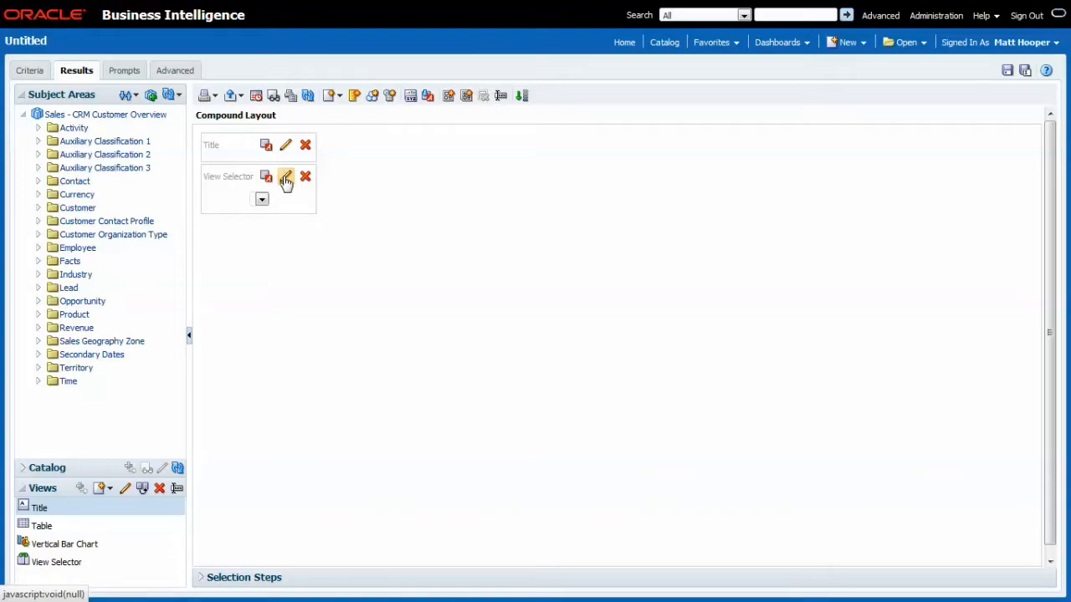
# Include Table and Vertical Bar Chart in the view selector with caption 'Choose View'.
pyautogui.click(286, 175)
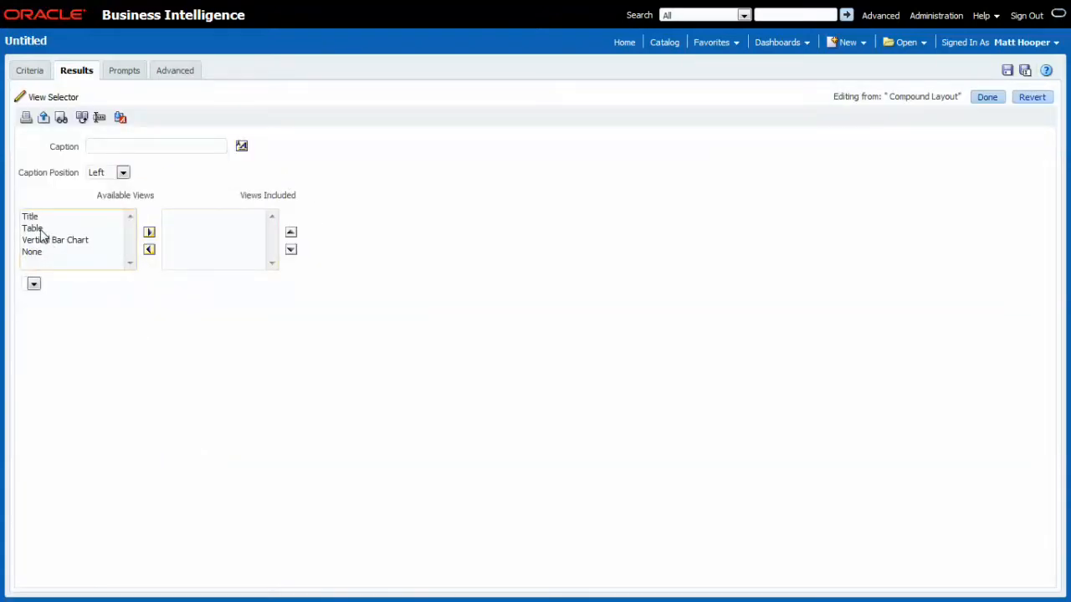
pyautogui.click(149, 231)
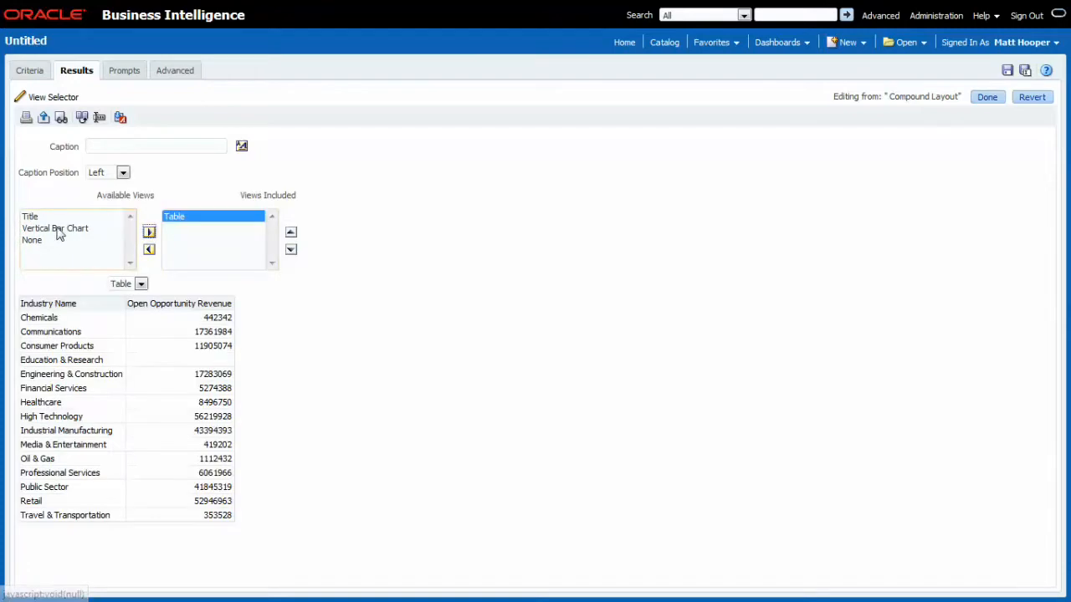
pyautogui.click(149, 231)
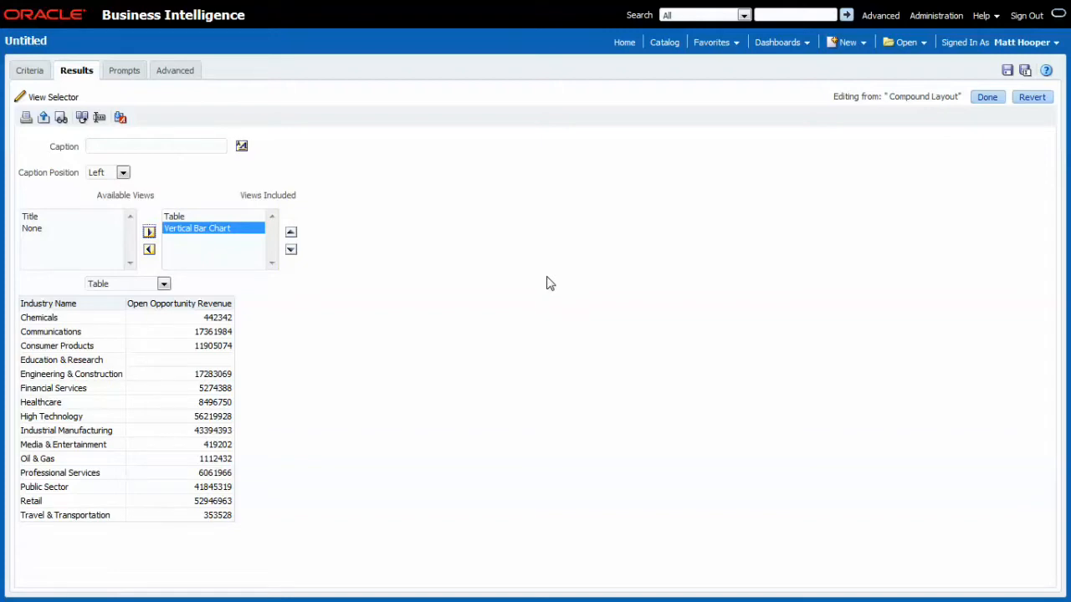
pyautogui.moveTo(7, 258)
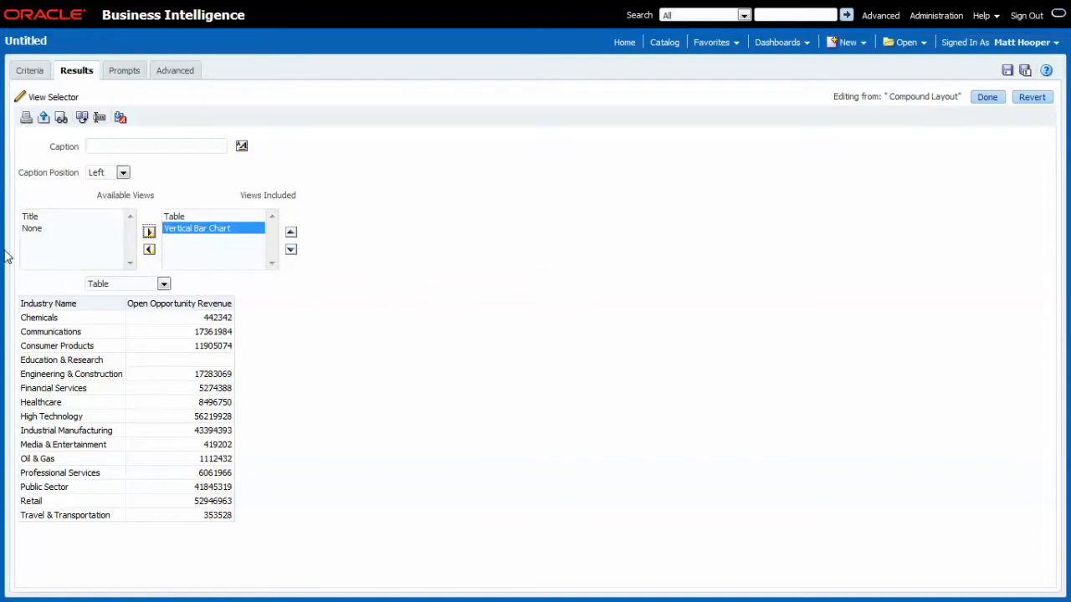
pyautogui.moveTo(58, 241)
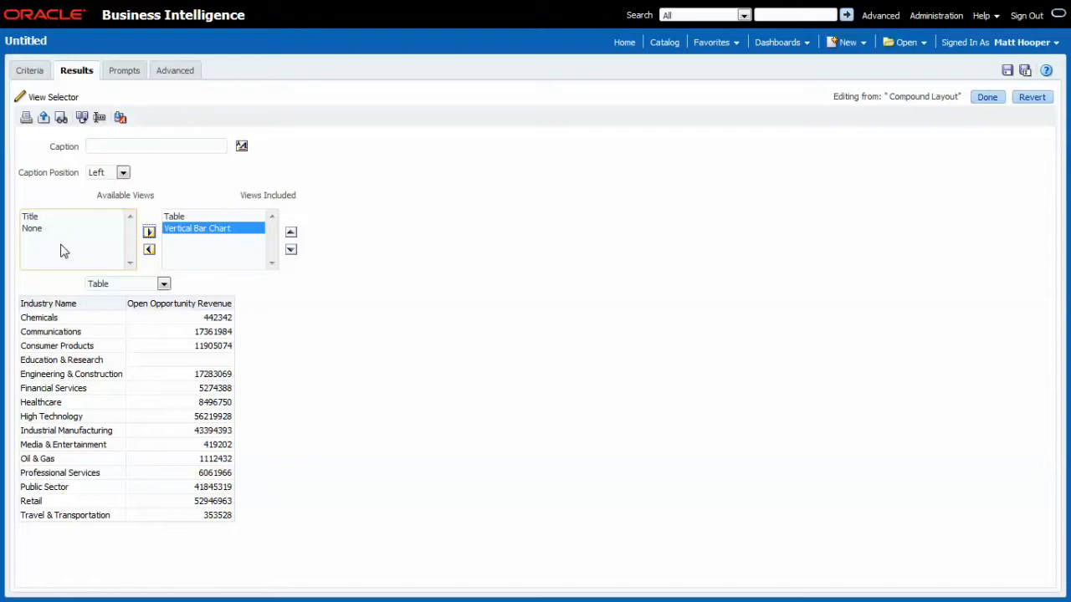
pyautogui.moveTo(70, 253)
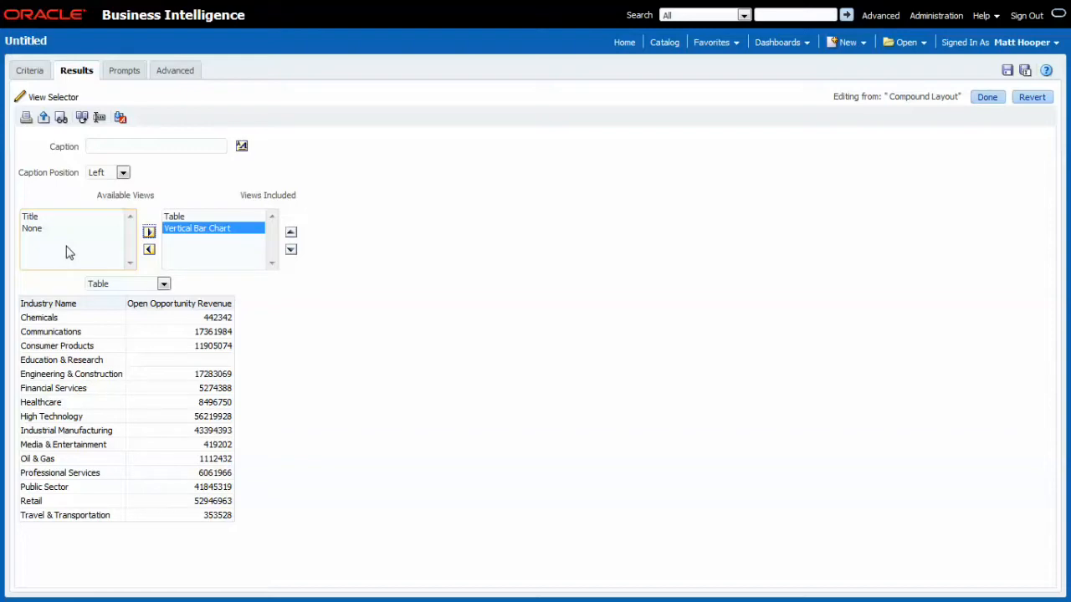
pyautogui.moveTo(499, 349)
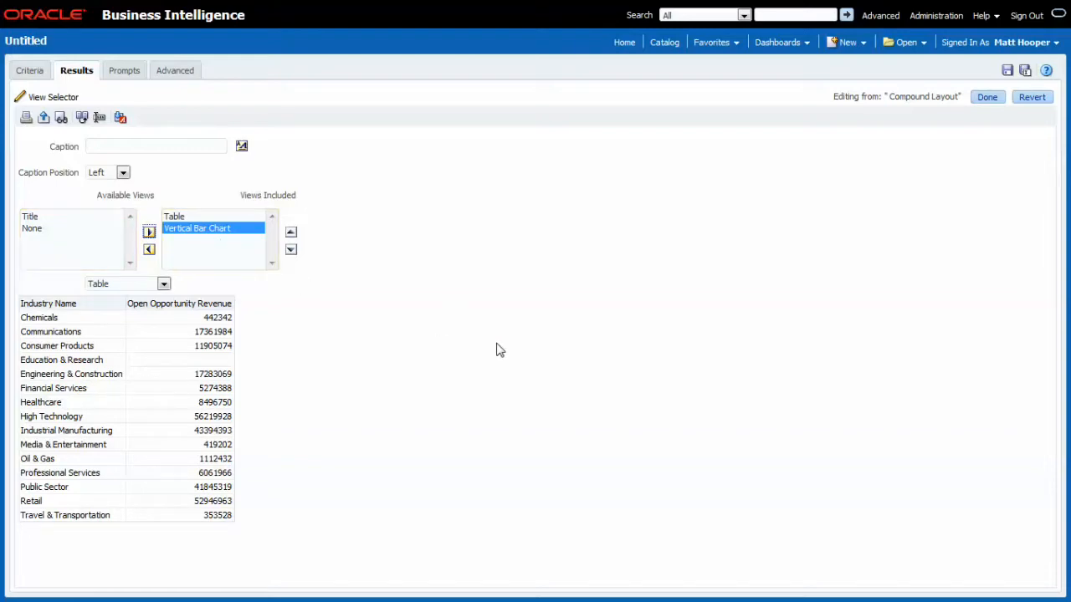
pyautogui.moveTo(365, 305)
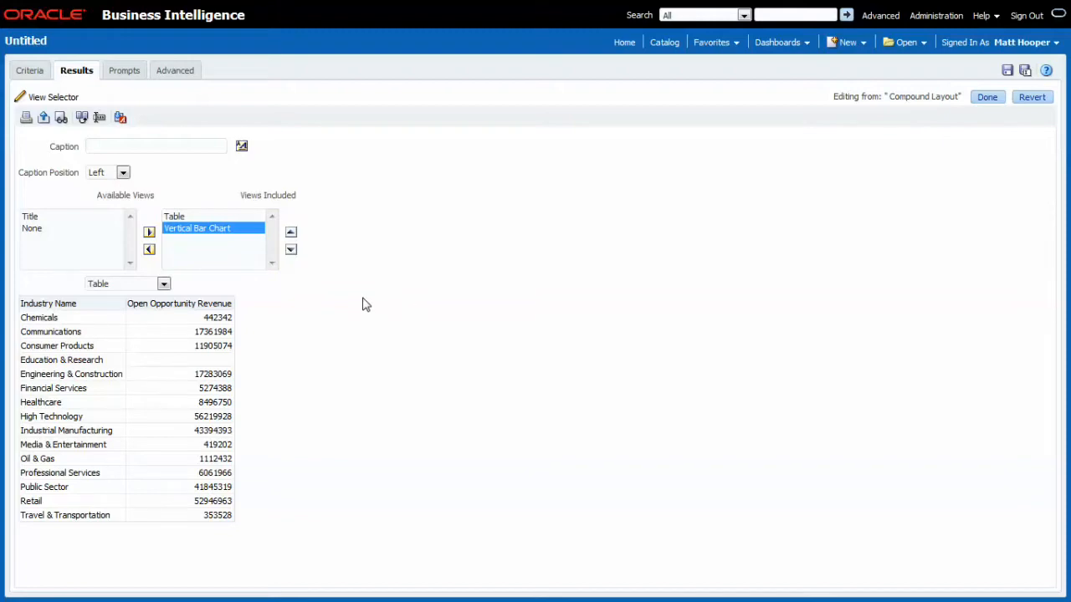
pyautogui.moveTo(771, 341)
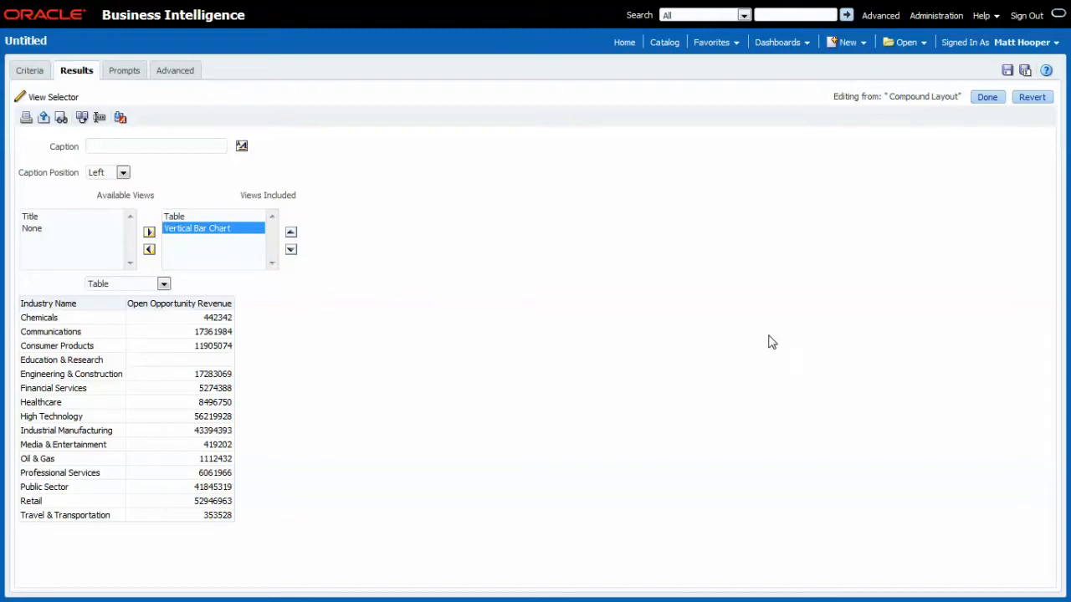
pyautogui.write('Cho')
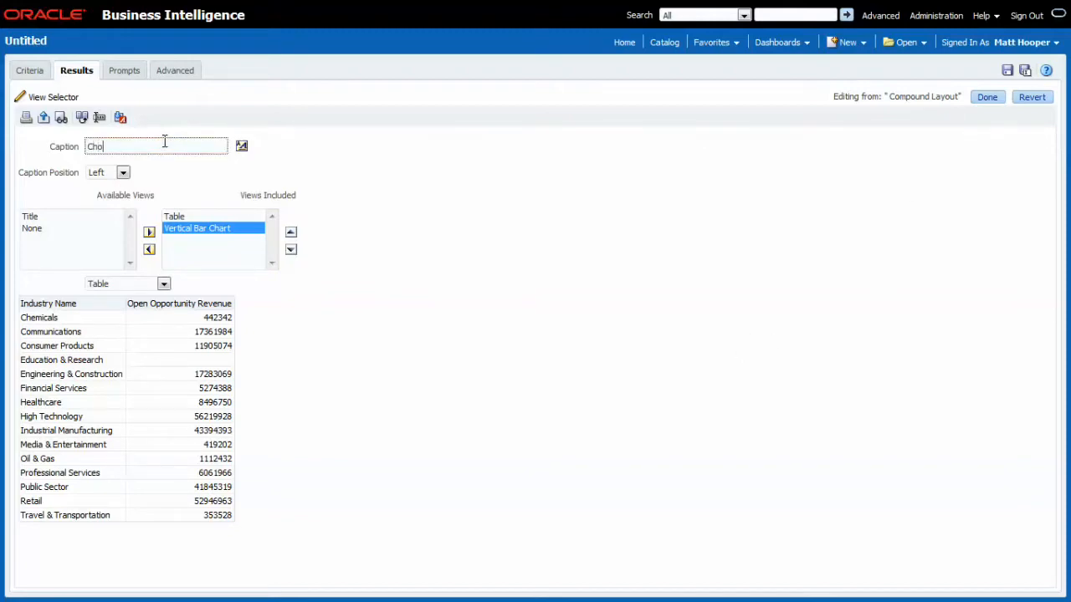
pyautogui.write('Choose View')
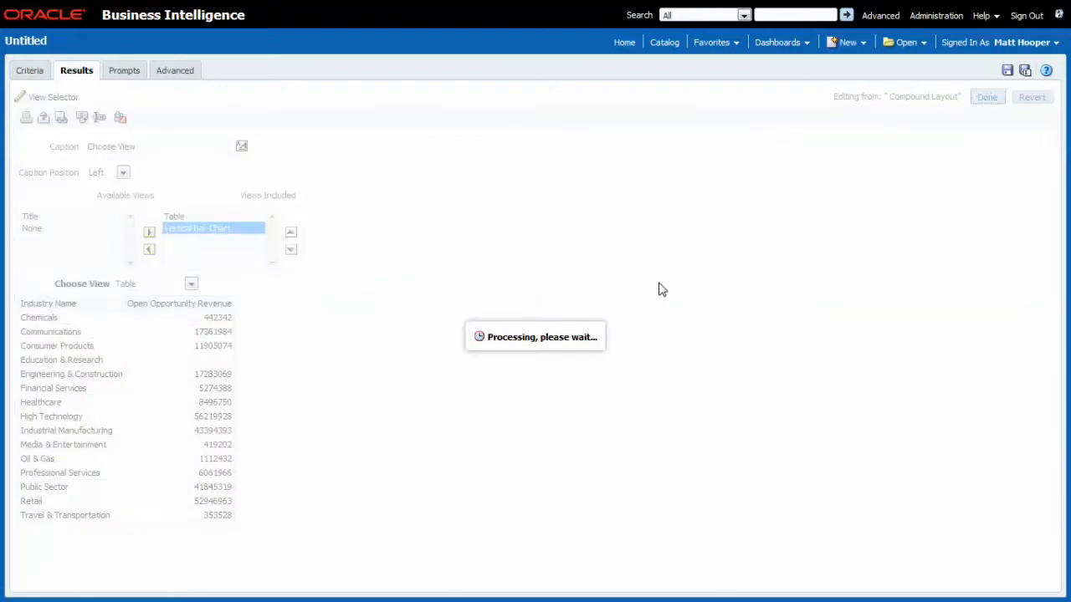
# Switch the Choose View selector from the revenue table to the Vertical Bar Chart.
pyautogui.click(988, 95)
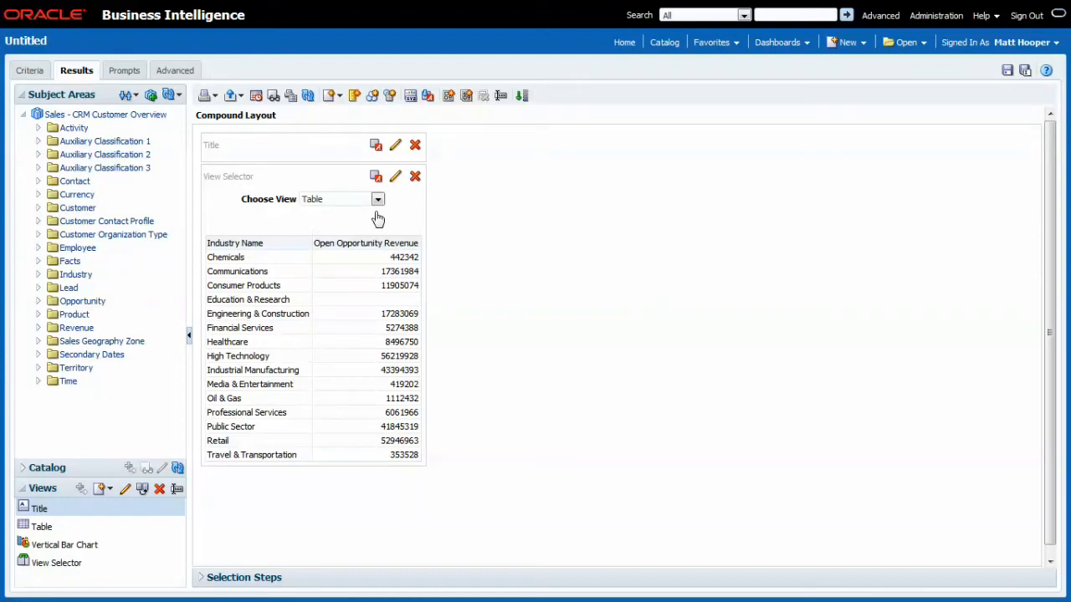
pyautogui.click(378, 199)
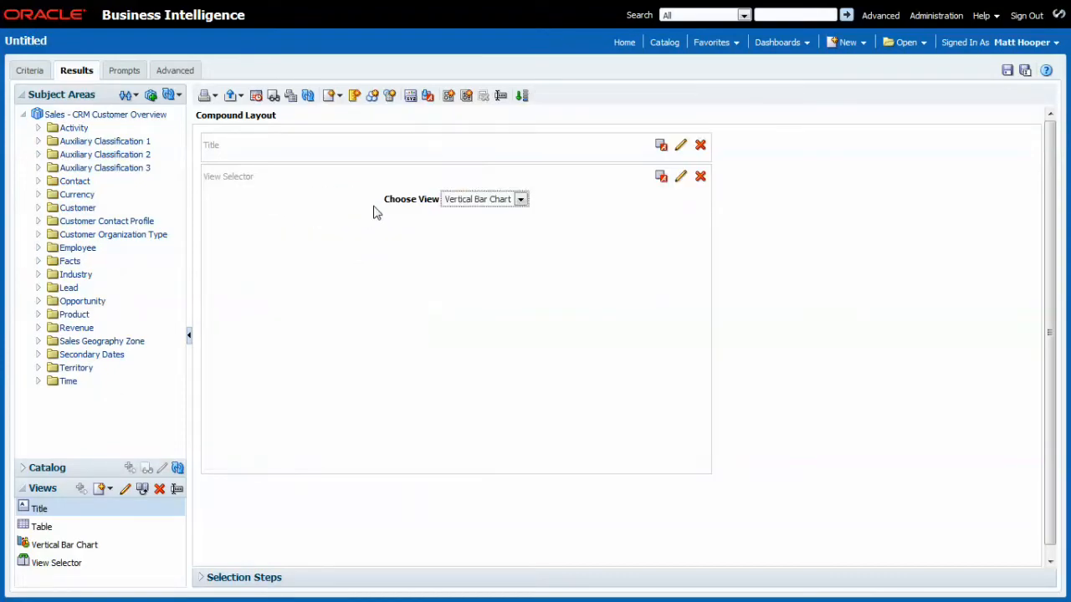
pyautogui.click(520, 197)
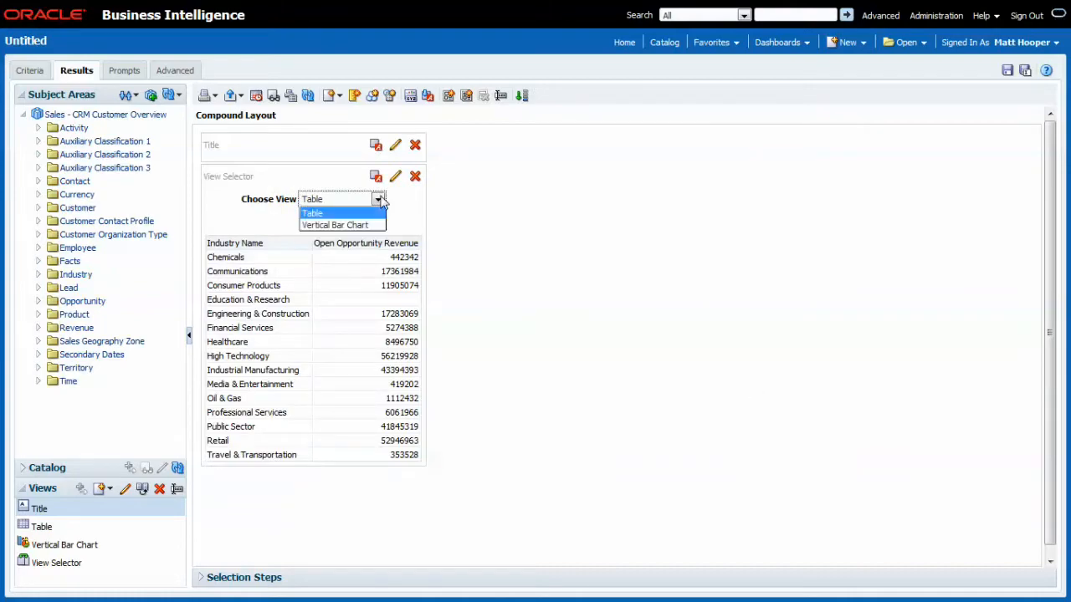
pyautogui.click(335, 224)
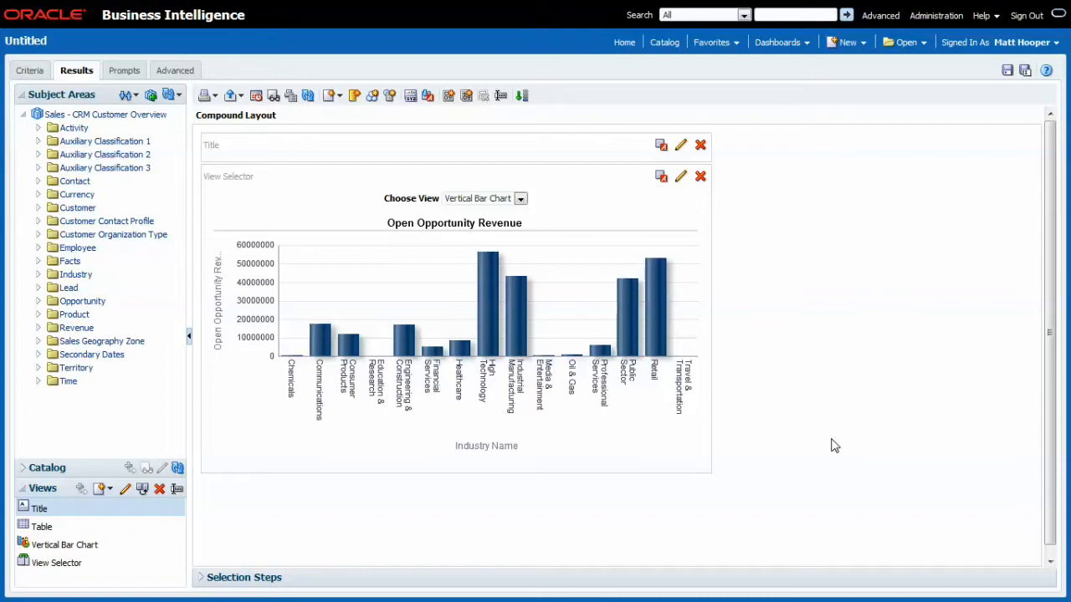
pyautogui.moveTo(854, 527)
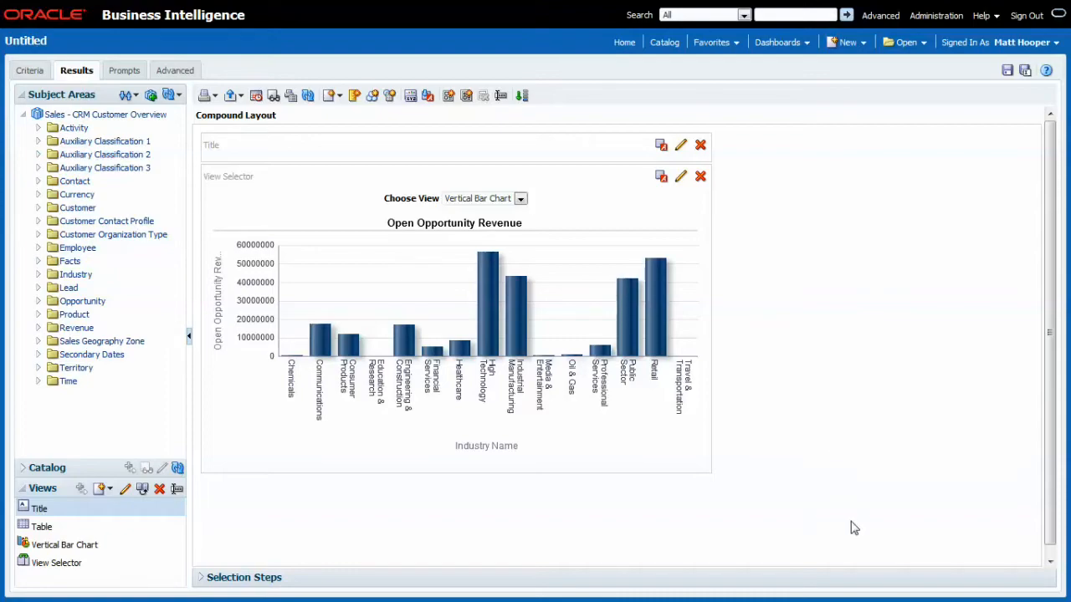
# Flip back to the Table and then to the Vertical Bar Chart again, leaving the chart shown.
pyautogui.click(520, 197)
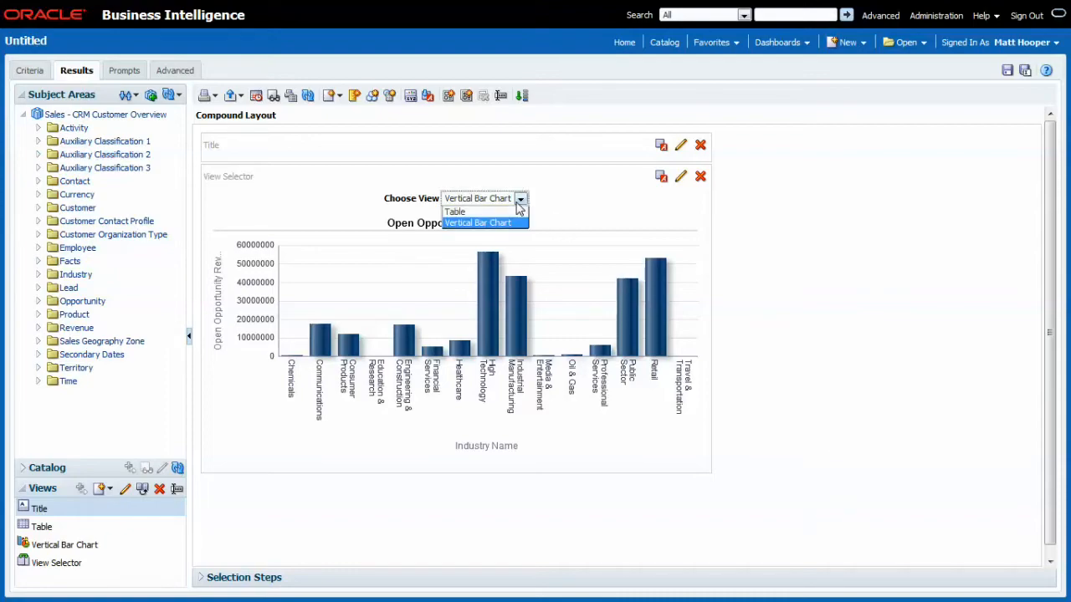
pyautogui.click(456, 211)
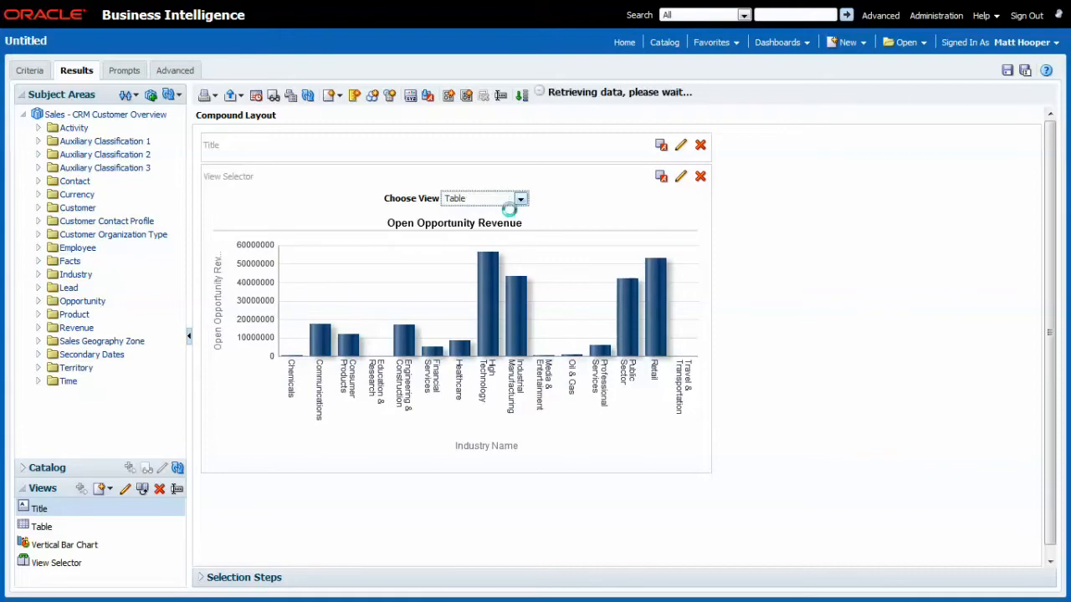
pyautogui.click(518, 198)
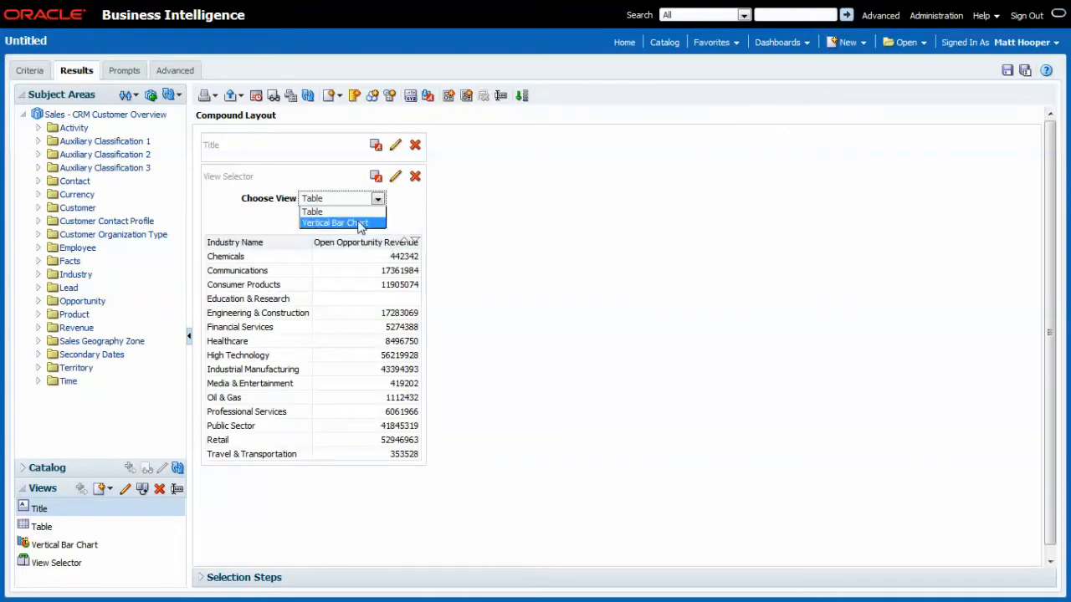
pyautogui.click(341, 223)
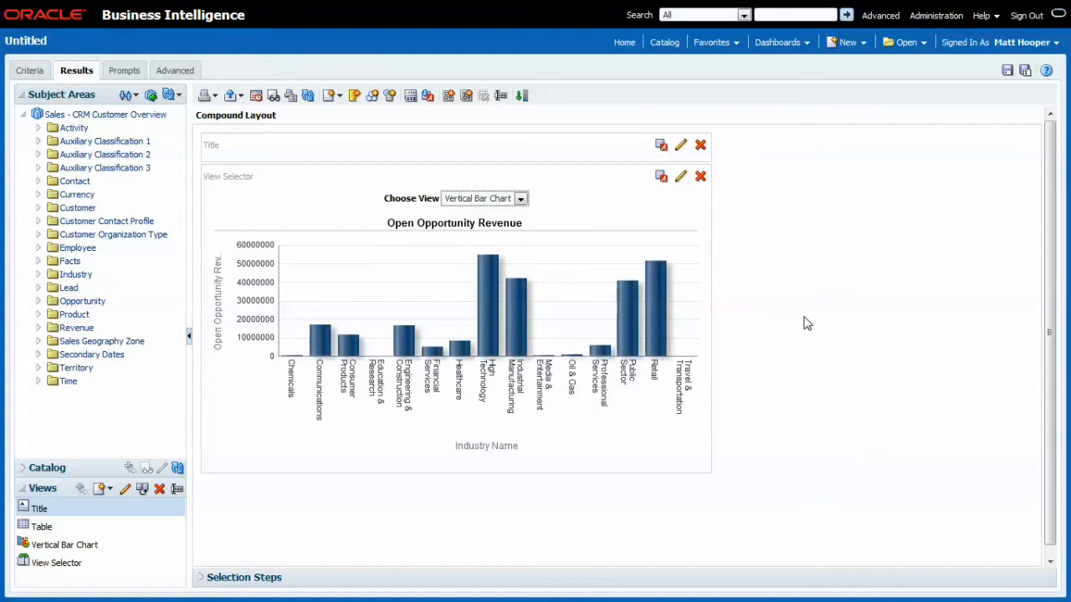
pyautogui.moveTo(816, 321)
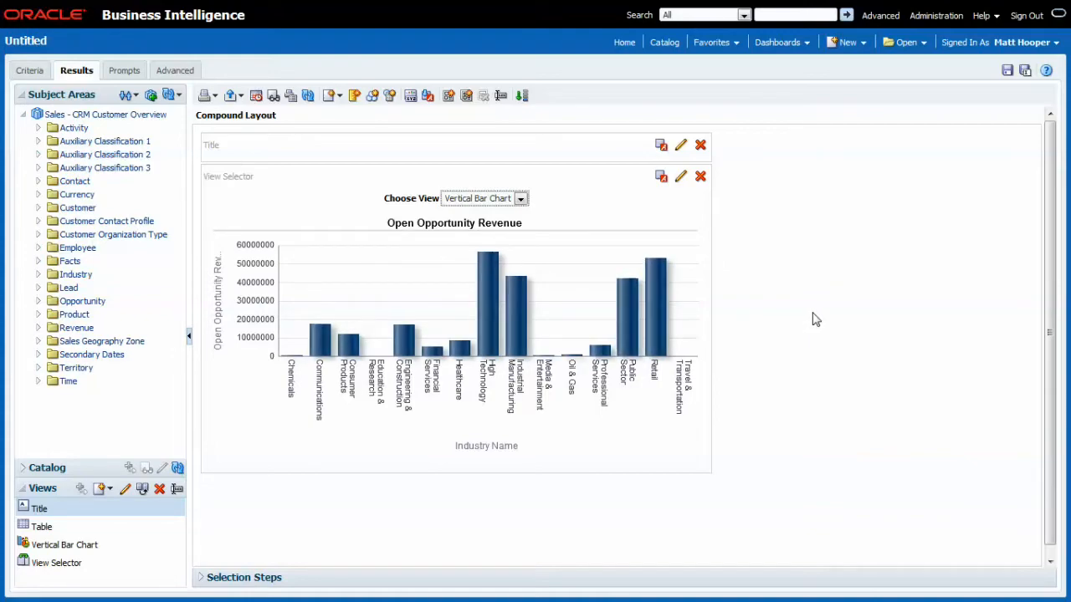
pyautogui.moveTo(331, 104)
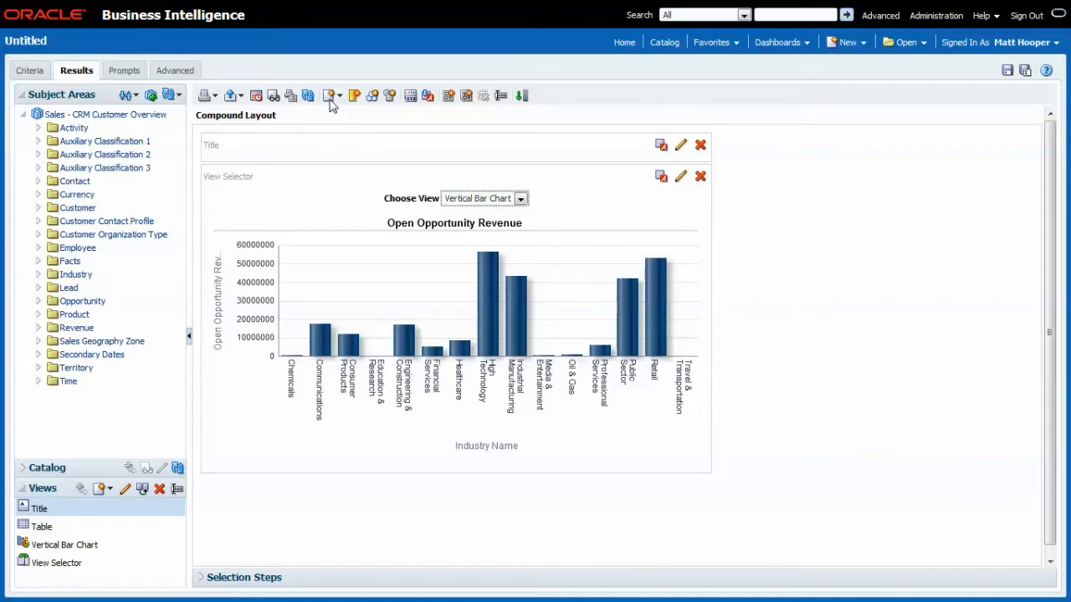
# Add a Column Selector view to the compound layout via New View > Other Views.
pyautogui.click(328, 94)
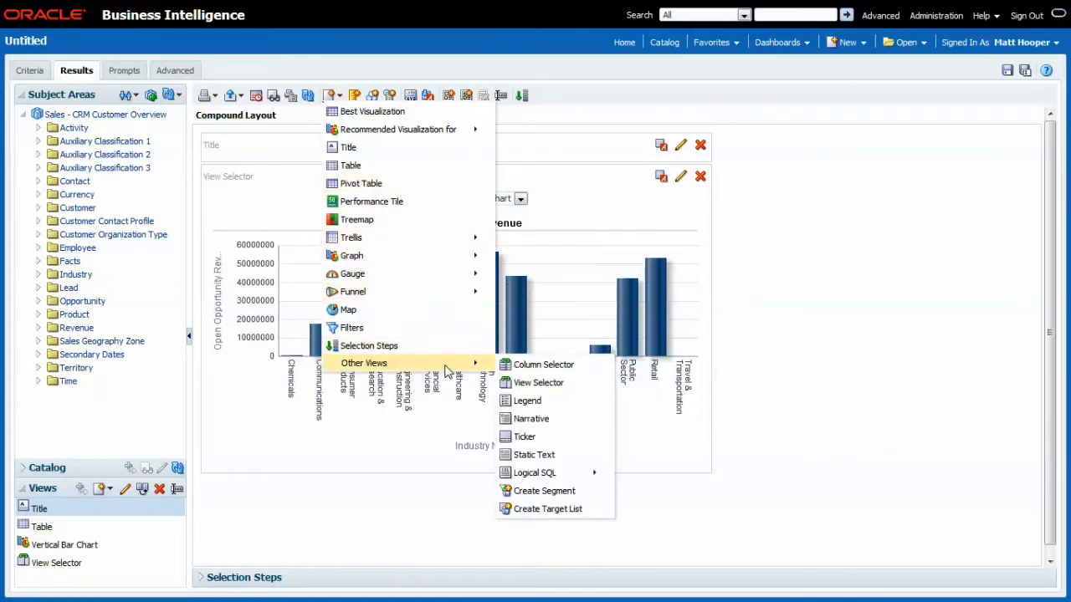
pyautogui.click(542, 365)
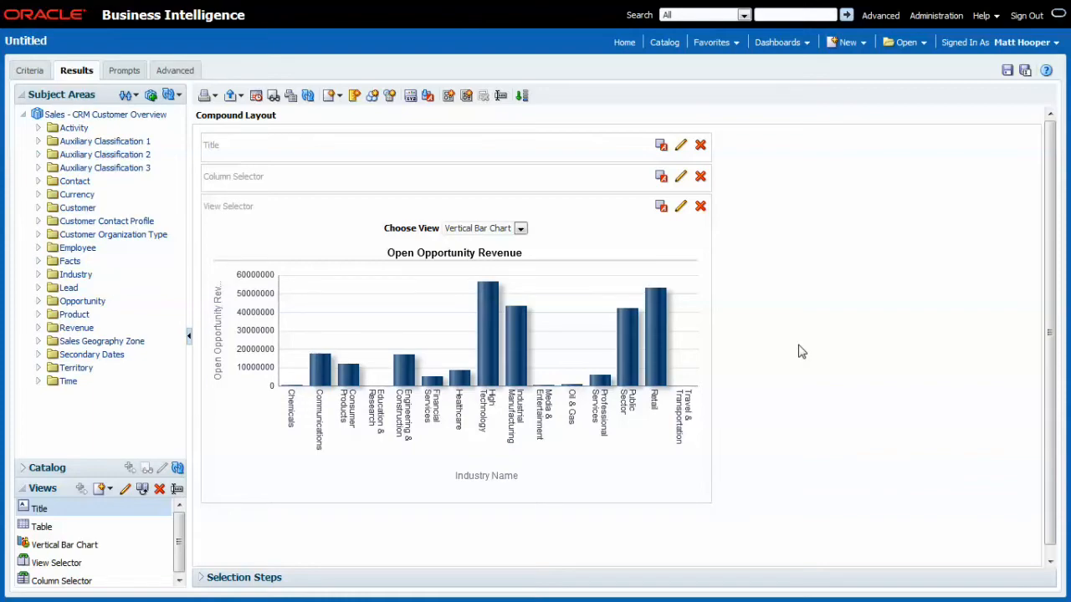
pyautogui.moveTo(681, 178)
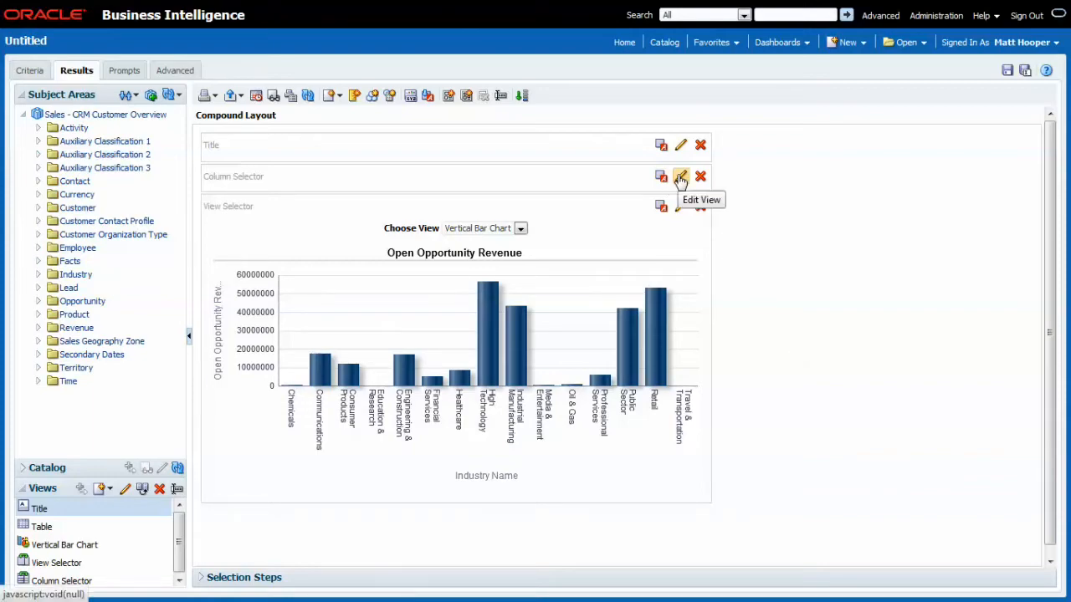
# Edit the Column Selector so Column 1 offers Customer Country, labelled 'Choose Columns', and finish.
pyautogui.click(679, 176)
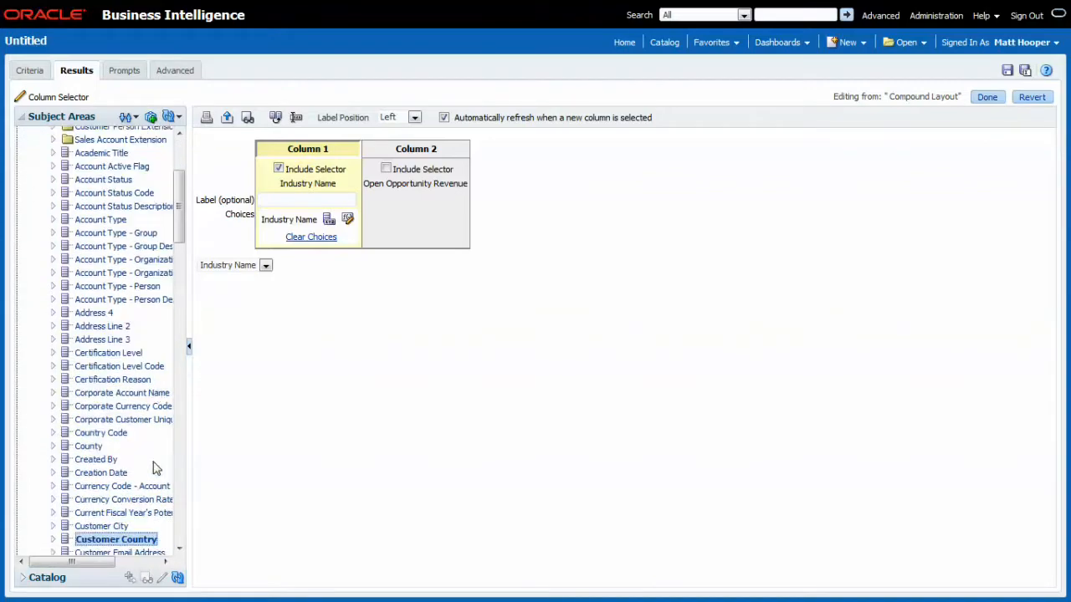
pyautogui.scroll(-3)
pyautogui.write('Choose Columns')
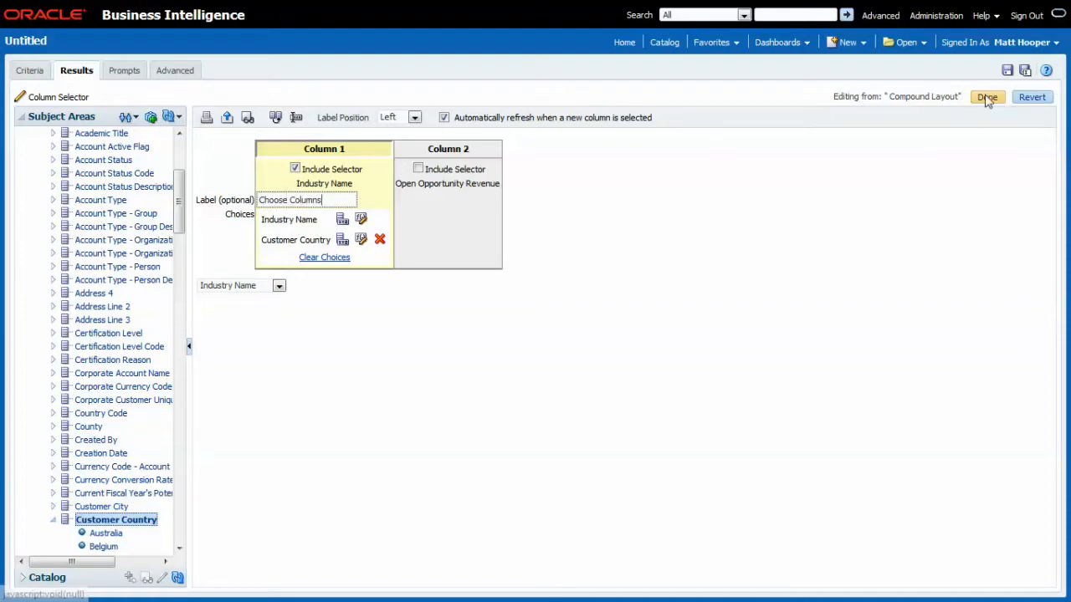
pyautogui.click(987, 97)
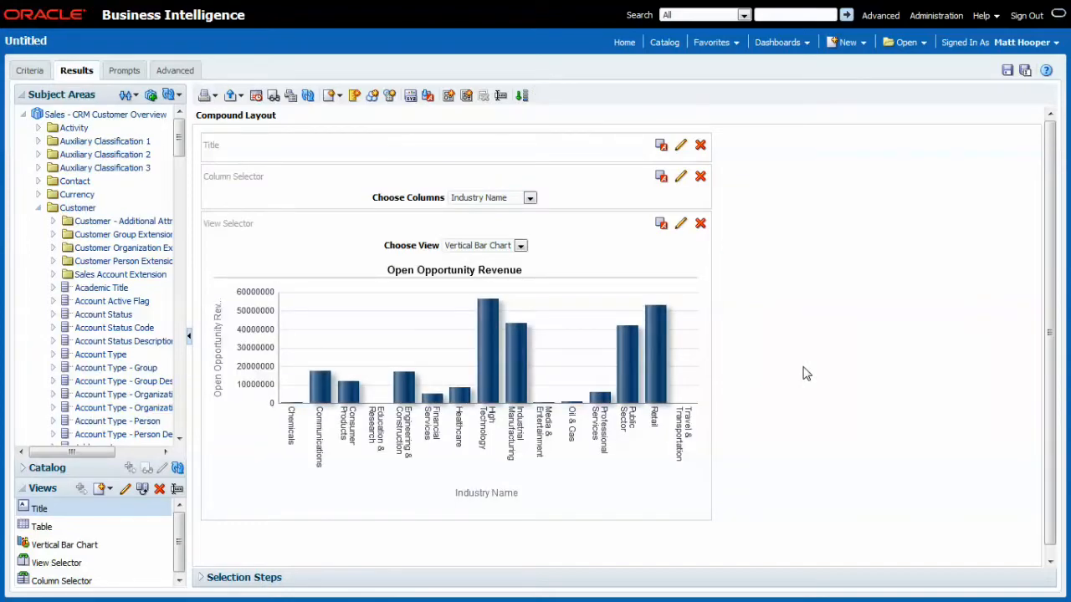
# Pick Customer Country in Choose Columns and Table in Choose View to show revenue by country.
pyautogui.click(522, 244)
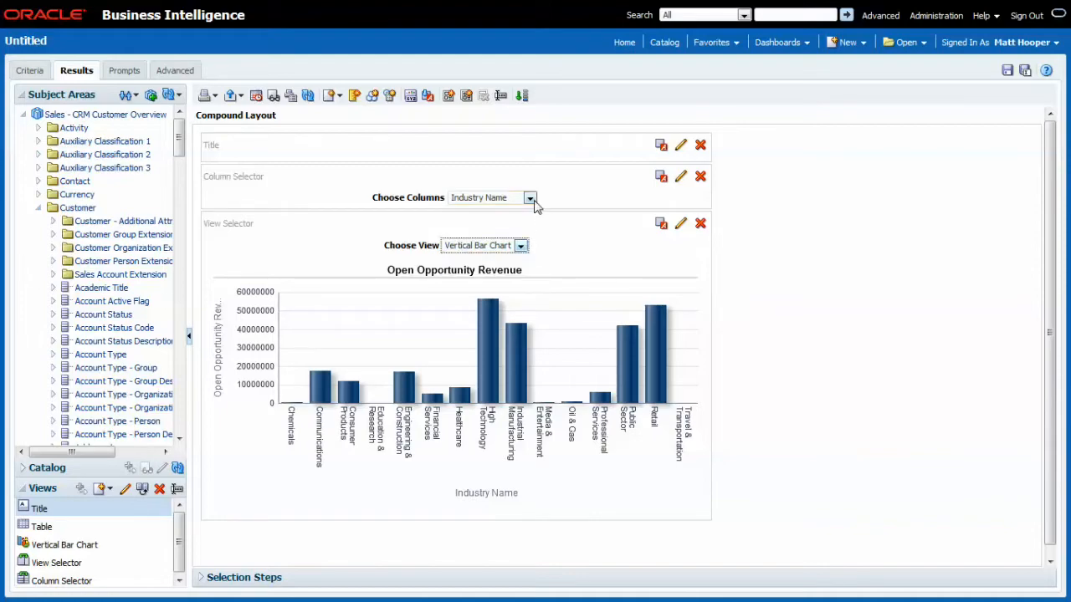
pyautogui.click(529, 197)
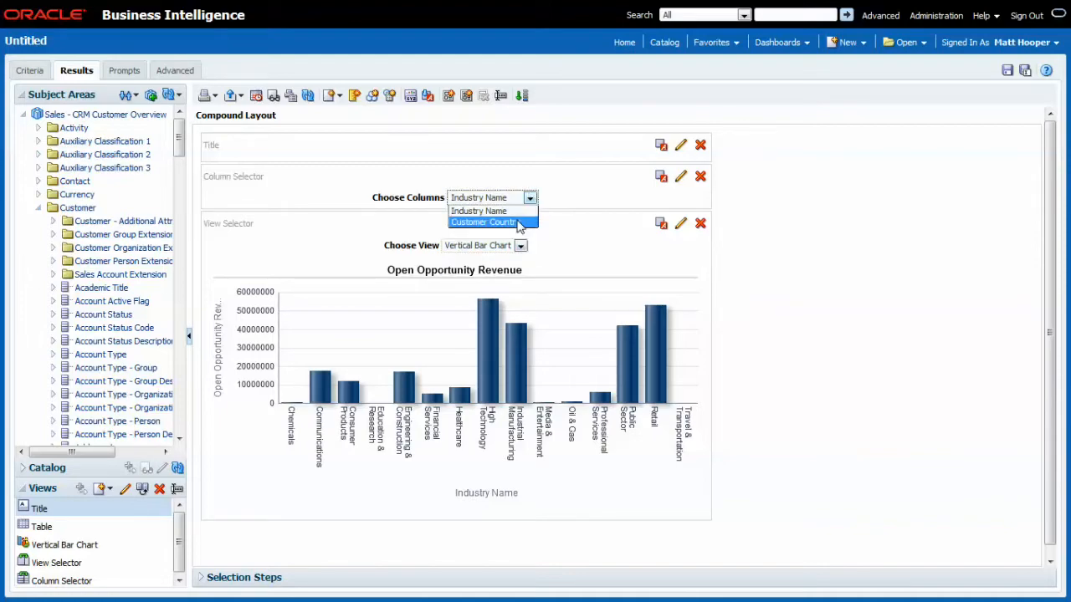
pyautogui.click(485, 220)
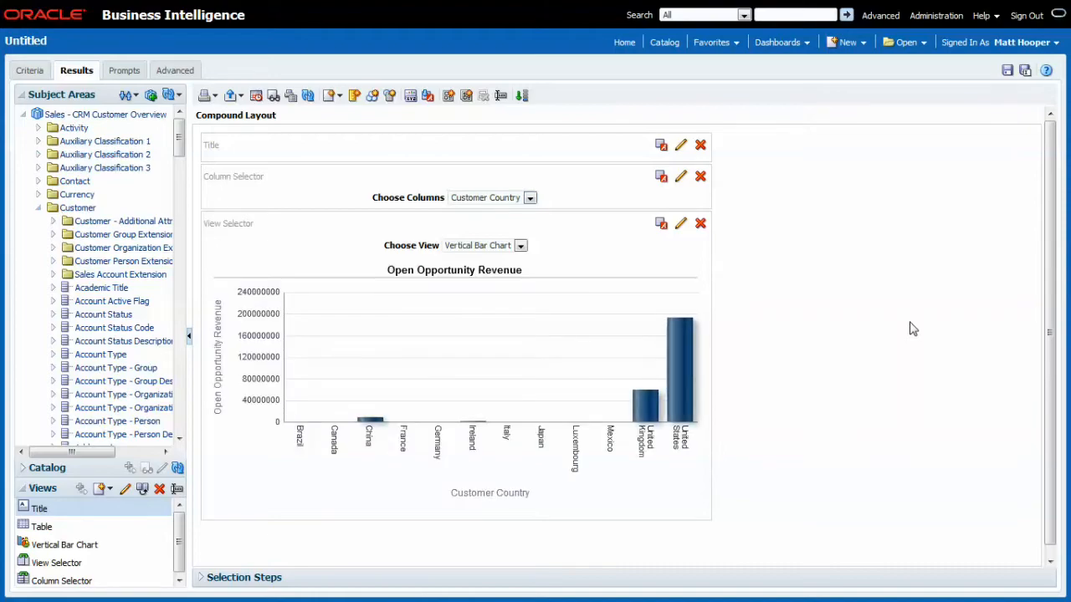
pyautogui.moveTo(516, 245)
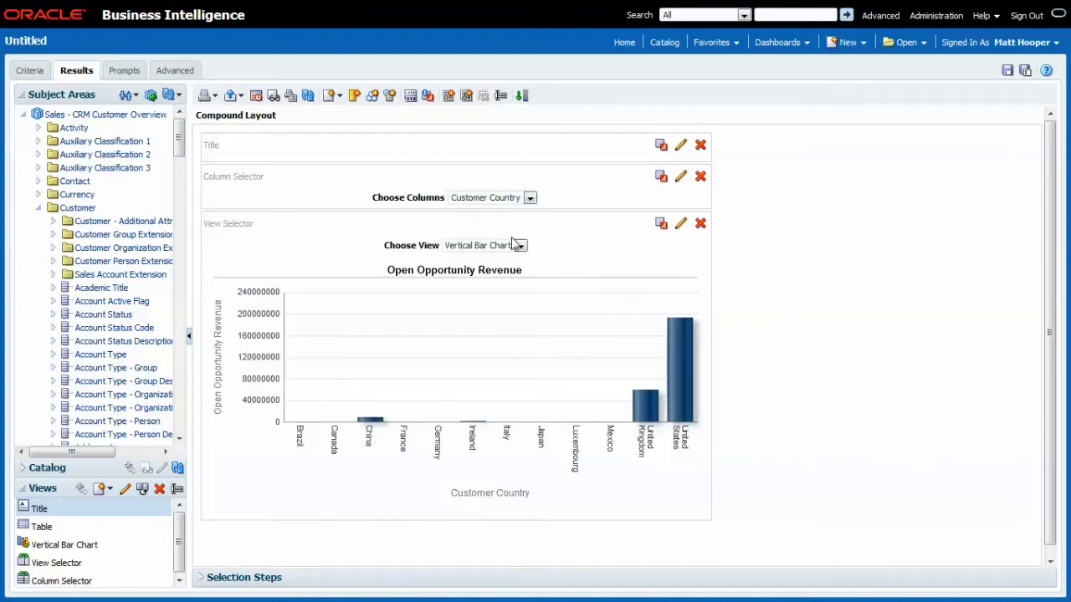
pyautogui.click(519, 244)
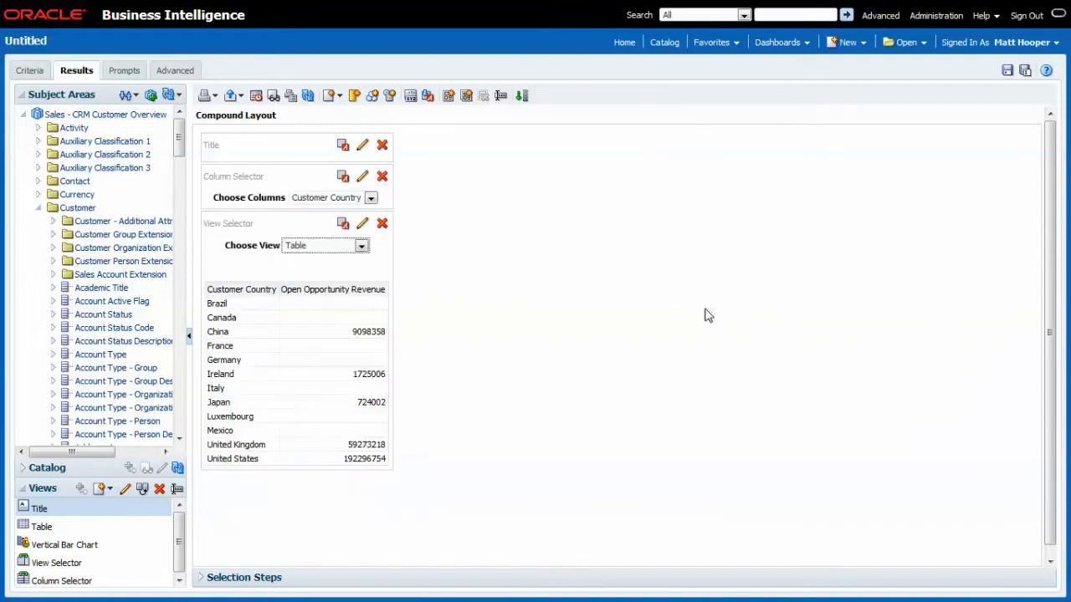
pyautogui.moveTo(278, 523)
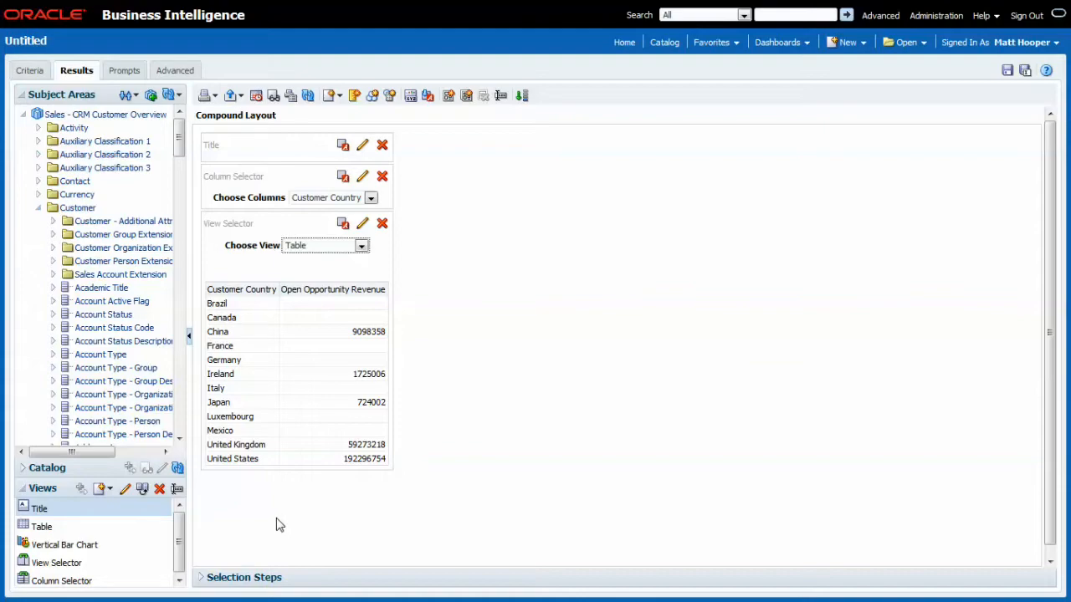
pyautogui.moveTo(341, 536)
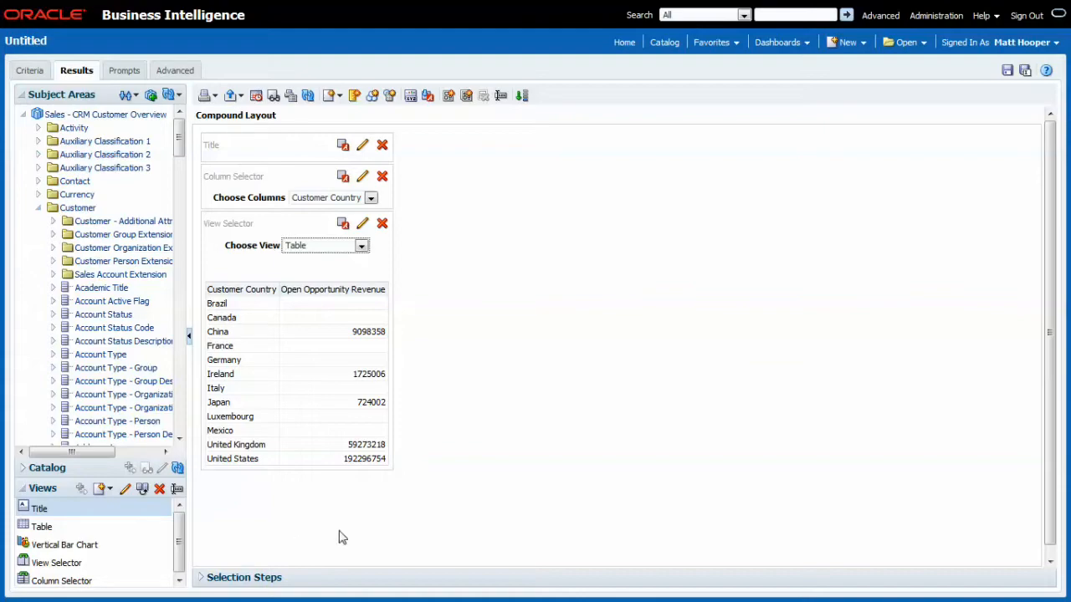
# Enable the selector on Column 2 and offer # of Customers and # of Open Opportunities as measure choices.
pyautogui.click(362, 176)
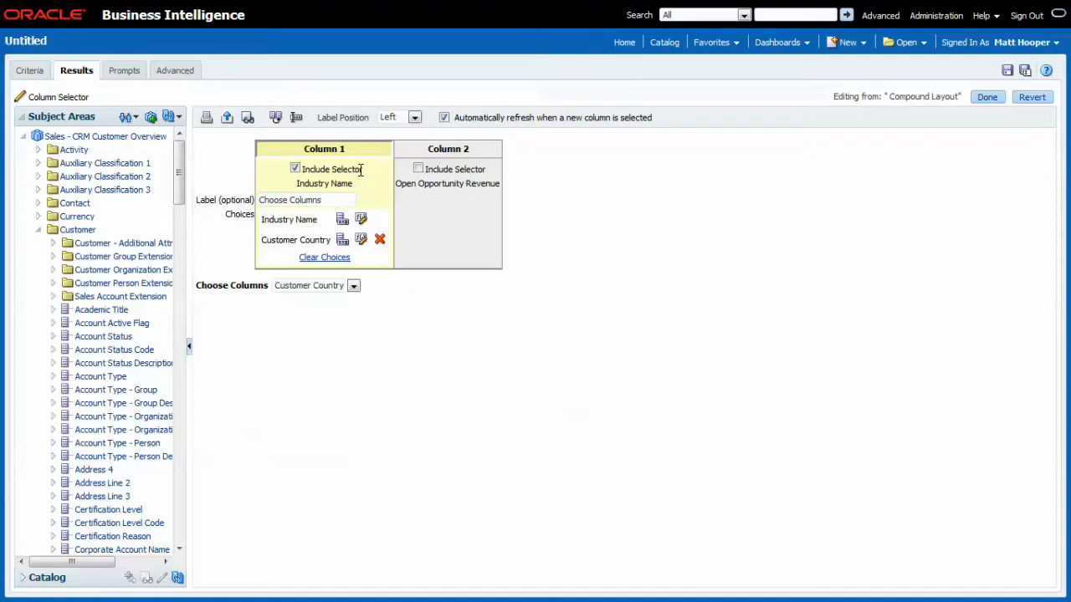
pyautogui.moveTo(709, 266)
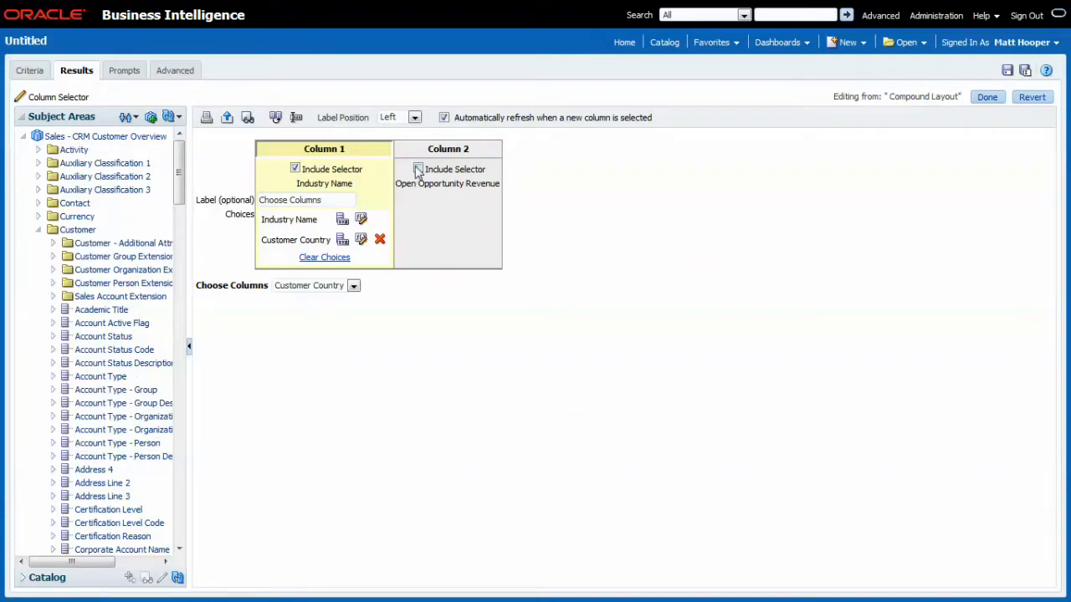
pyautogui.click(441, 169)
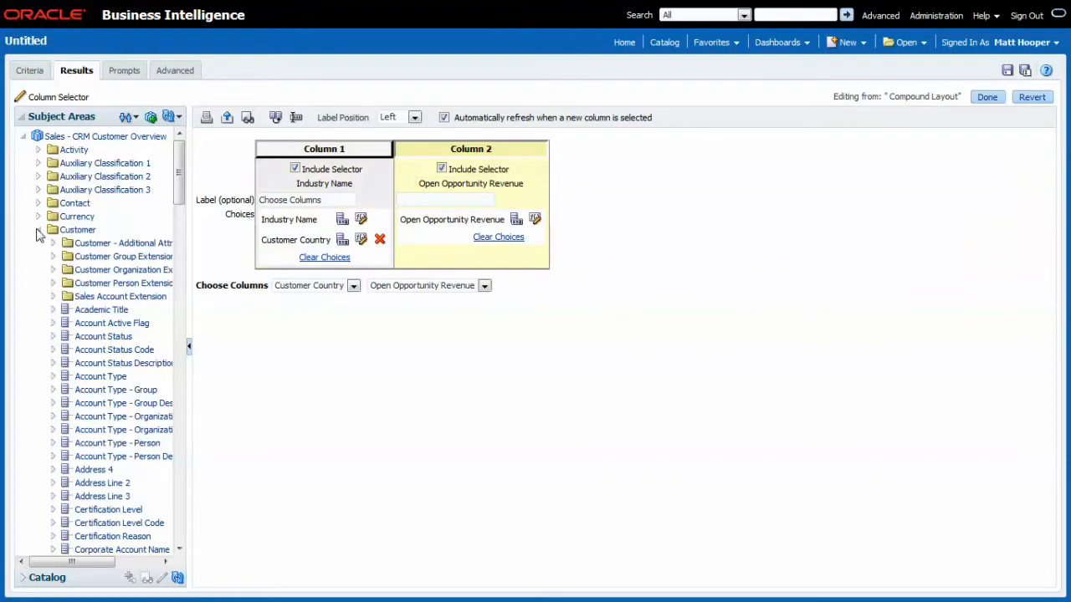
pyautogui.click(37, 230)
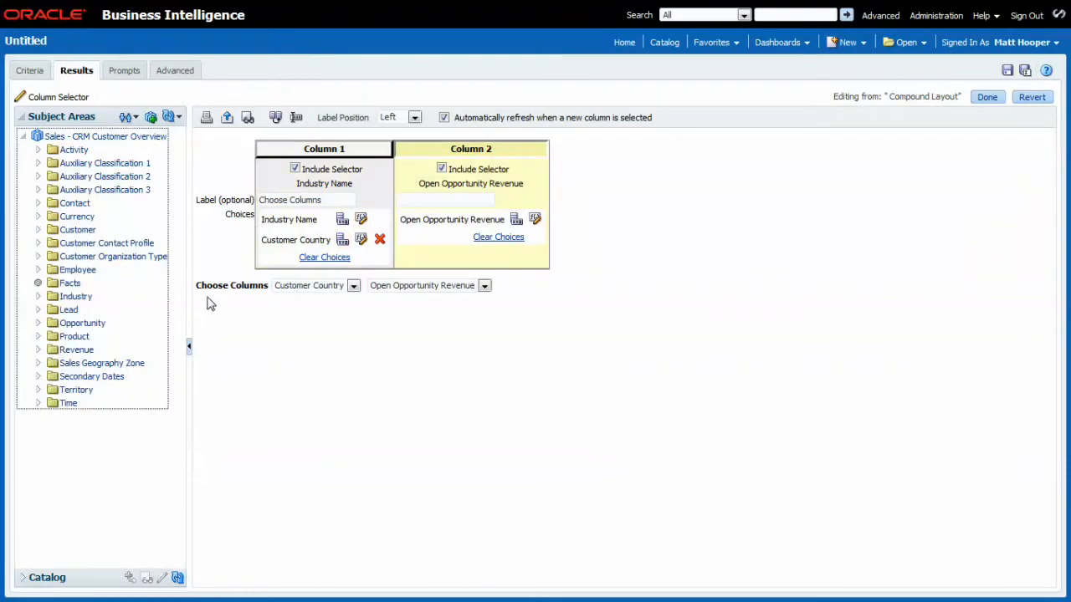
pyautogui.click(36, 283)
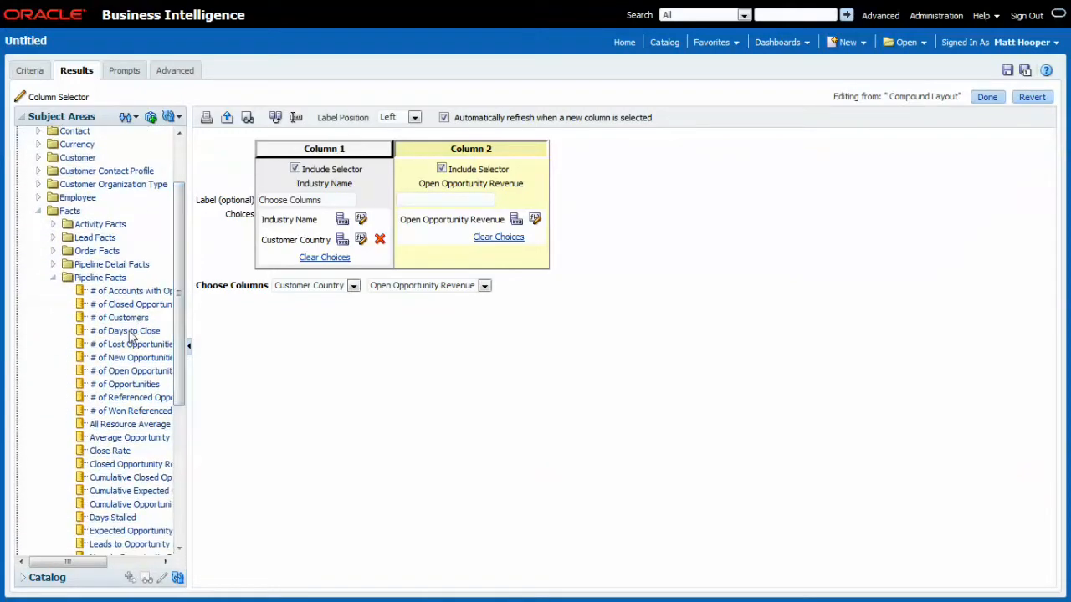
pyautogui.click(120, 318)
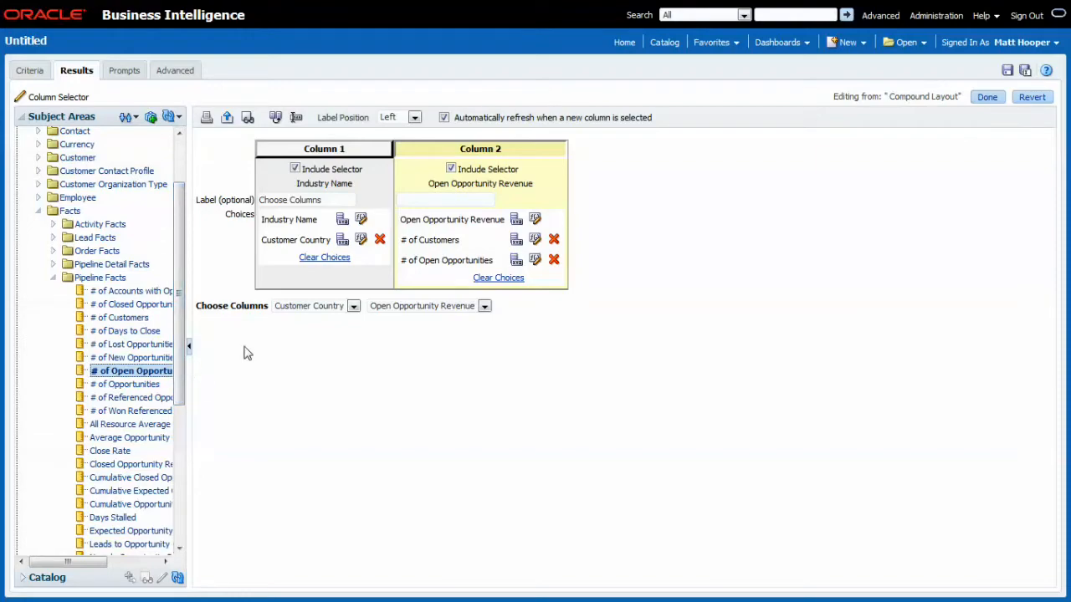
pyautogui.moveTo(914, 240)
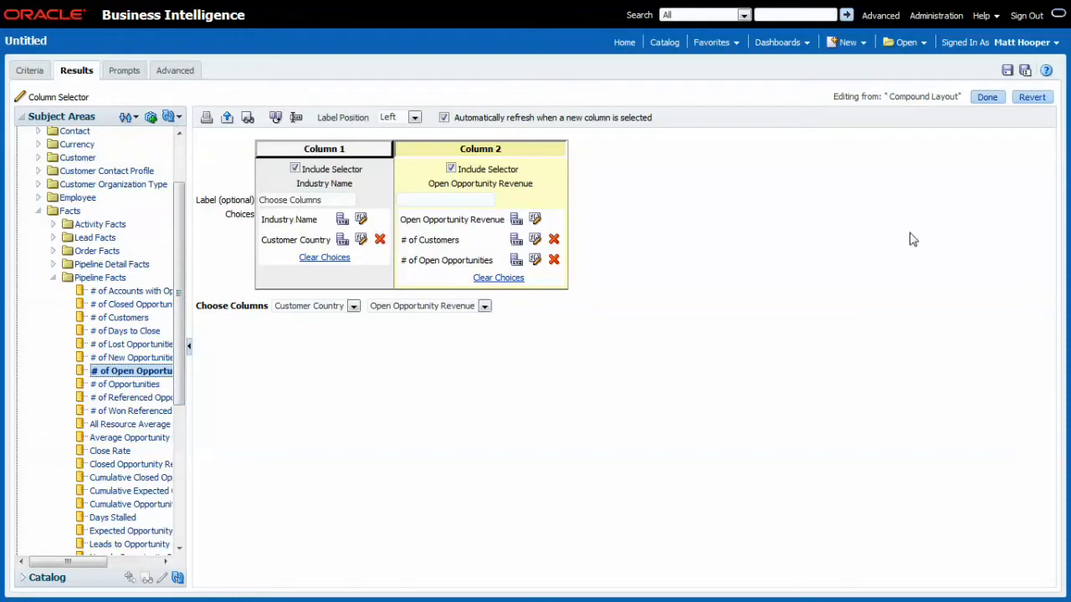
pyautogui.click(987, 95)
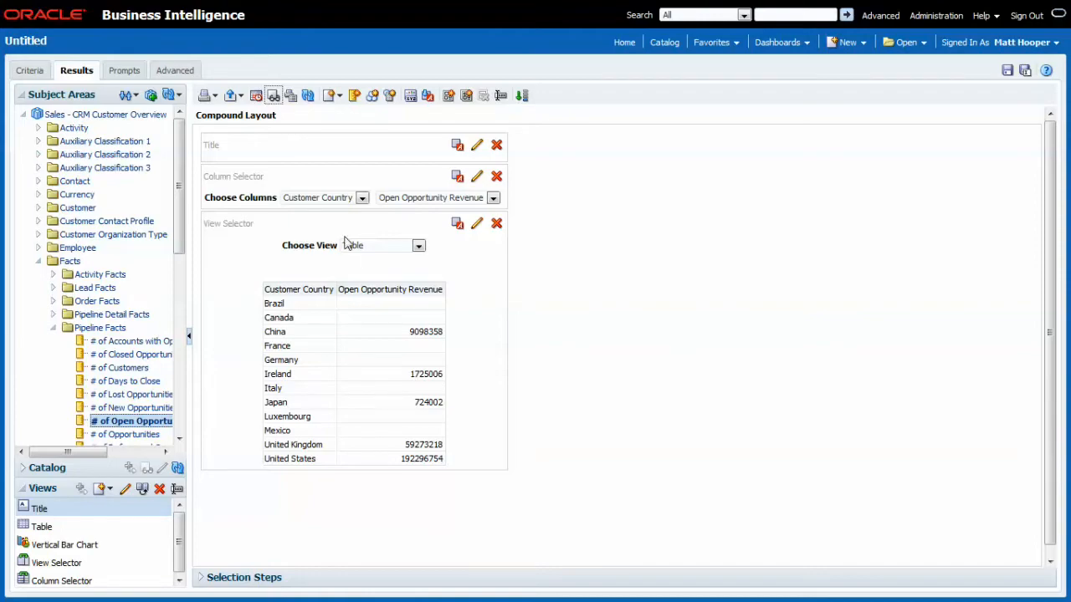
# Test the selectors: show # of Open Opportunities by Industry Name, then return to Open Opportunity Revenue.
pyautogui.click(419, 244)
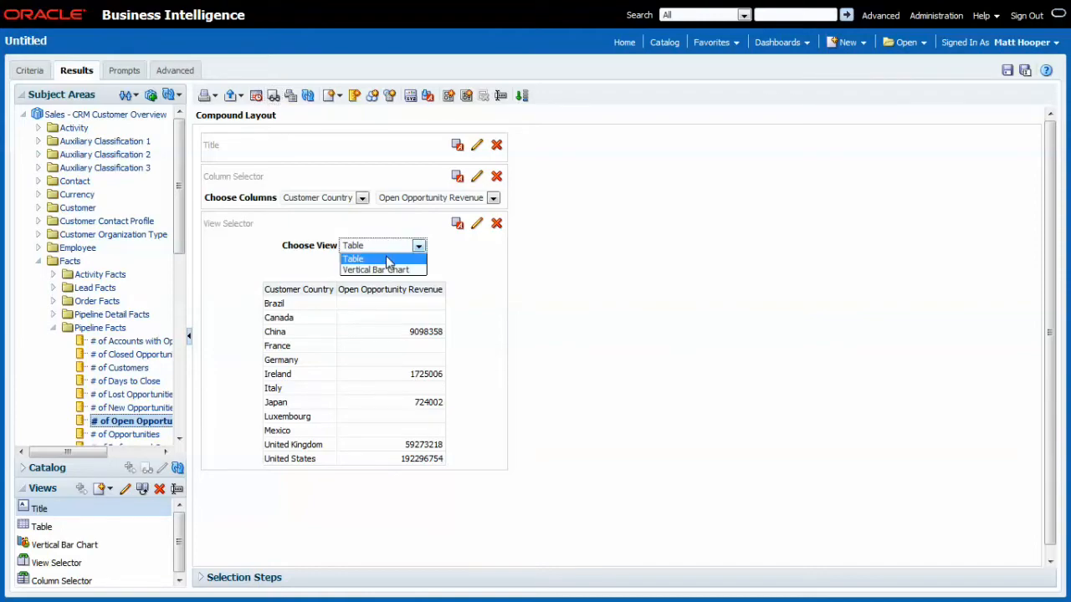
pyautogui.click(492, 197)
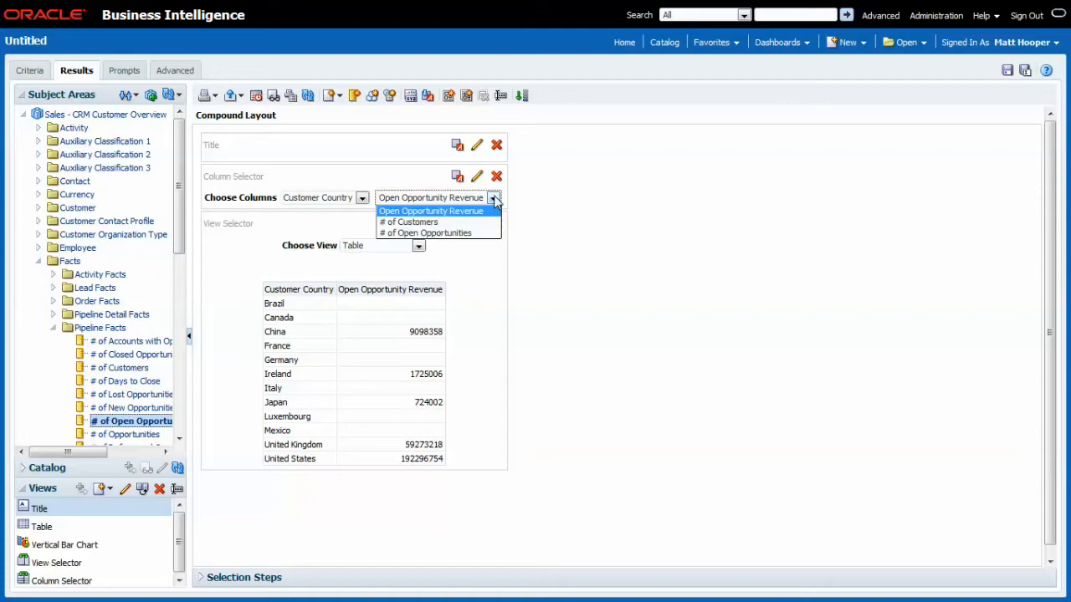
pyautogui.click(430, 211)
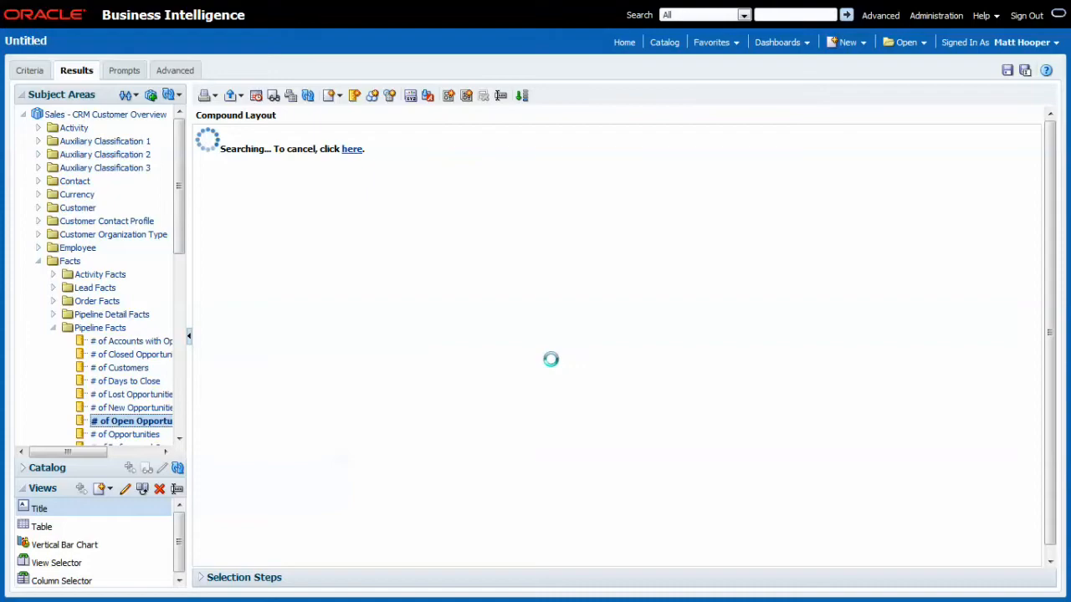
pyautogui.click(362, 197)
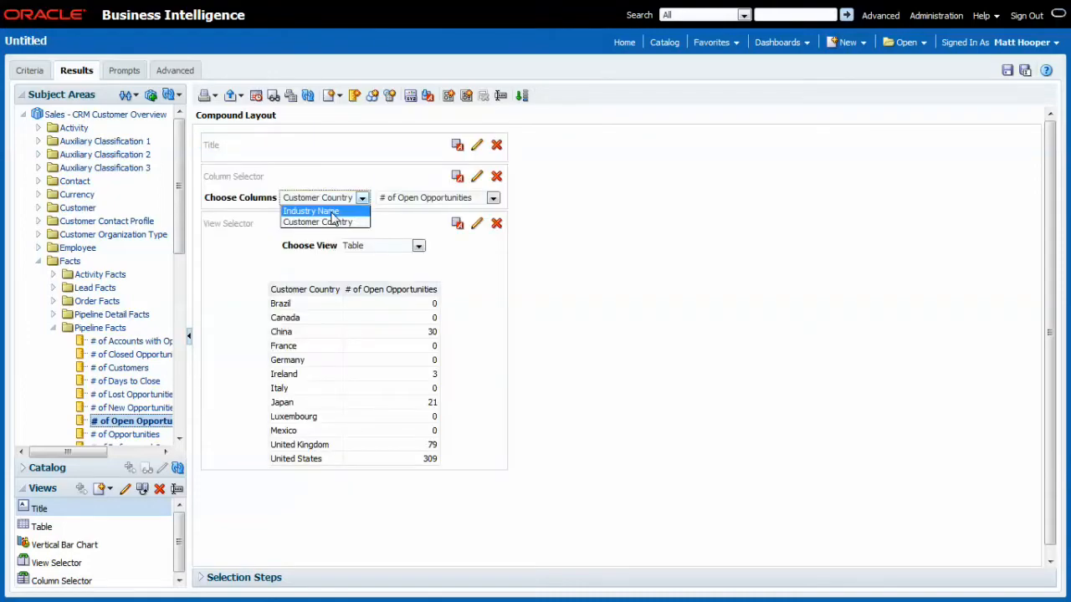
pyautogui.click(311, 211)
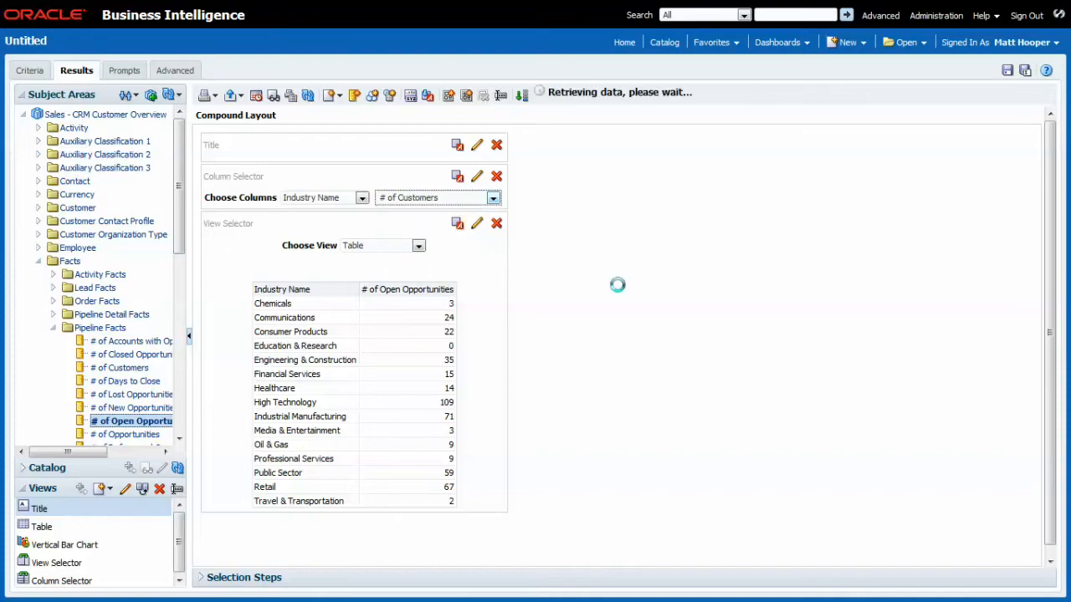
pyautogui.click(492, 197)
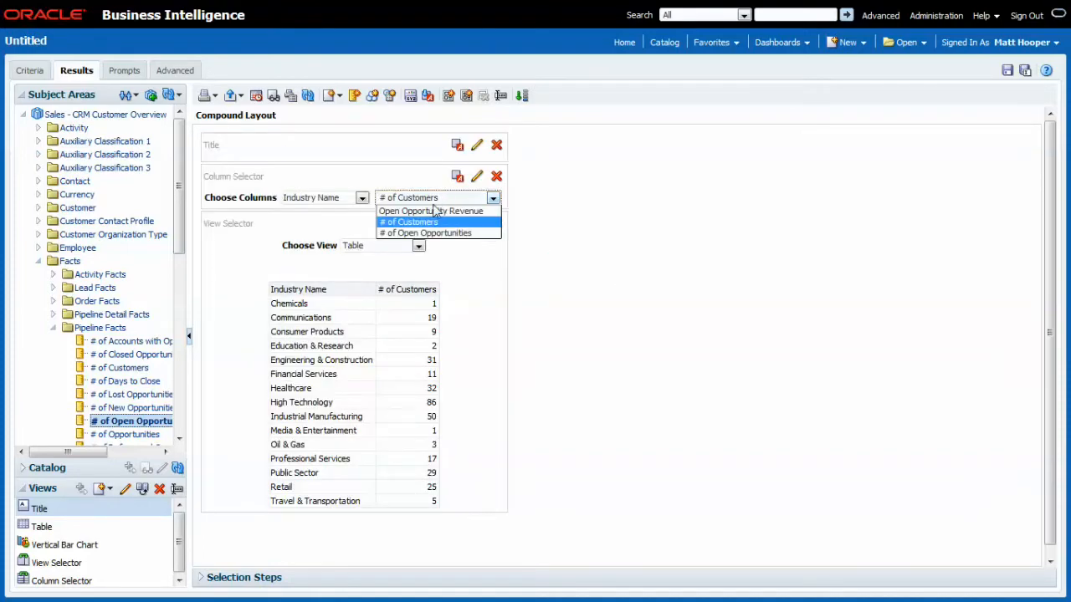
pyautogui.click(432, 211)
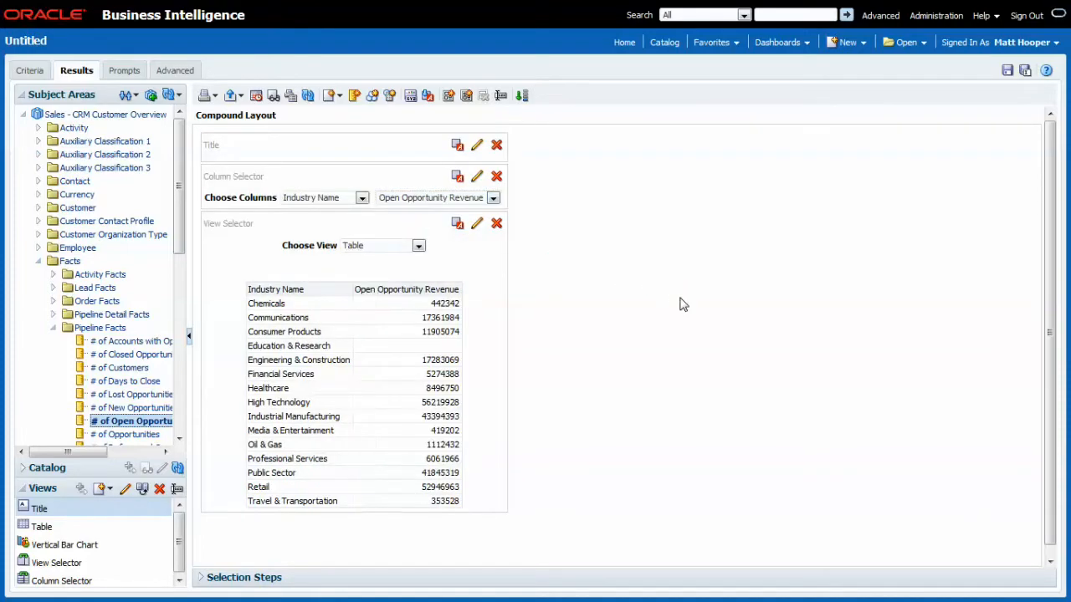
pyautogui.moveTo(442, 288)
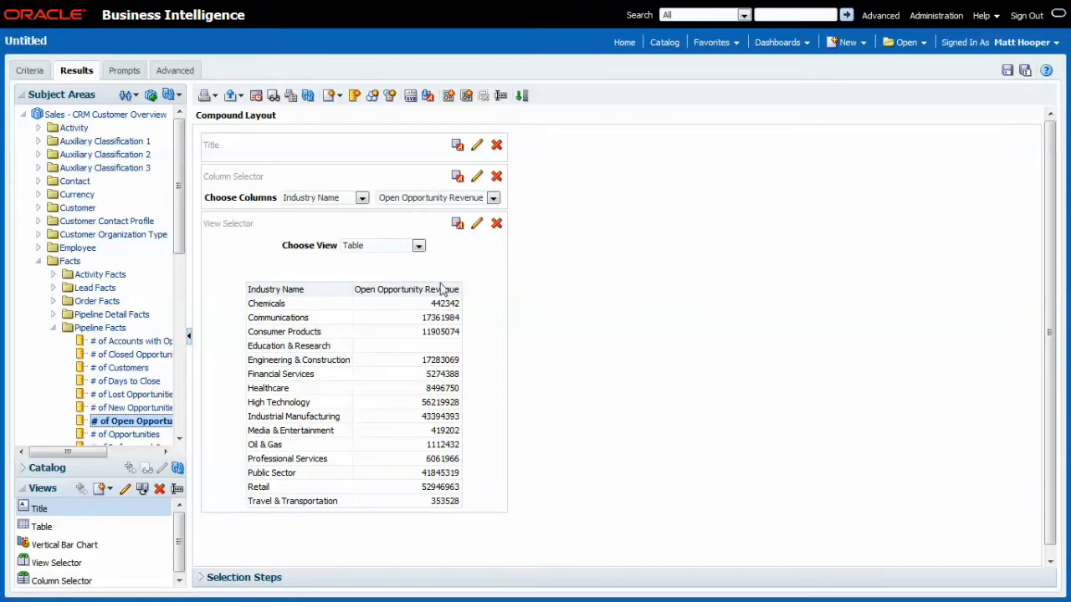
# Set Choose View to Vertical Bar Chart so revenue by industry shows as a bar chart.
pyautogui.click(418, 245)
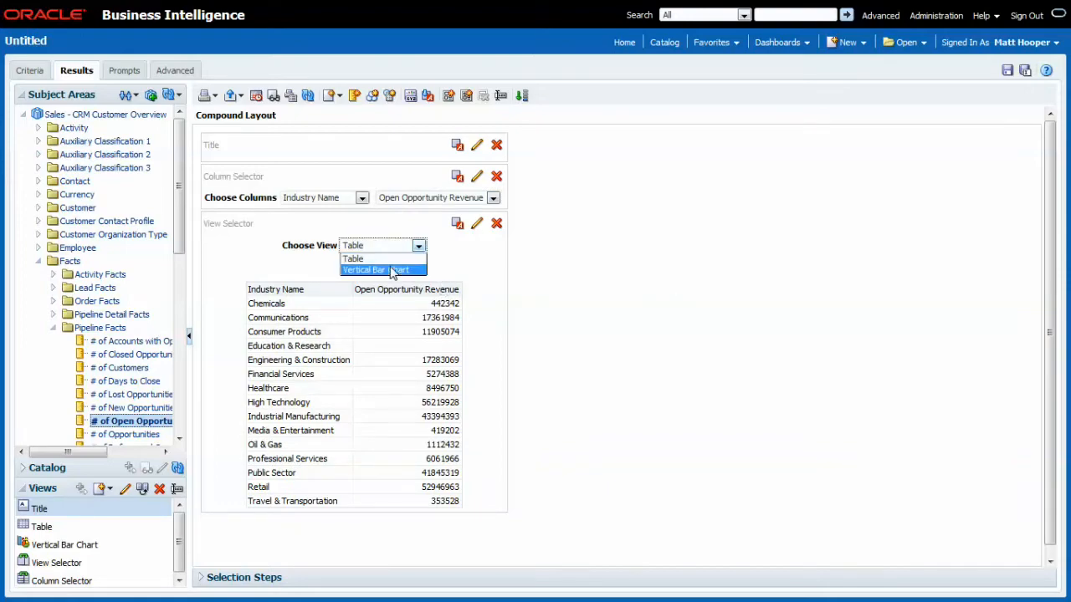
pyautogui.click(375, 270)
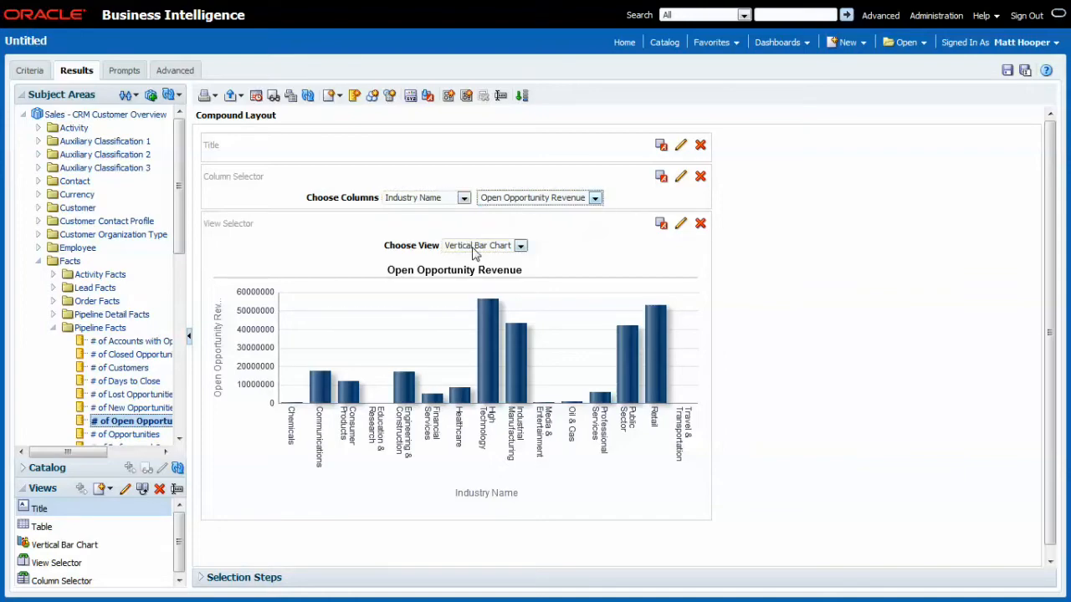
pyautogui.click(520, 244)
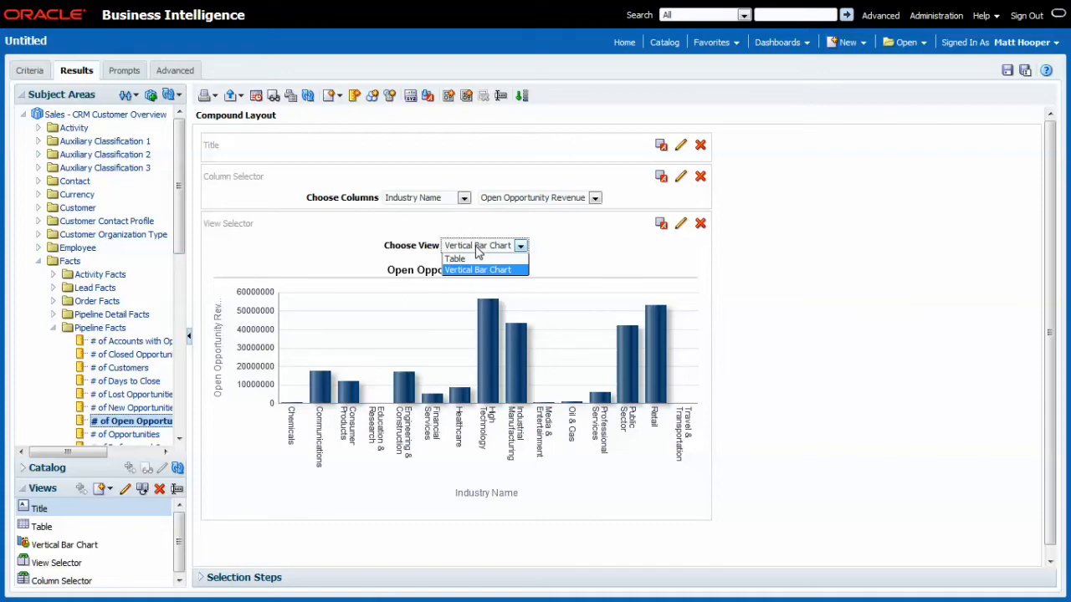
pyautogui.click(477, 270)
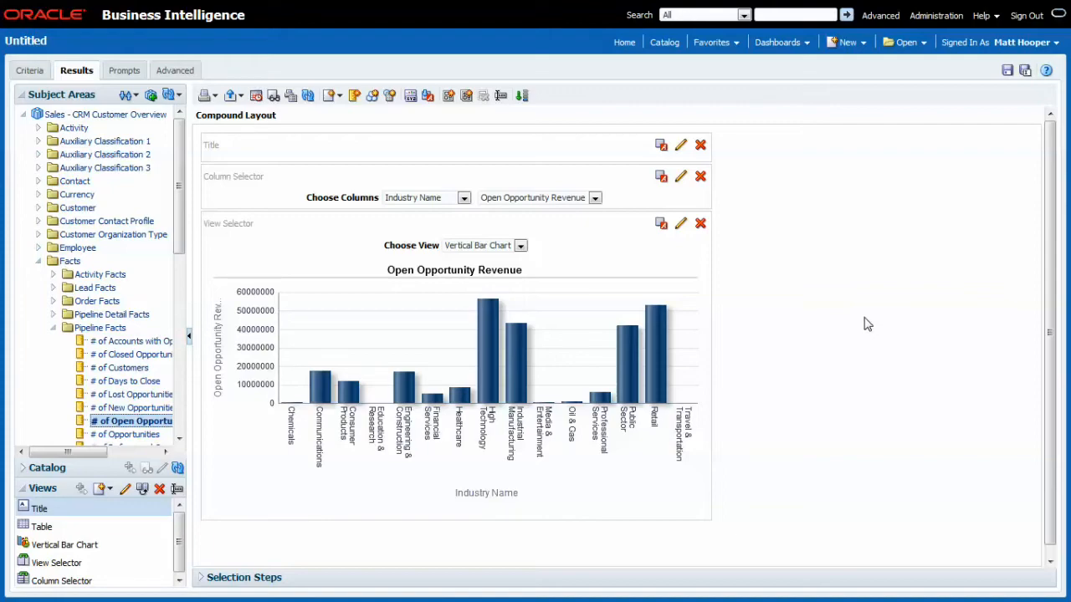
pyautogui.moveTo(843, 200)
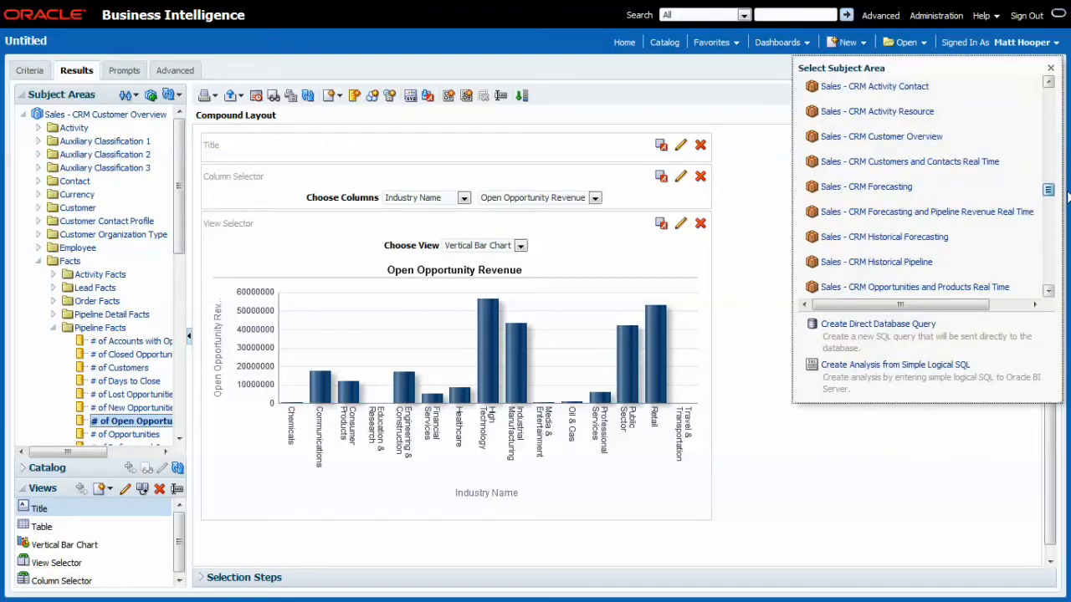
# Start a new analysis on Sales - CRM Customer Overview, confirming Leave Page on the unsaved layout.
pyautogui.scroll(-3)
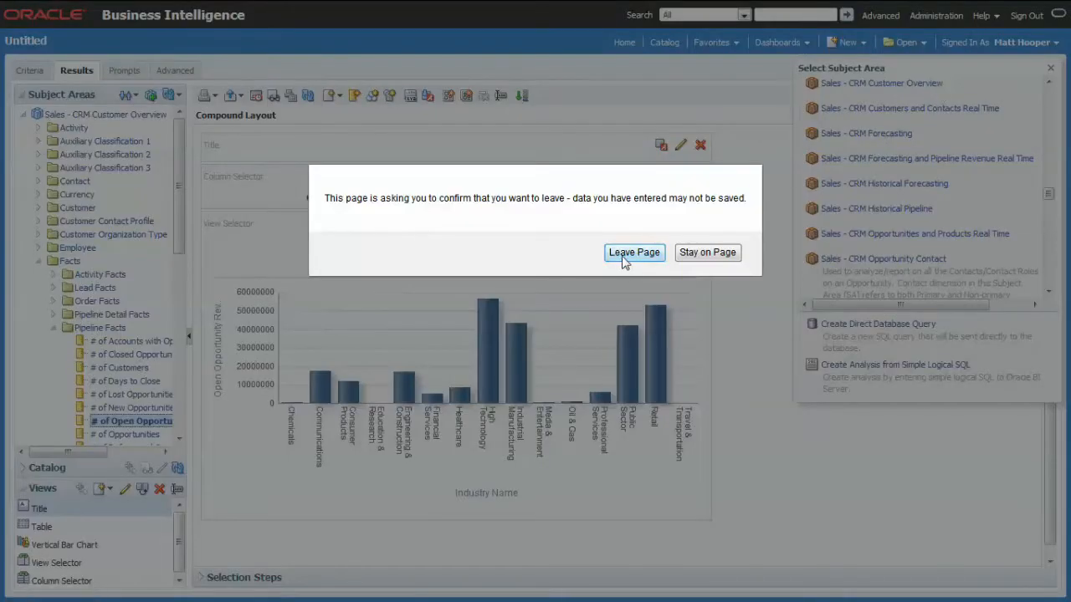
pyautogui.click(635, 251)
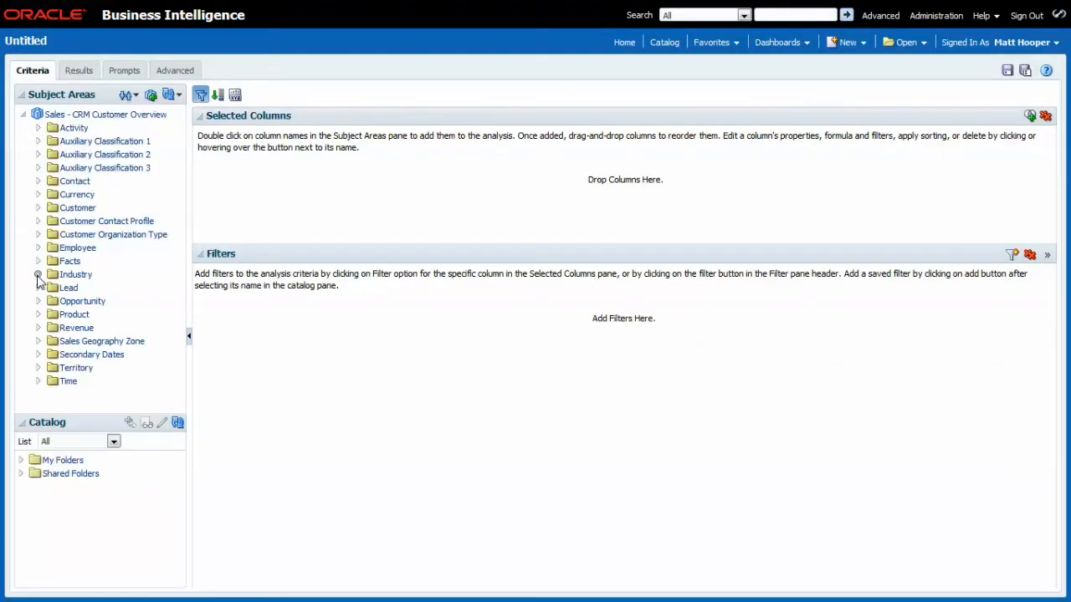
# Add Industry Name twice and Open Opportunity Revenue from Pipeline Facts to the new analysis criteria.
pyautogui.click(39, 275)
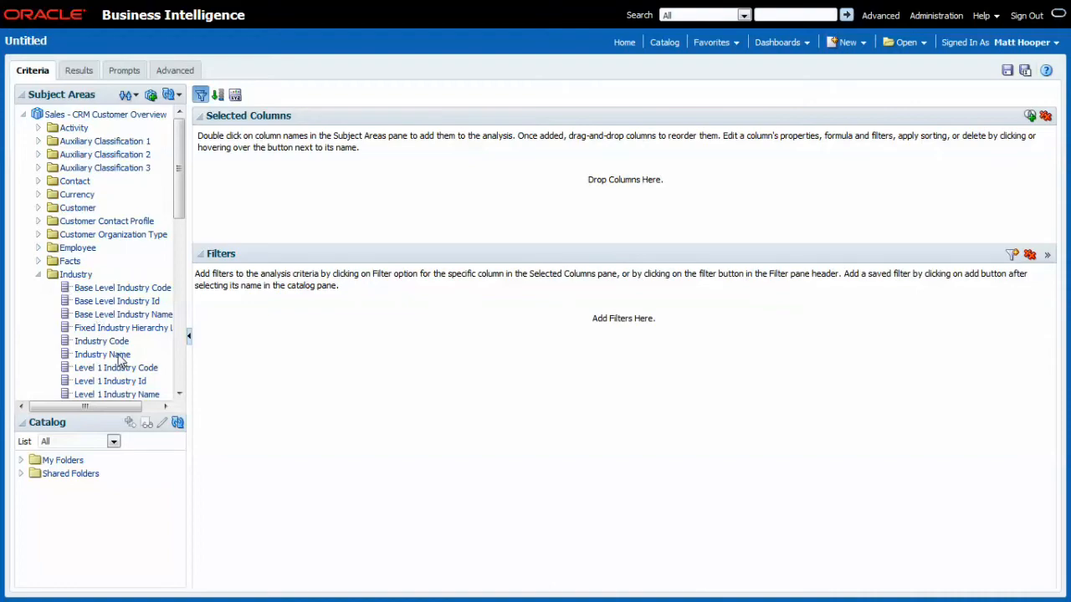
pyautogui.doubleClick(107, 354)
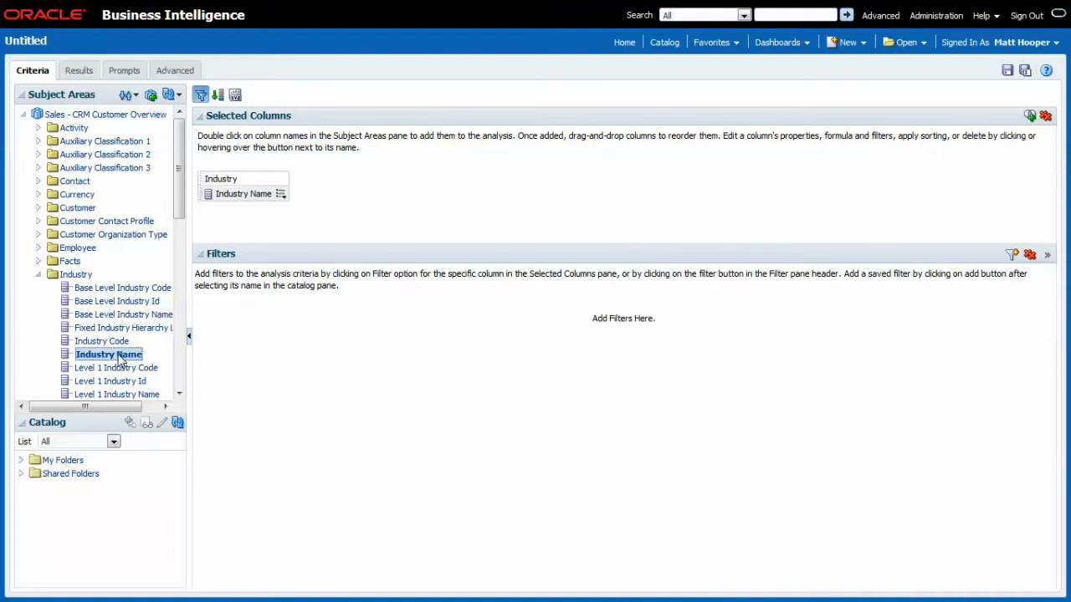
pyautogui.doubleClick(109, 355)
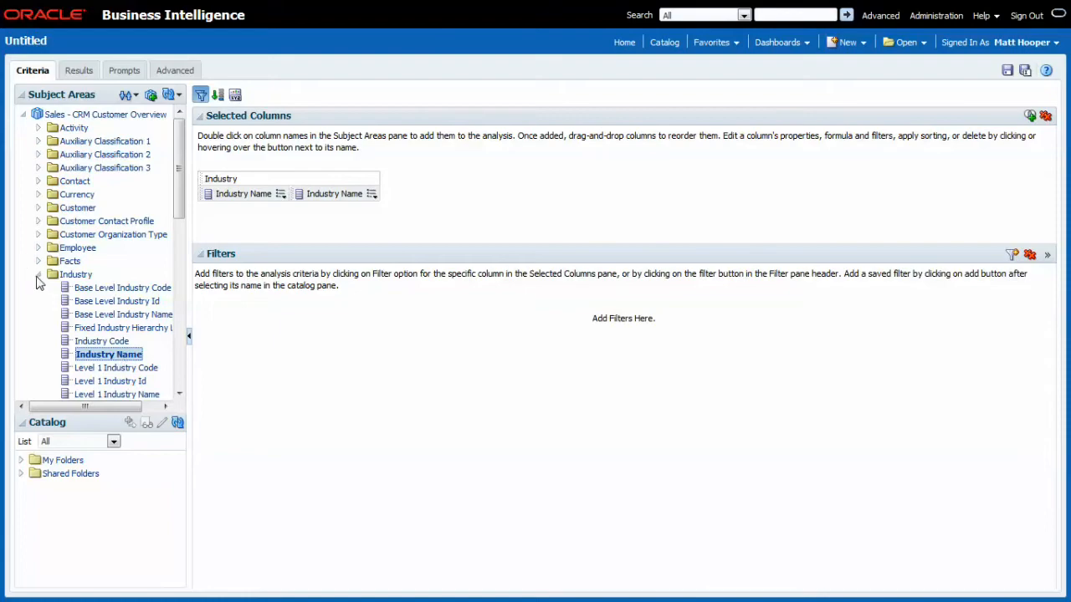
pyautogui.click(39, 262)
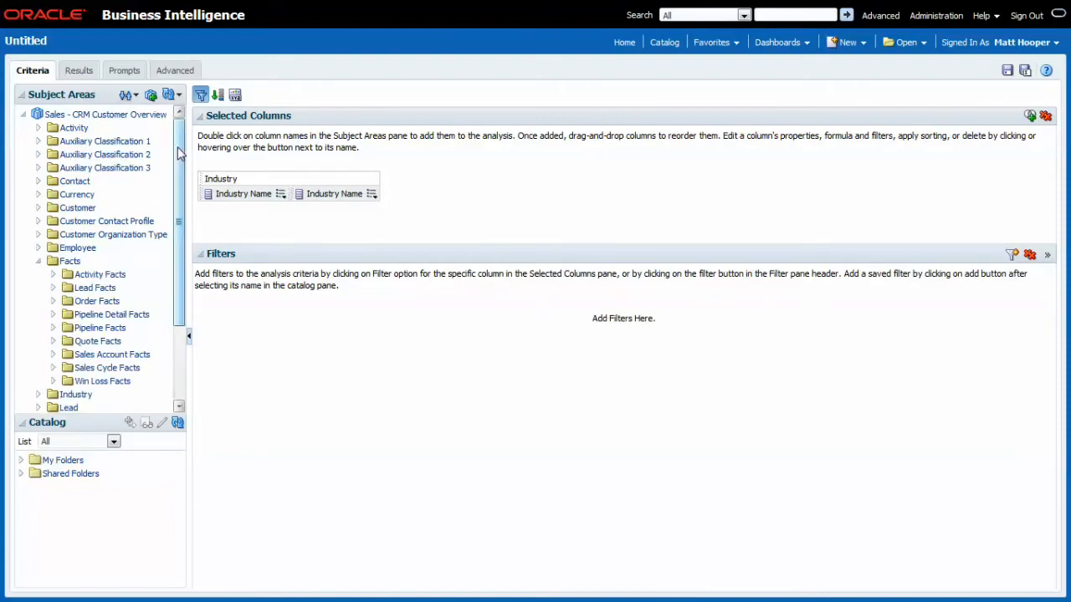
pyautogui.scroll(-3)
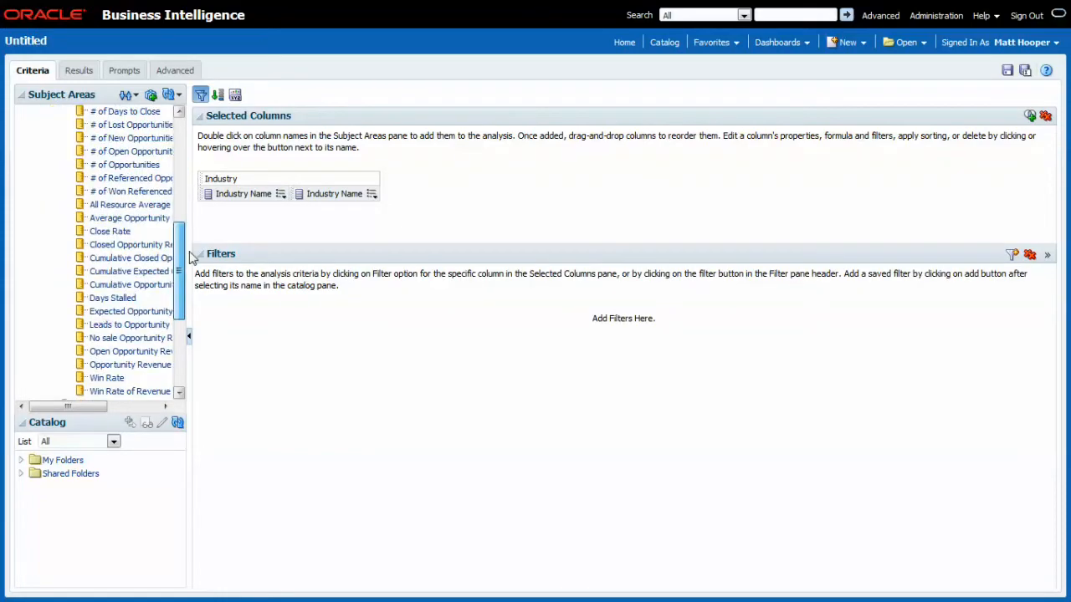
pyautogui.doubleClick(131, 351)
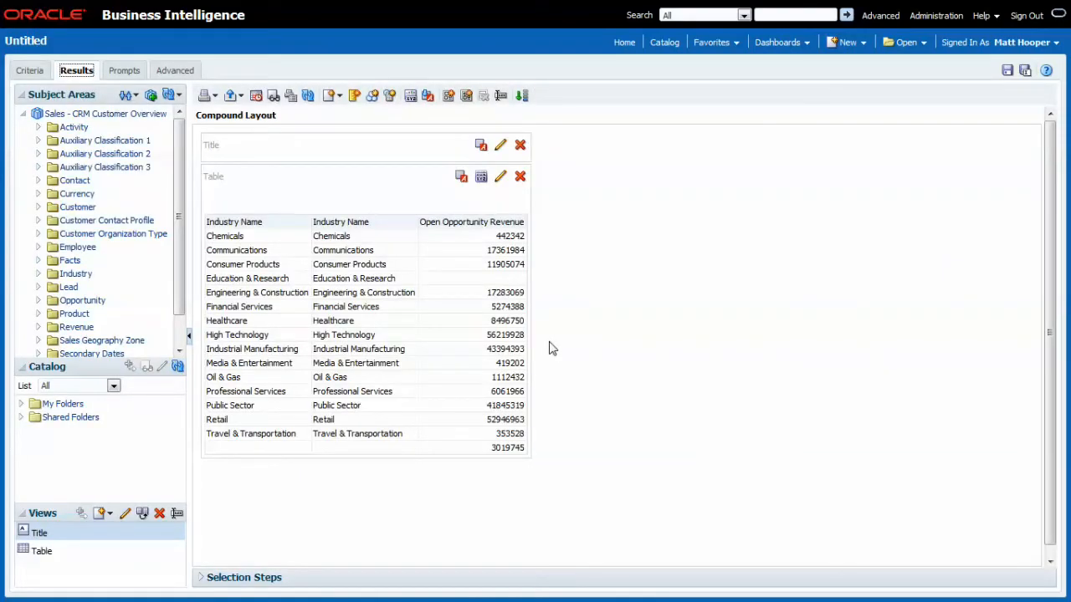
pyautogui.moveTo(539, 354)
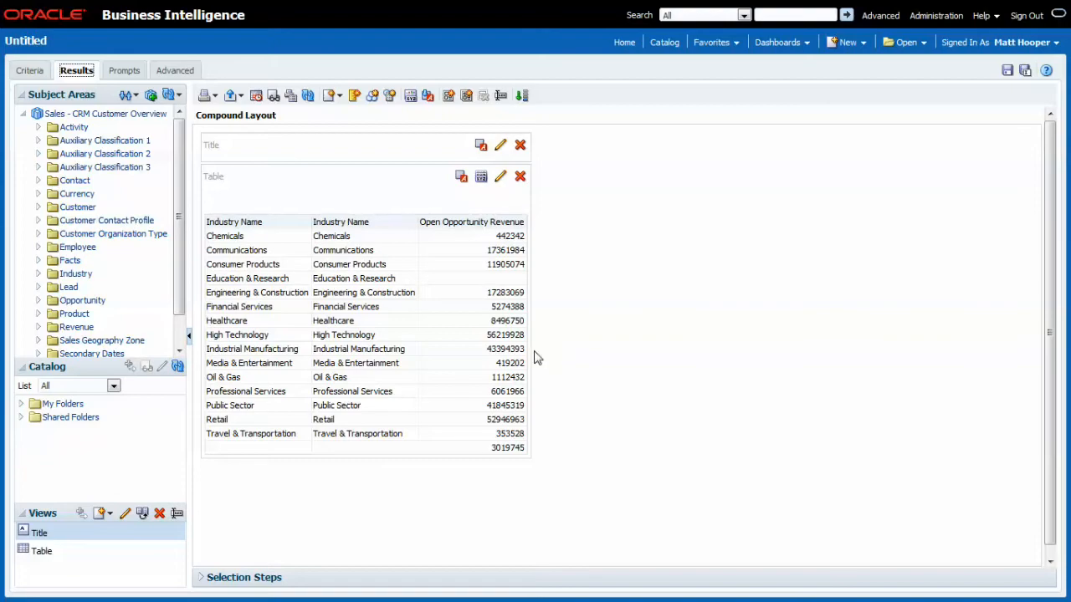
pyautogui.moveTo(586, 445)
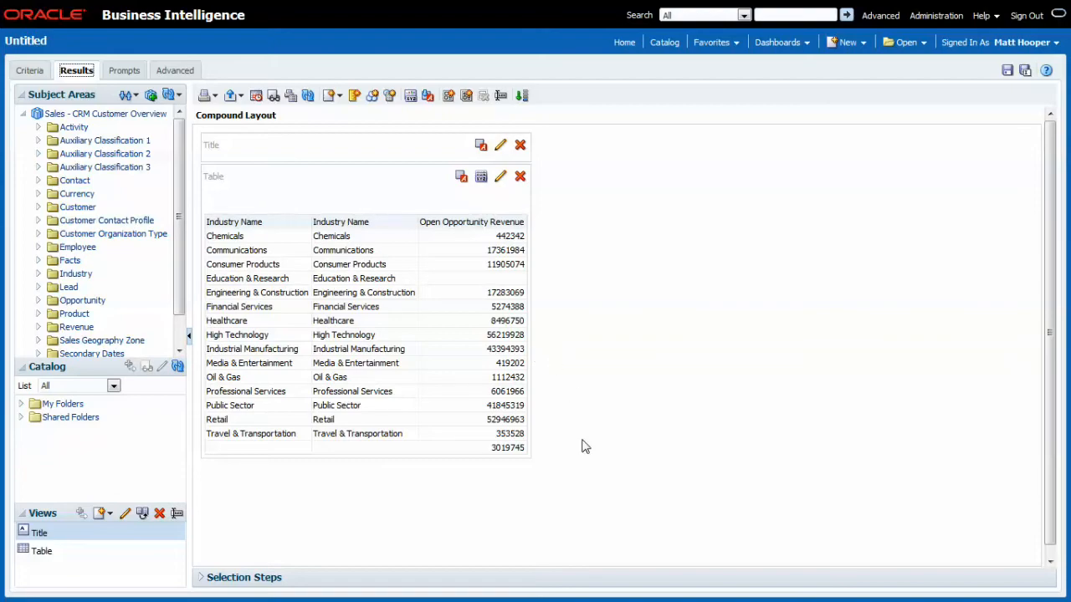
pyautogui.moveTo(378, 492)
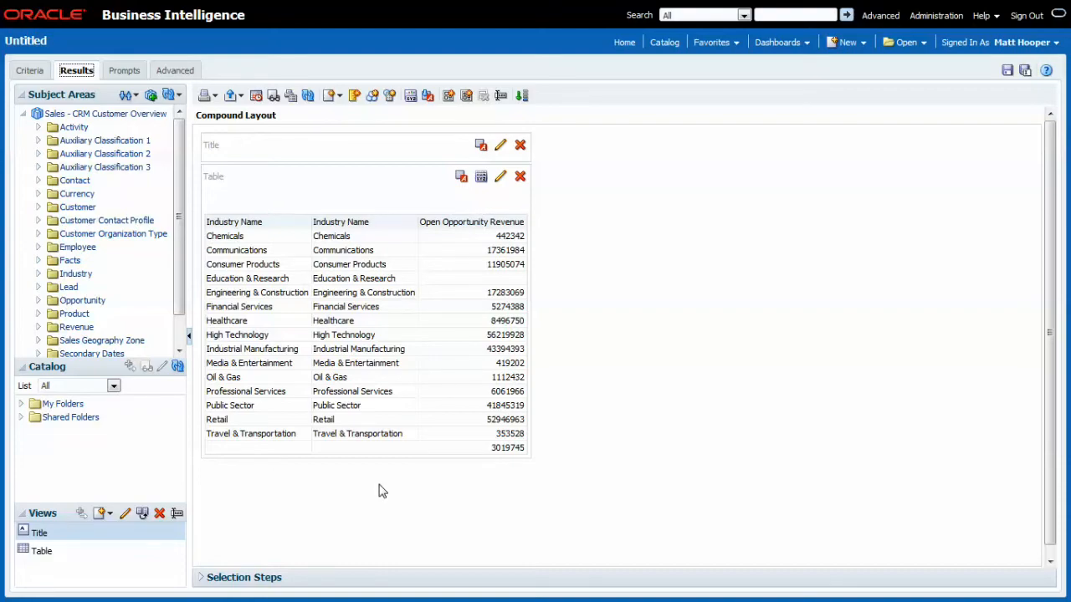
pyautogui.moveTo(305, 123)
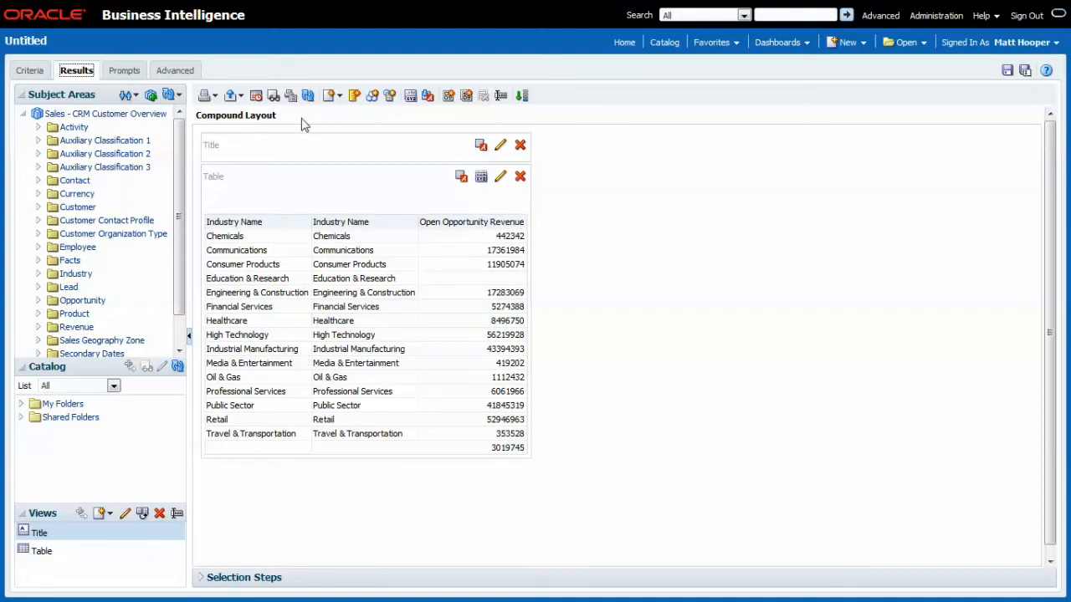
pyautogui.click(328, 96)
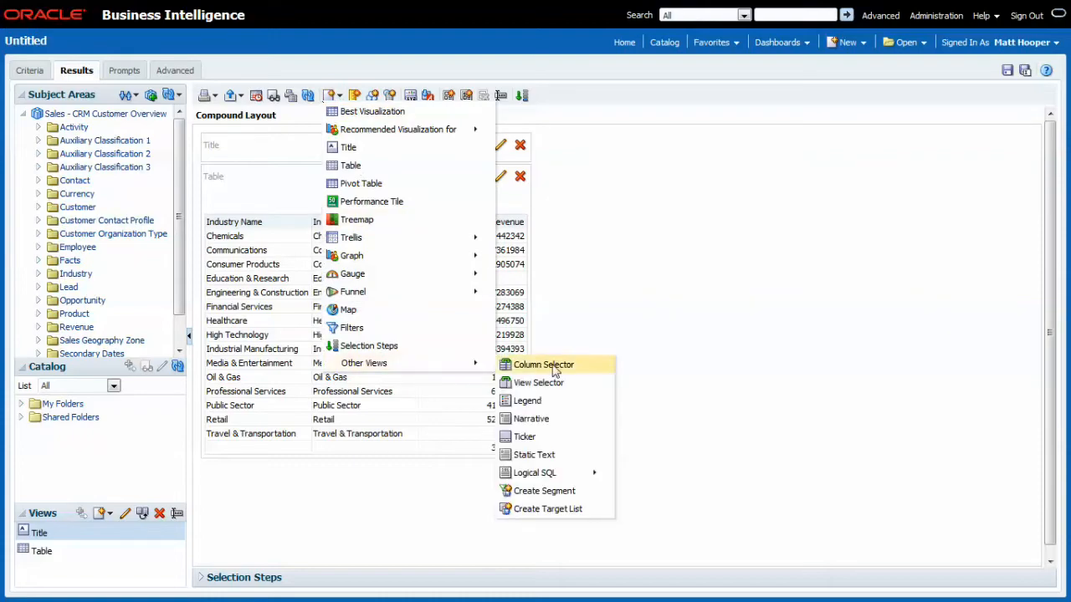
# Add a Column Selector with Include Selector on Column 2 offering Customer Country for the second Industry Name.
pyautogui.click(543, 365)
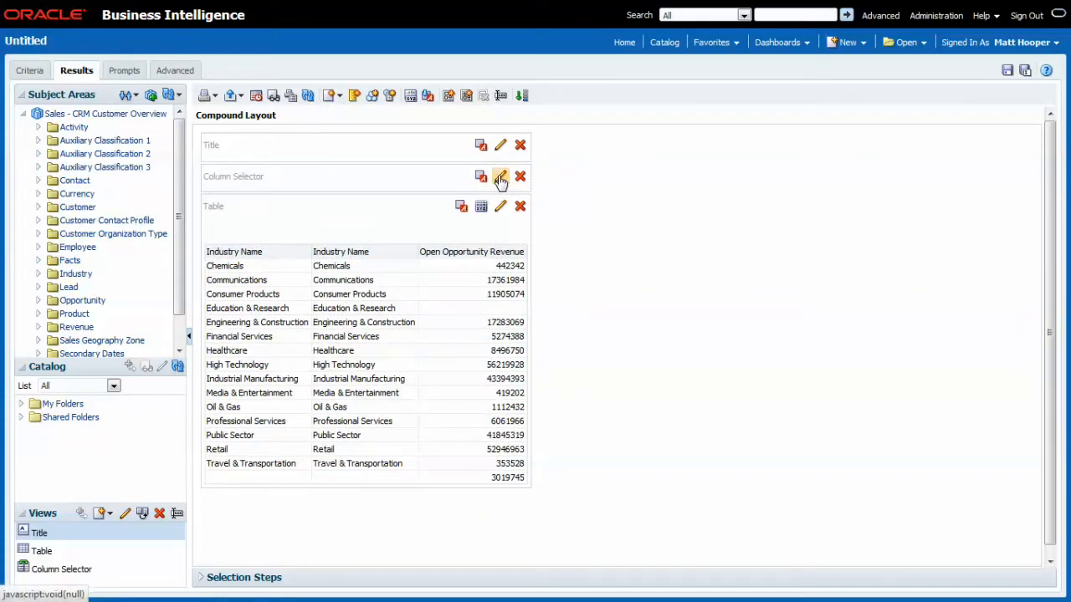
pyautogui.click(500, 178)
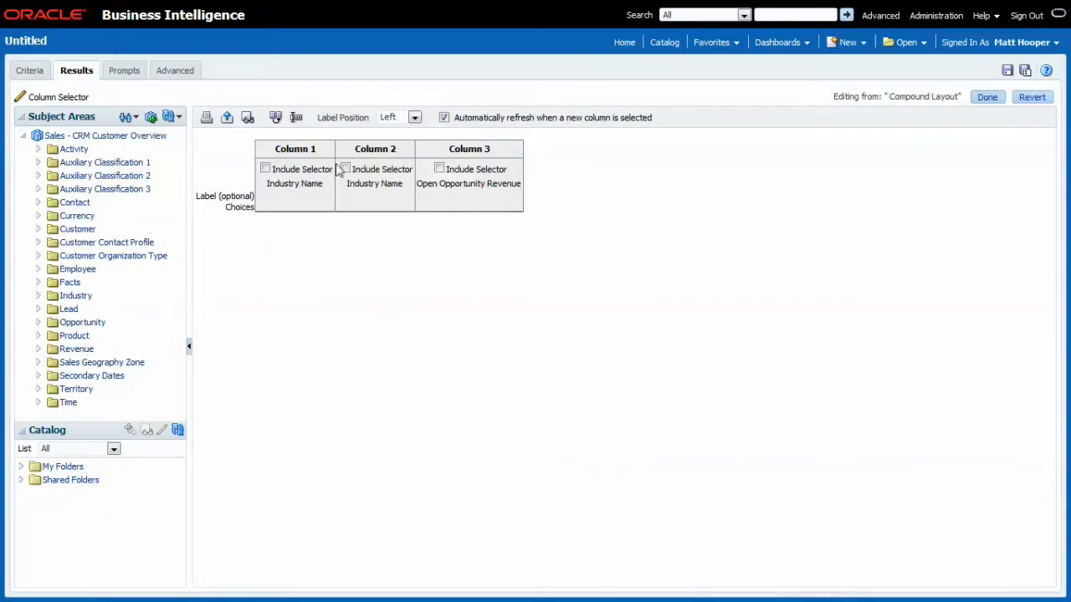
pyautogui.click(358, 167)
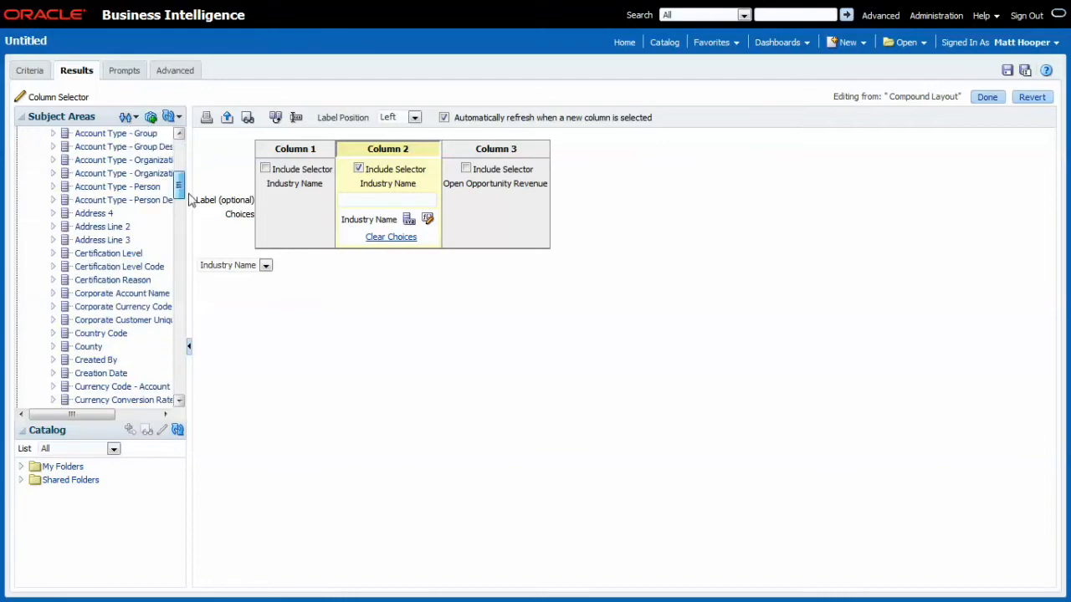
pyautogui.scroll(-3)
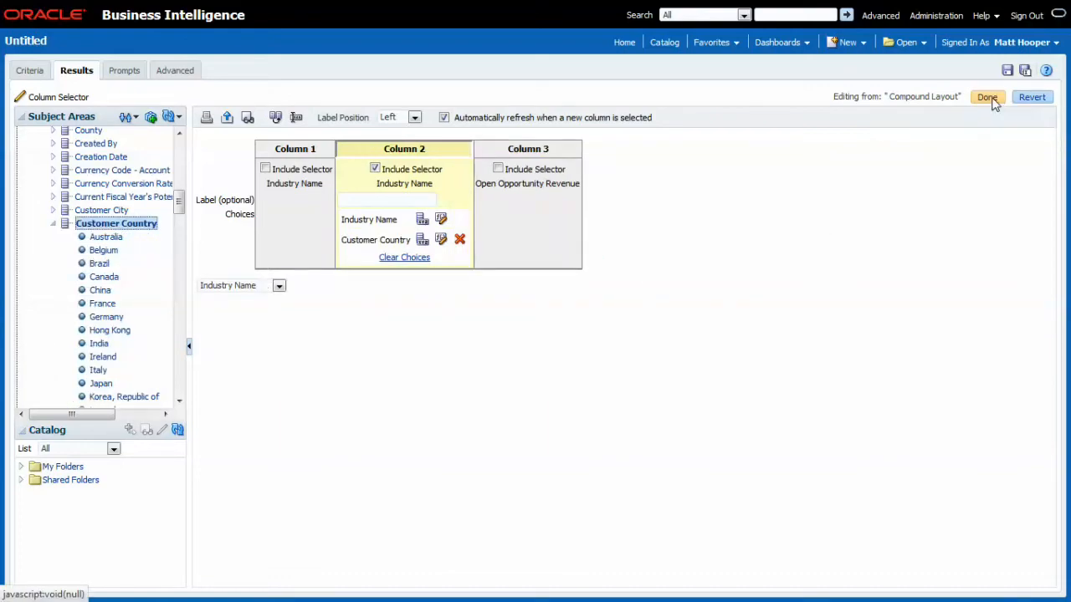
pyautogui.click(987, 97)
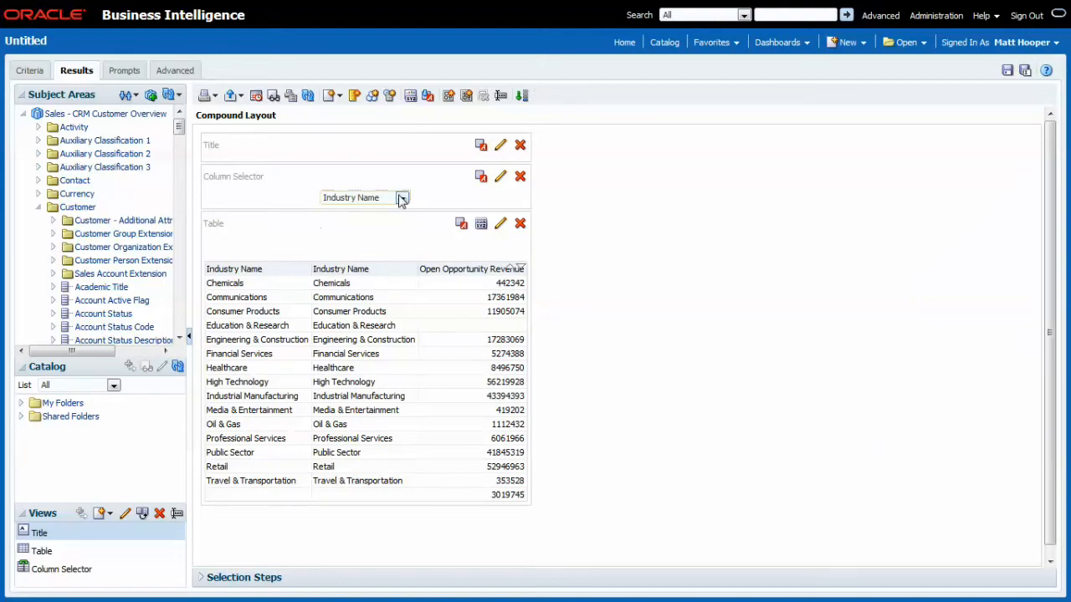
pyautogui.click(401, 198)
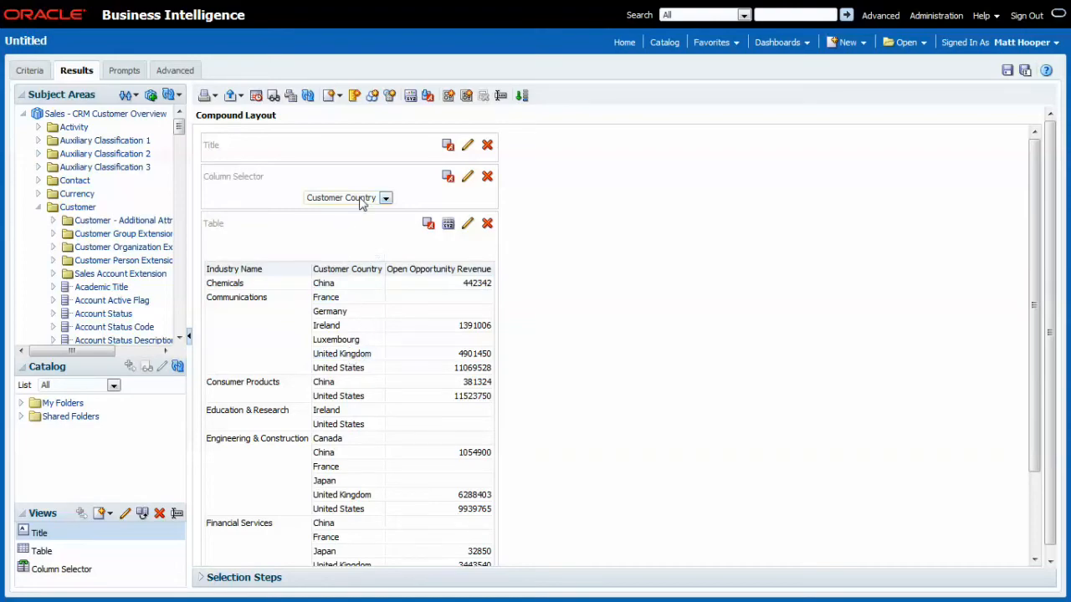
# Toggle the second column between Customer Country and Industry Name, leaving Industry Name selected.
pyautogui.click(385, 198)
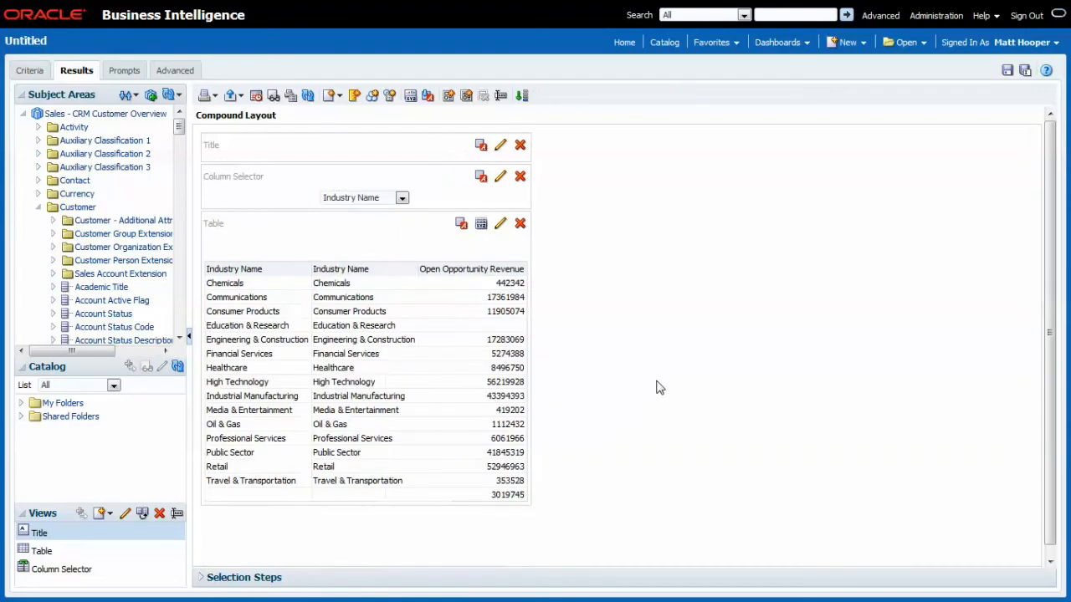
pyautogui.click(401, 198)
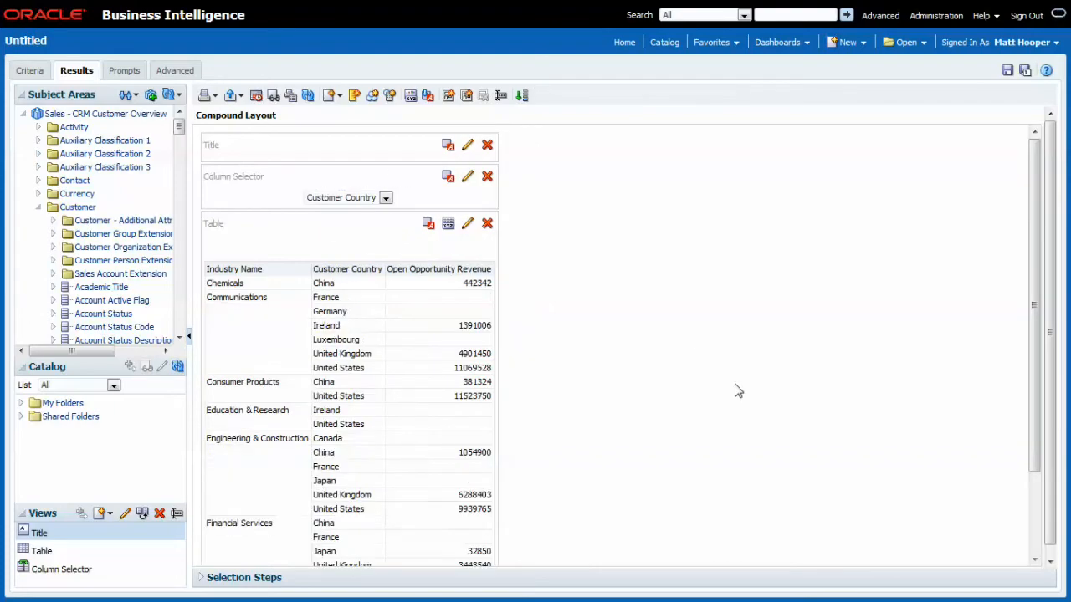
pyautogui.click(385, 197)
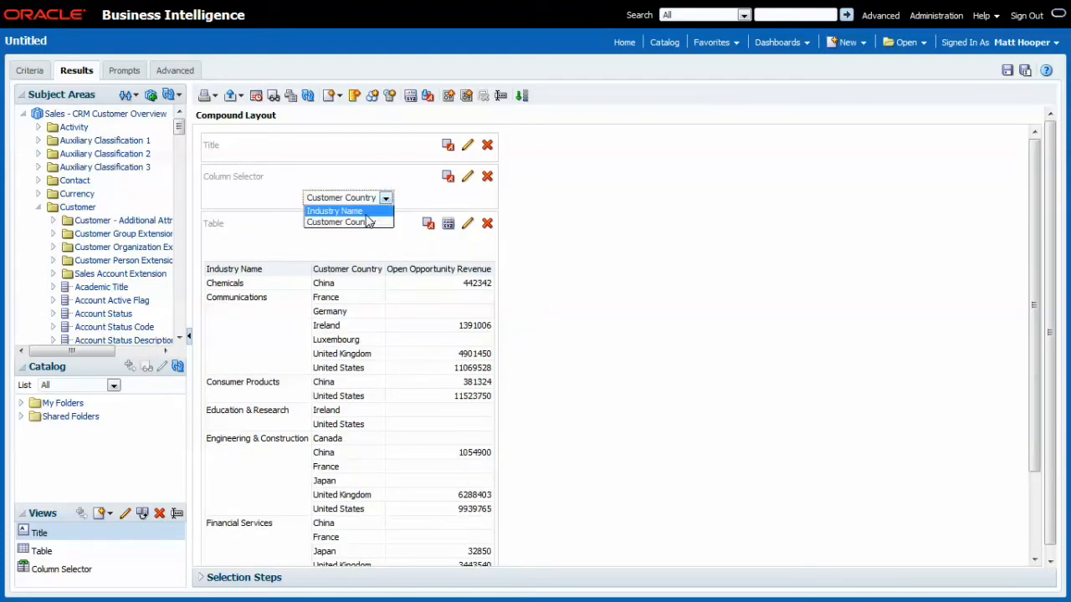
pyautogui.click(335, 211)
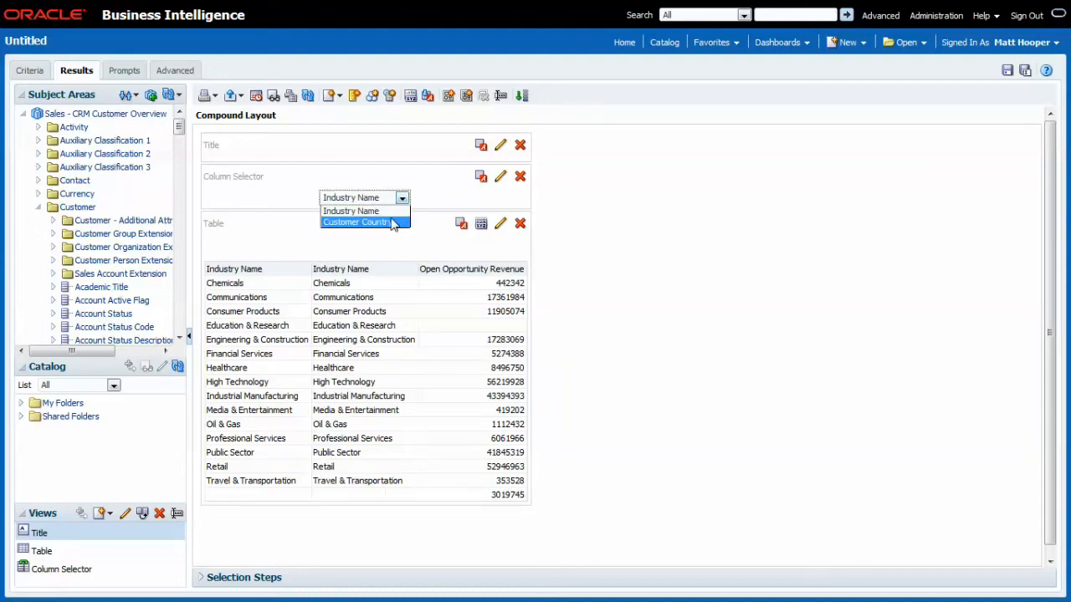
pyautogui.click(358, 221)
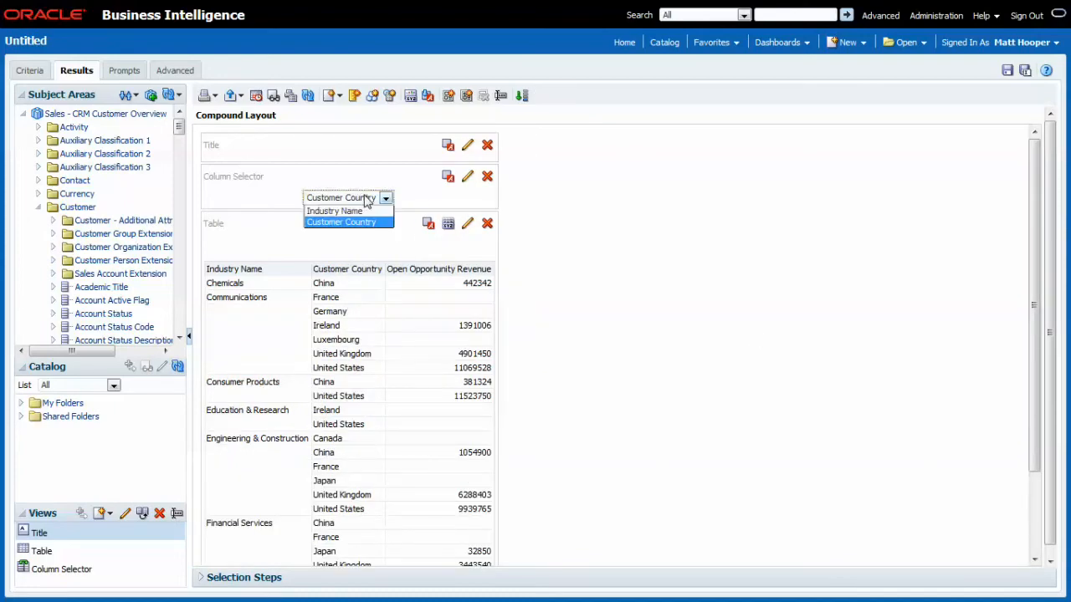
pyautogui.click(335, 211)
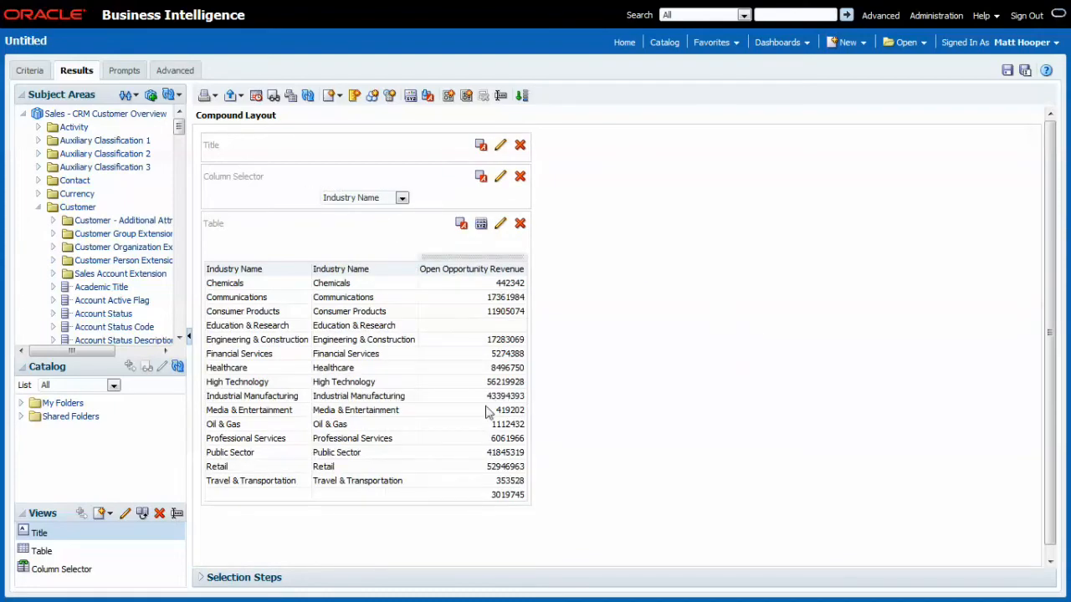
pyautogui.moveTo(632, 395)
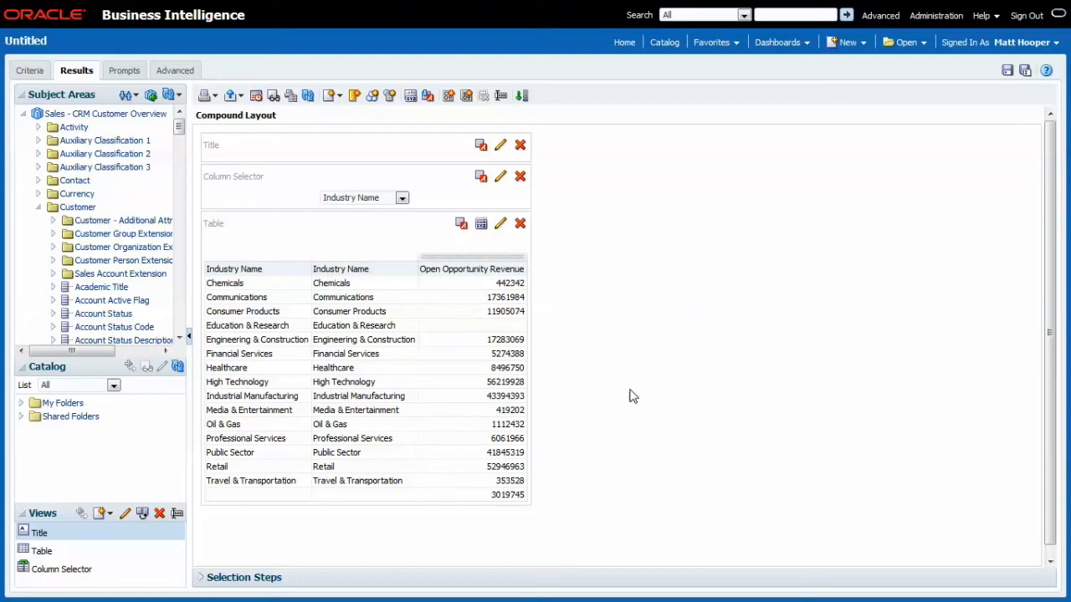
pyautogui.moveTo(348, 406)
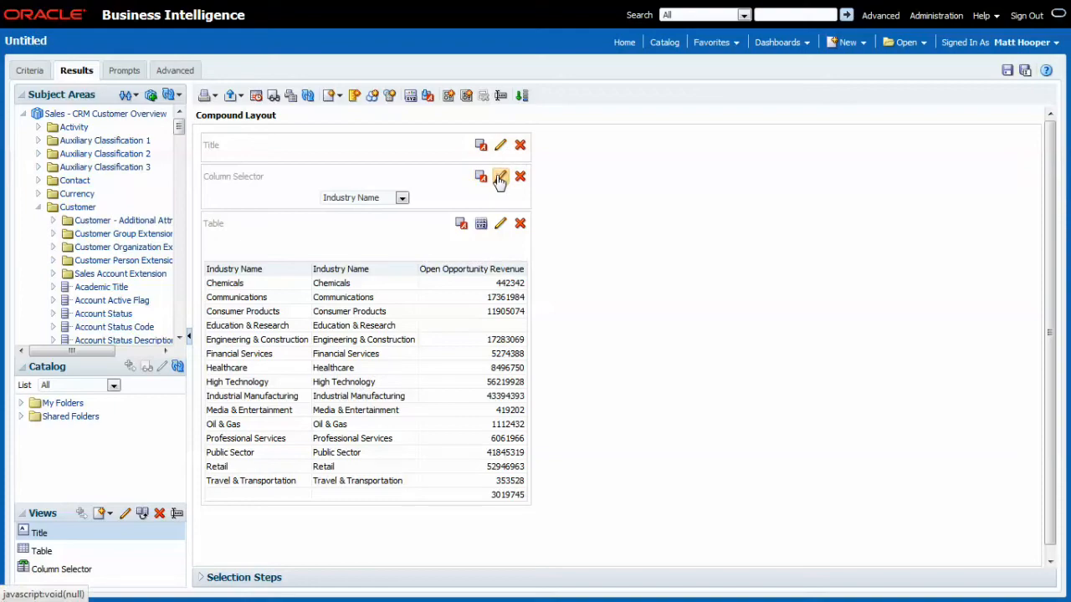
# Mark the Industry Name choice as hidden in its Column Format properties and return to the layout.
pyautogui.click(499, 177)
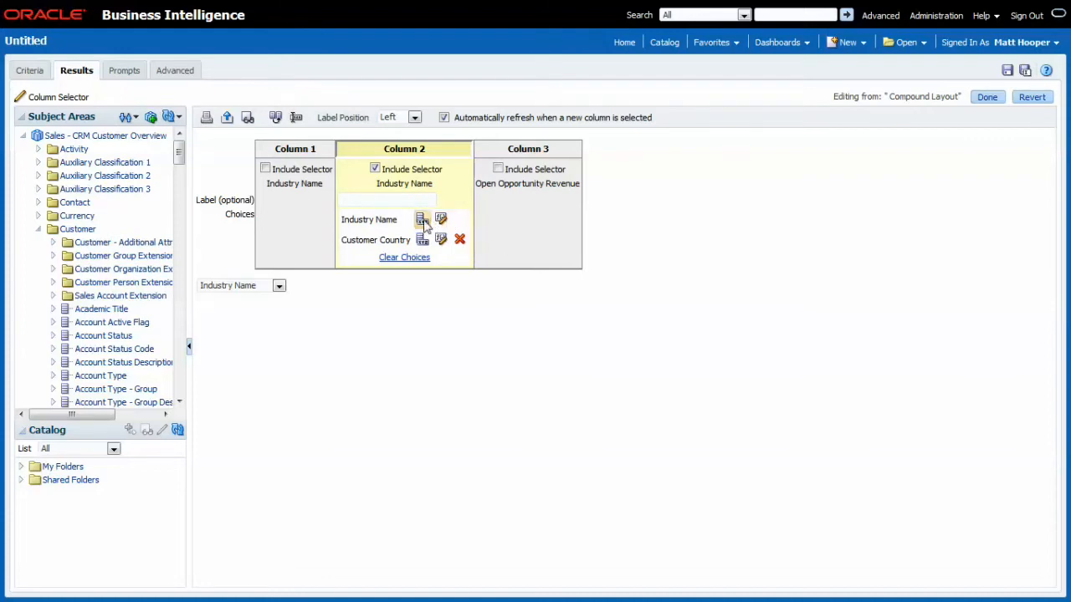
pyautogui.moveTo(422, 217)
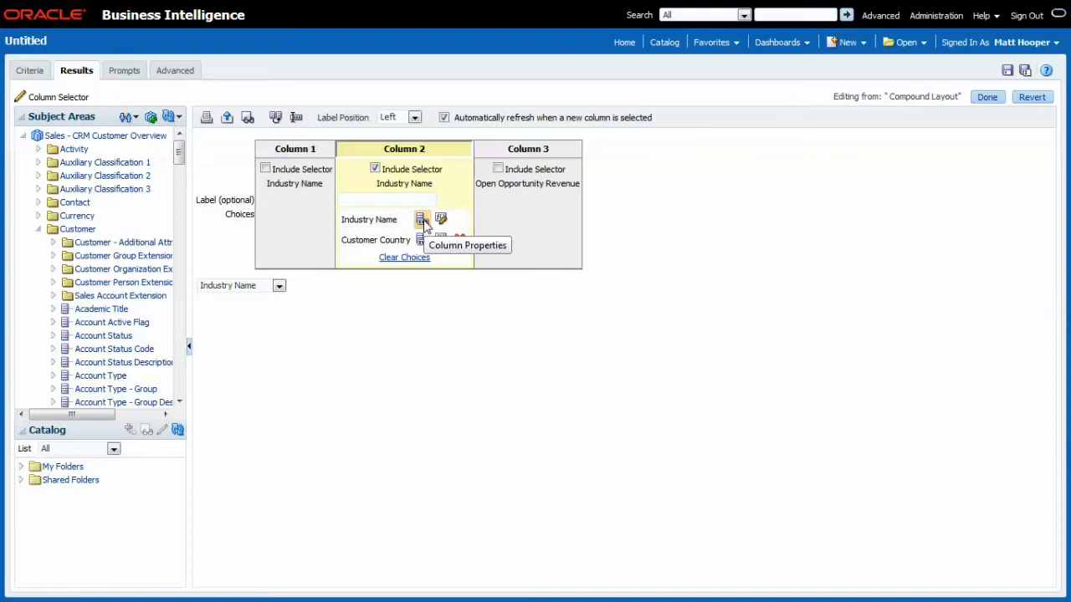
pyautogui.click(420, 219)
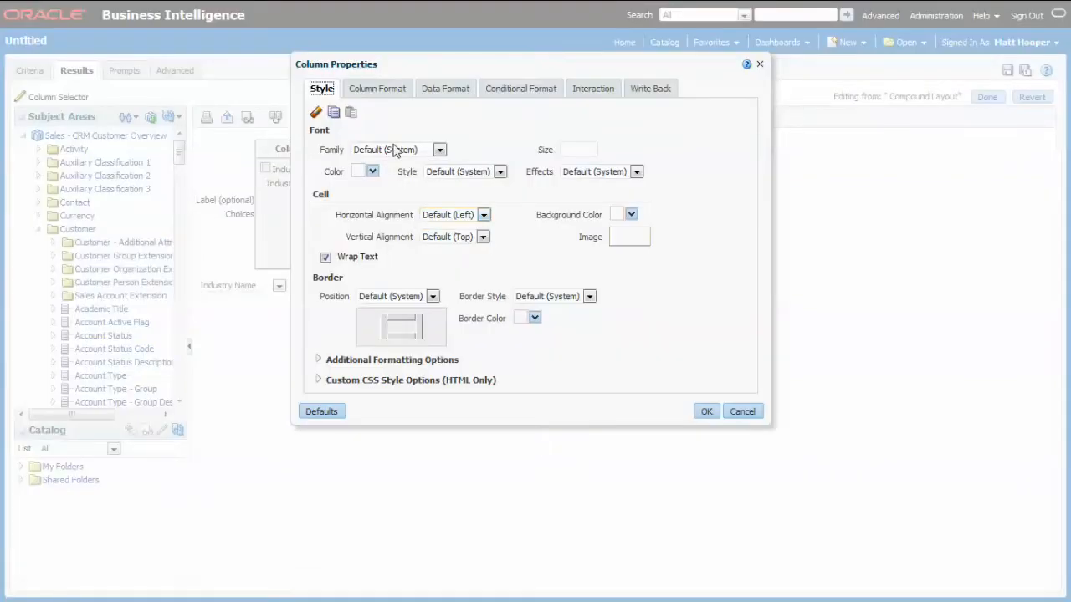
pyautogui.click(446, 87)
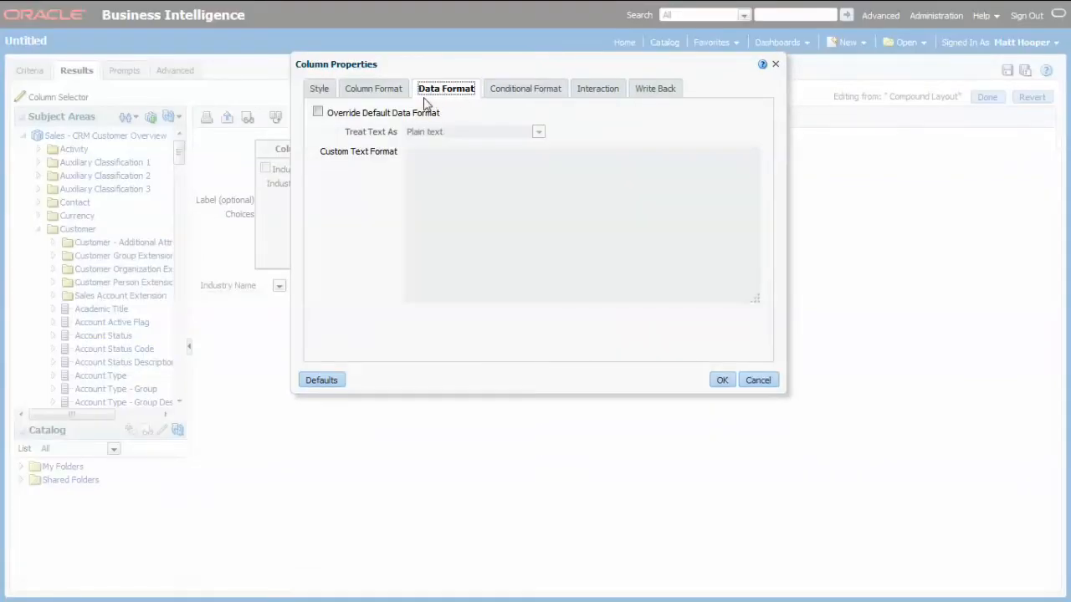
pyautogui.click(379, 87)
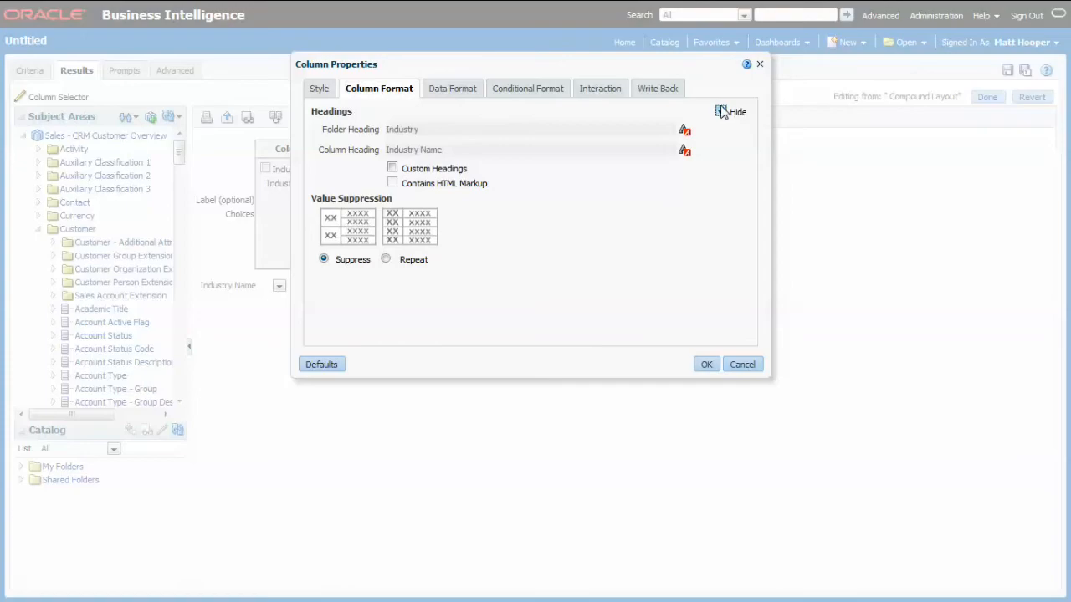
pyautogui.click(720, 110)
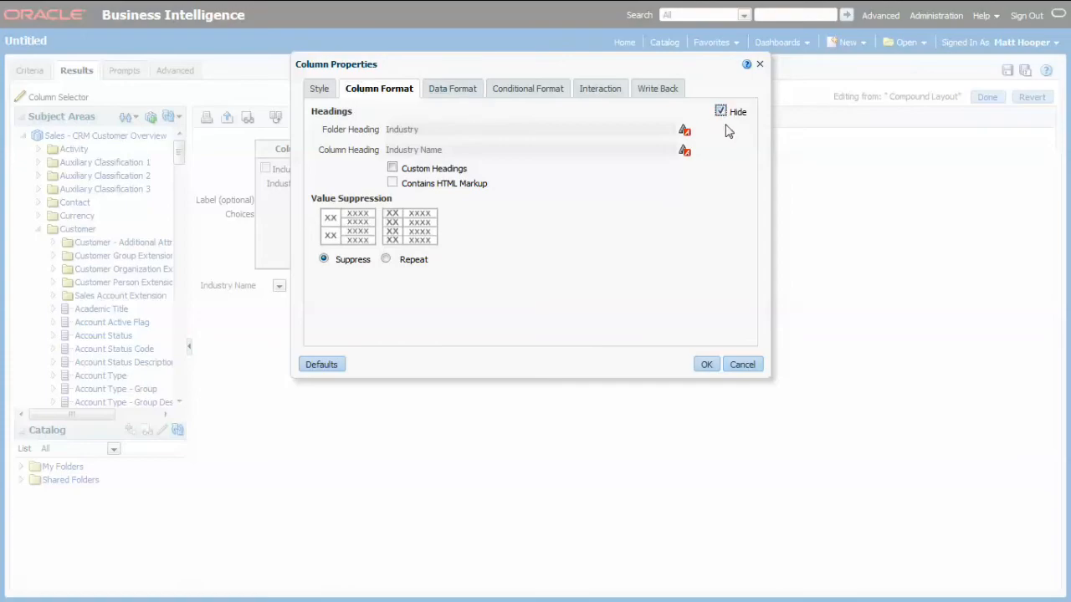
pyautogui.click(706, 365)
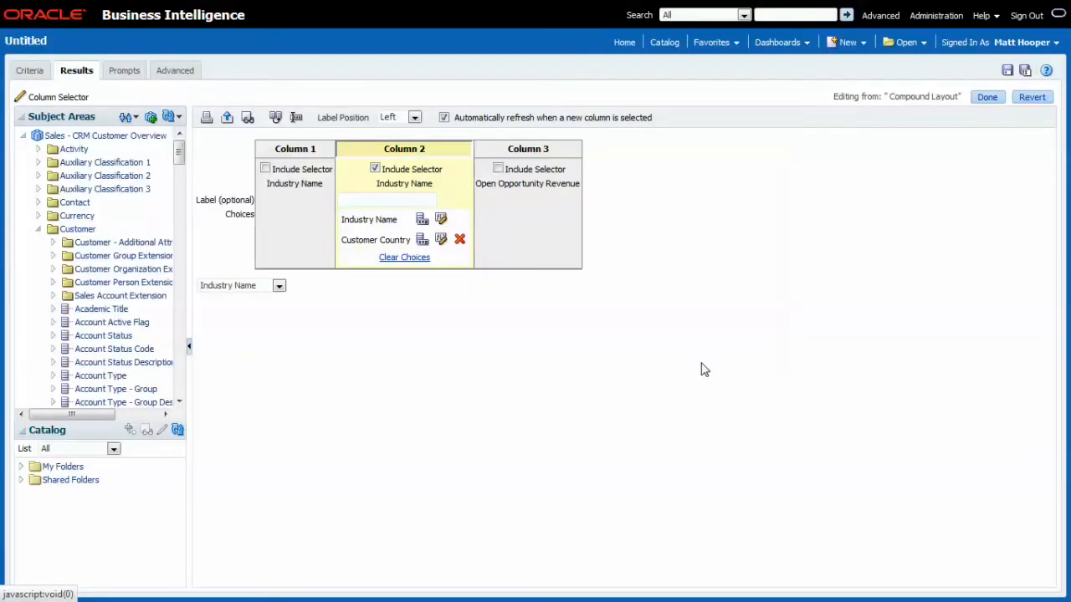
pyautogui.click(988, 95)
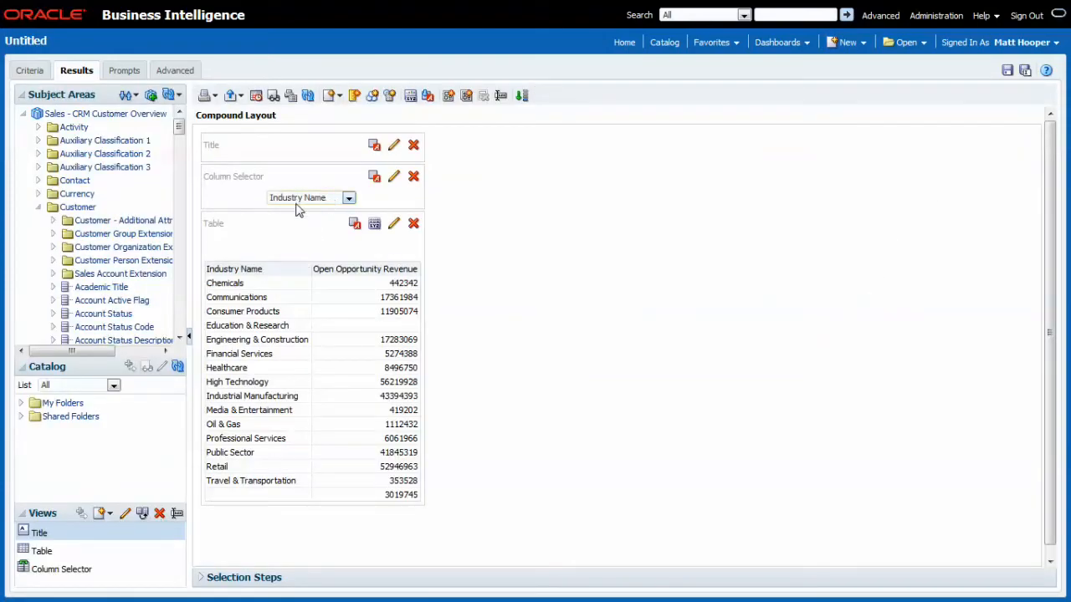
# Choose Customer Country from the column selector to break revenue down by country.
pyautogui.click(349, 198)
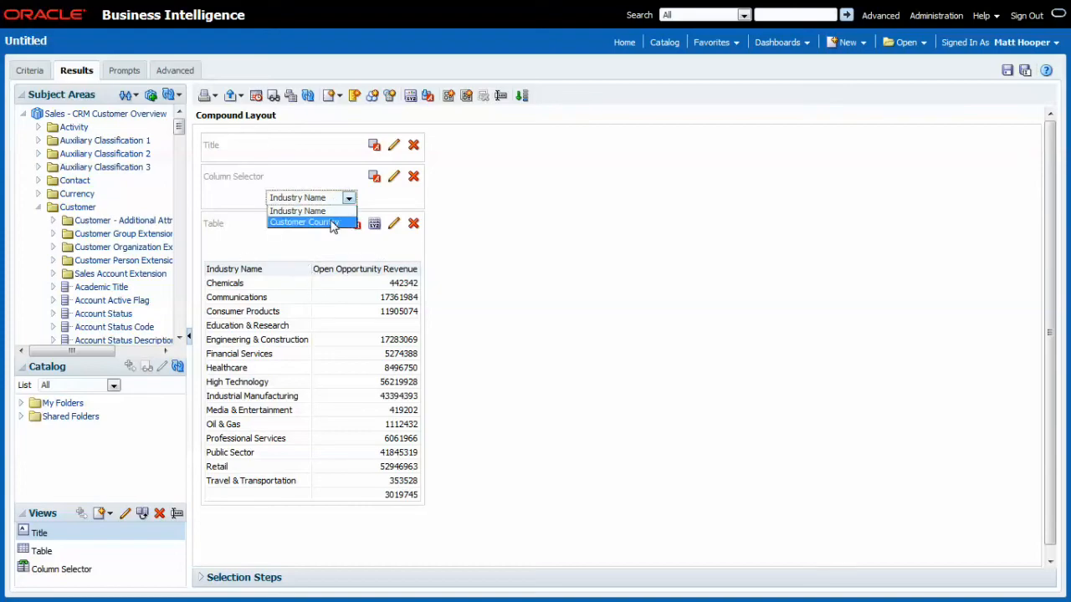
pyautogui.click(300, 221)
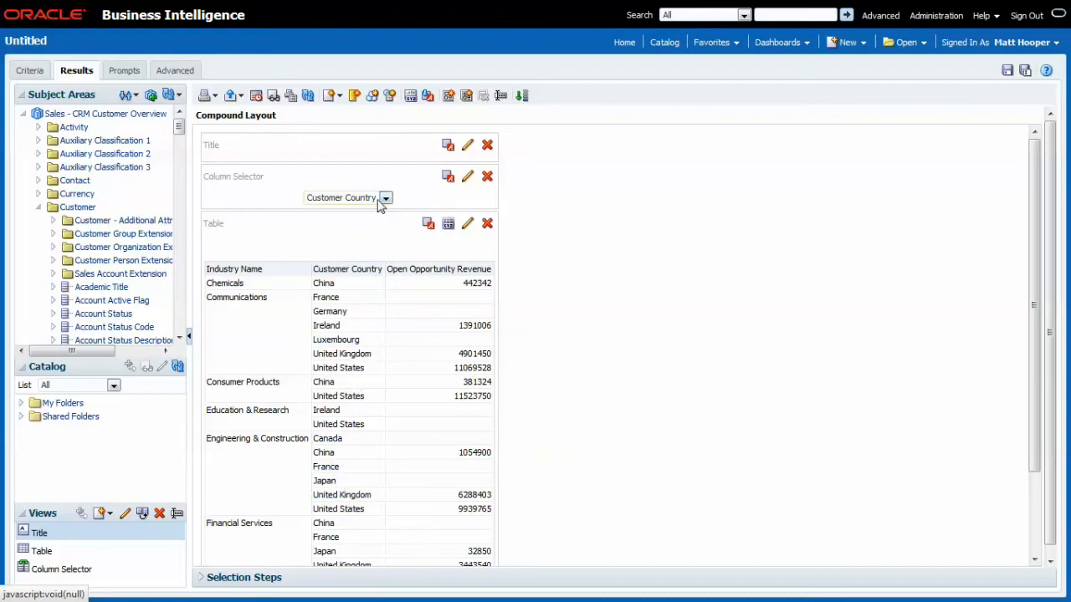
pyautogui.moveTo(611, 243)
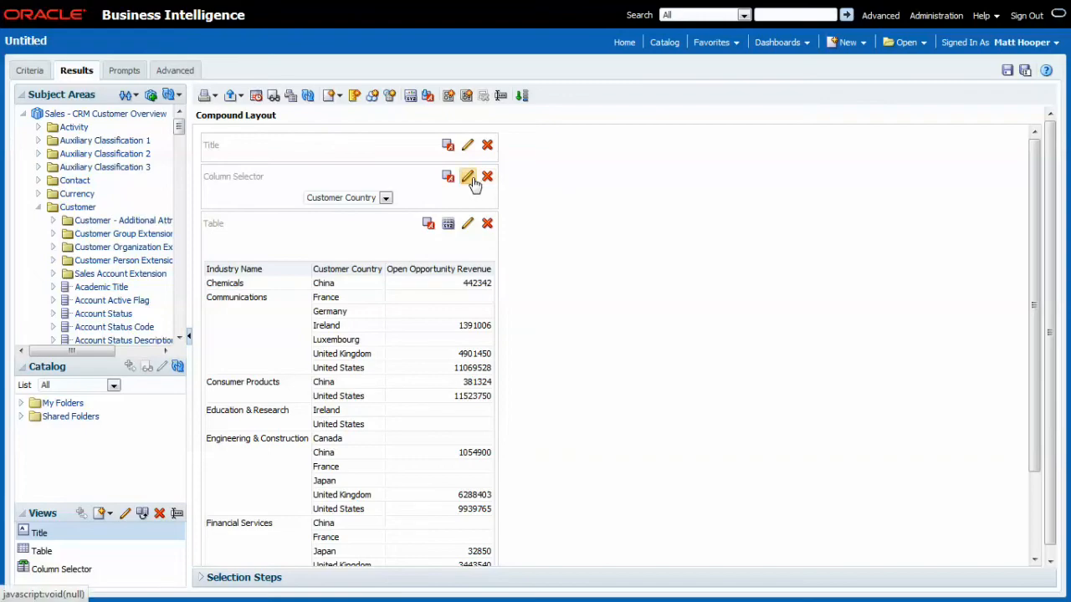
# Set a custom heading 'Rollup' on the hidden Industry Name choice and return to the layout.
pyautogui.click(469, 177)
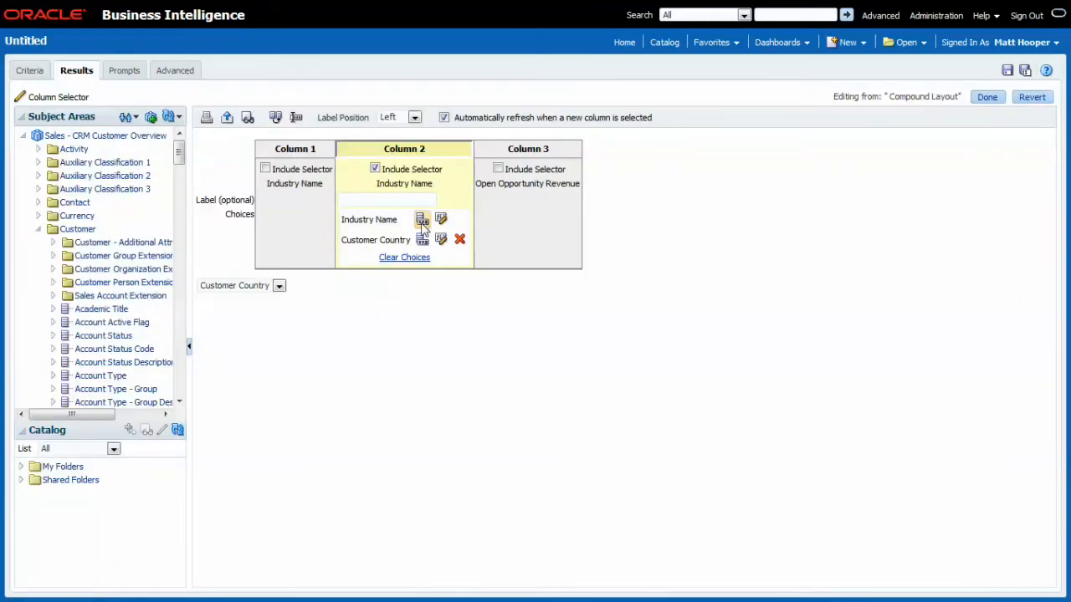
pyautogui.moveTo(422, 219)
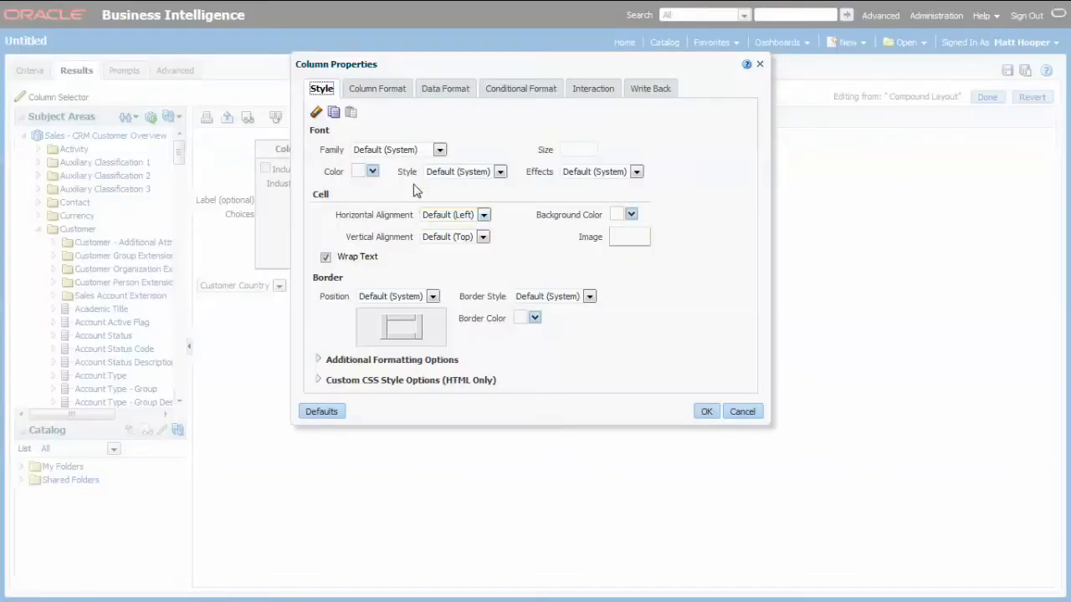
pyautogui.click(377, 87)
pyautogui.write('Roll')
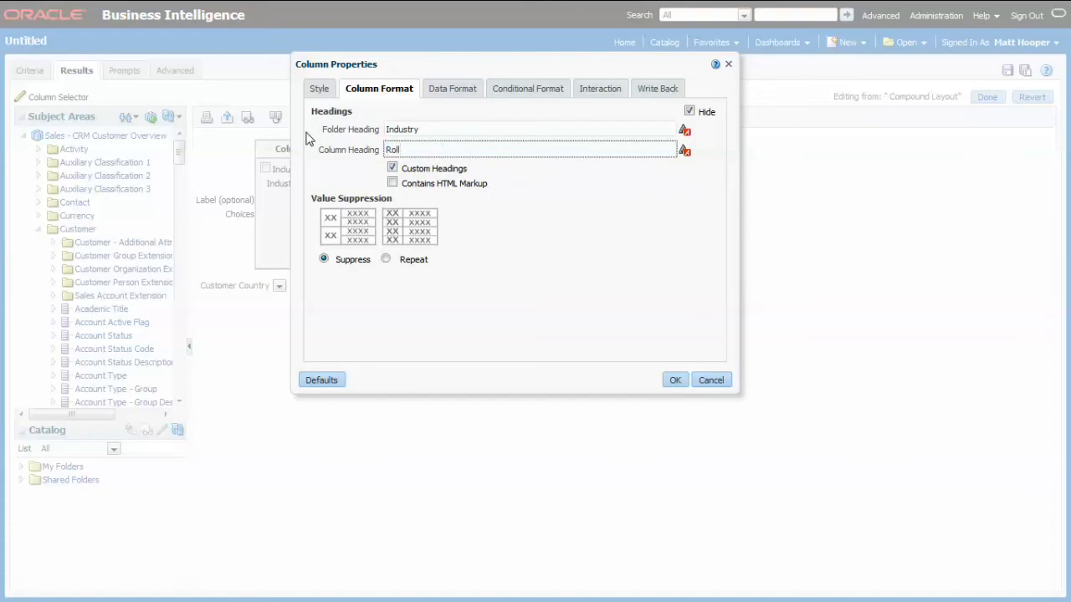
pyautogui.write('up')
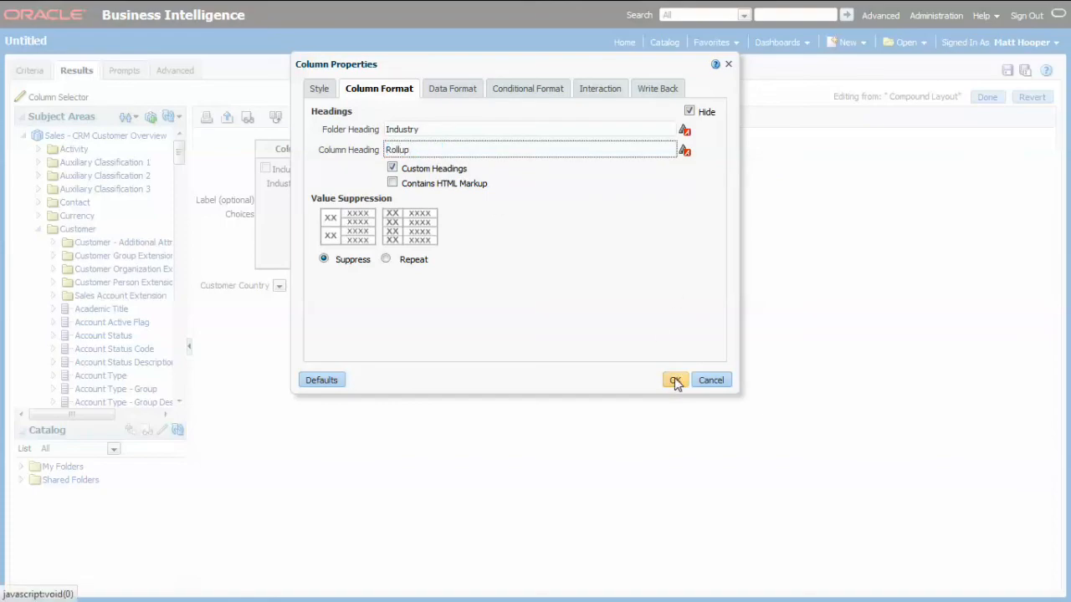
pyautogui.click(676, 380)
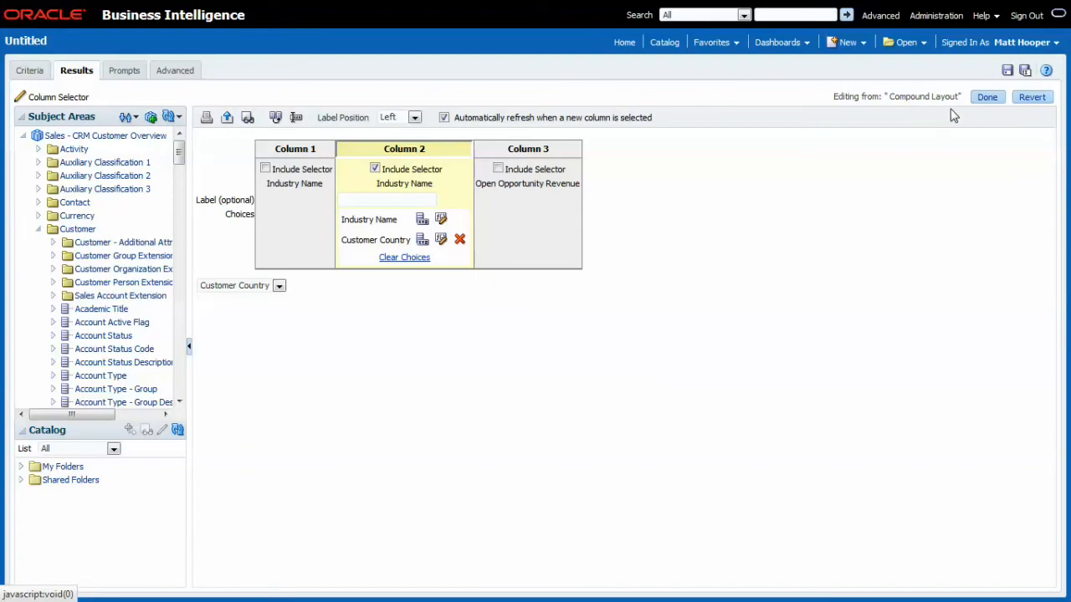
pyautogui.click(987, 95)
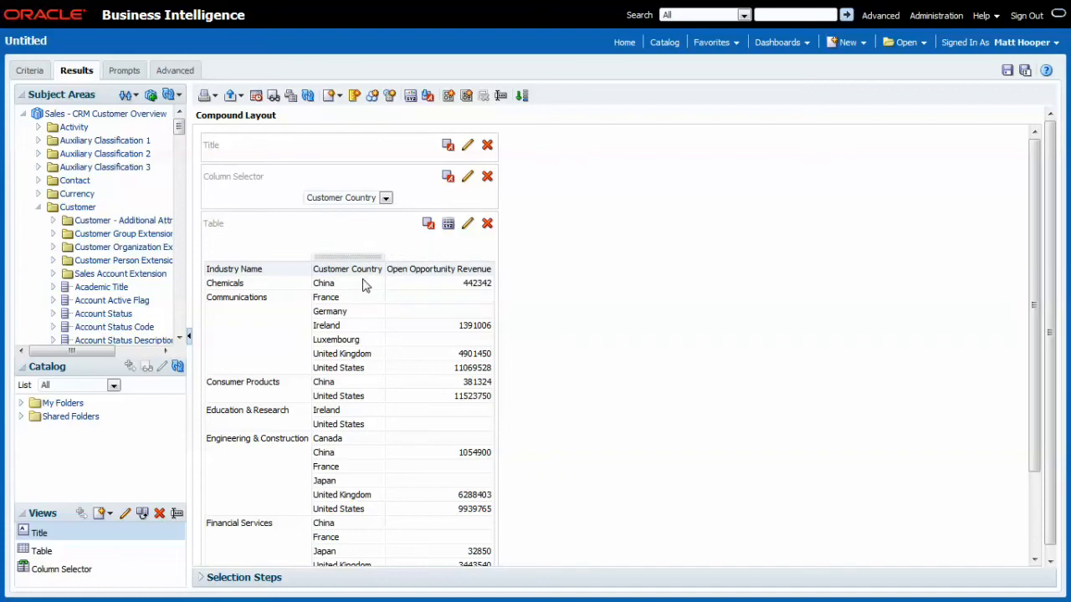
pyautogui.click(385, 198)
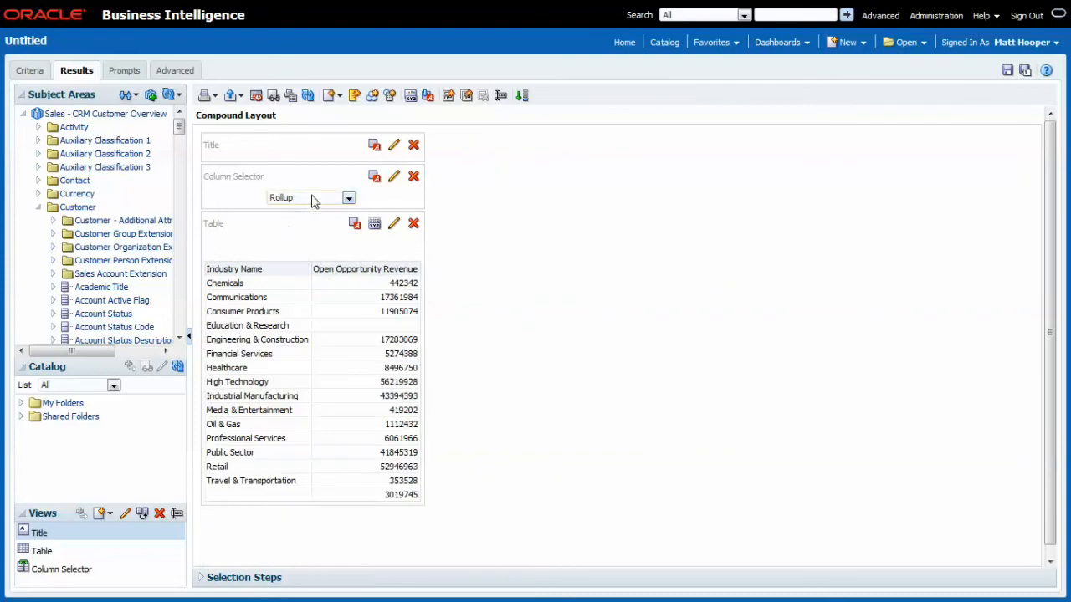
pyautogui.click(348, 197)
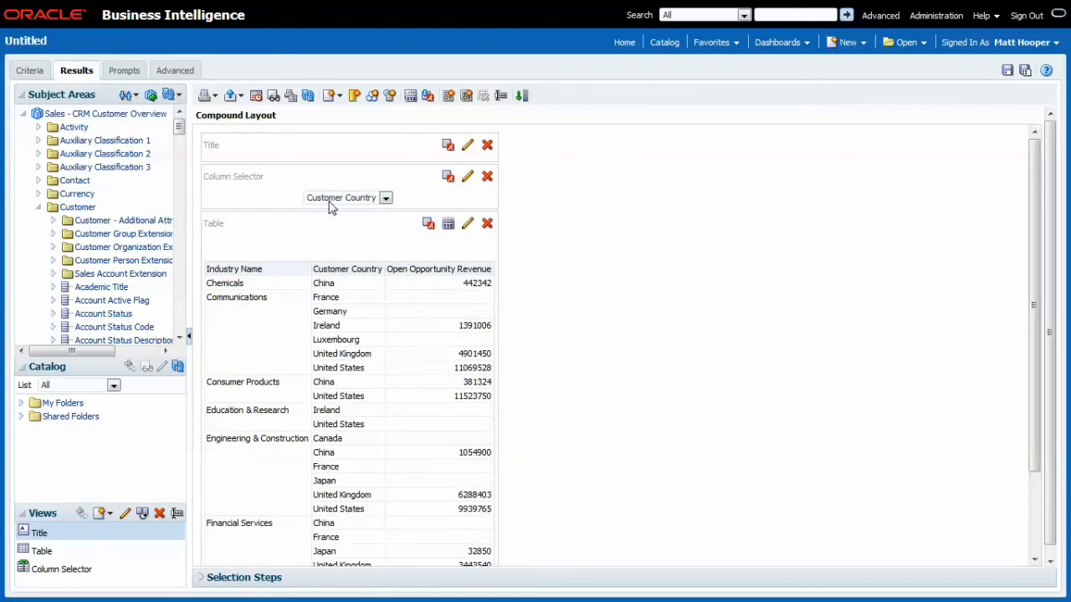